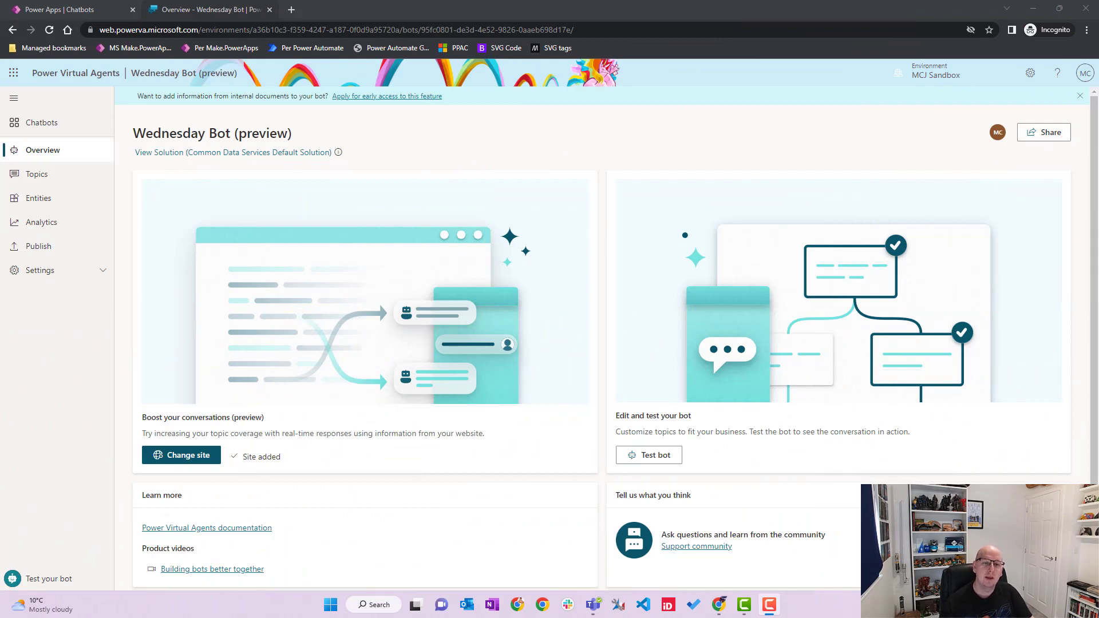
mouse_move(672, 221)
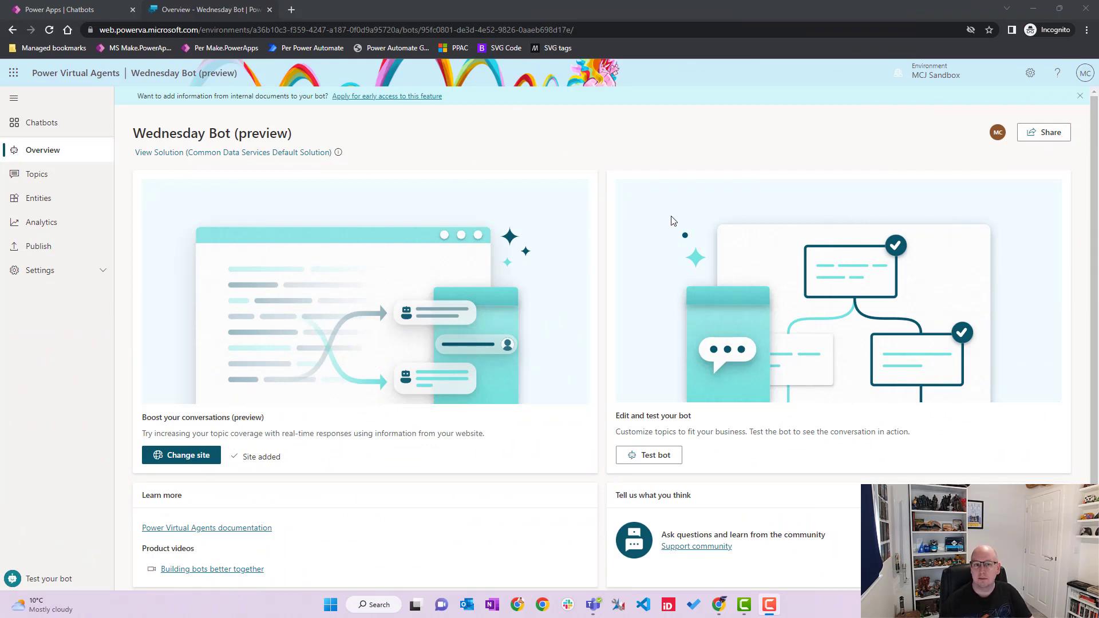
mouse_move(173, 219)
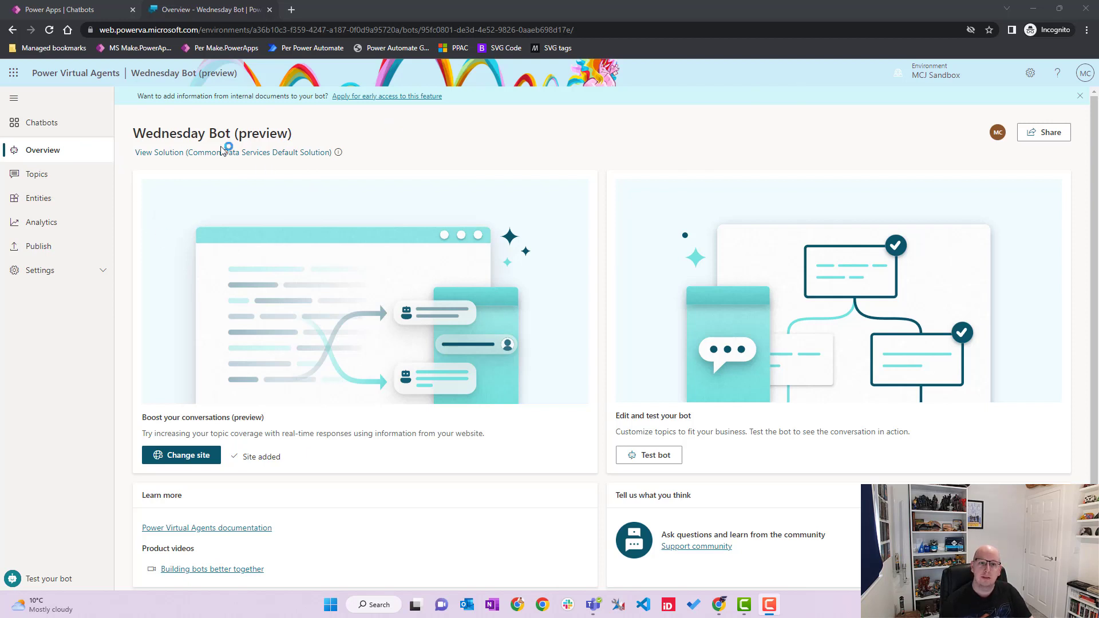
mouse_move(218, 241)
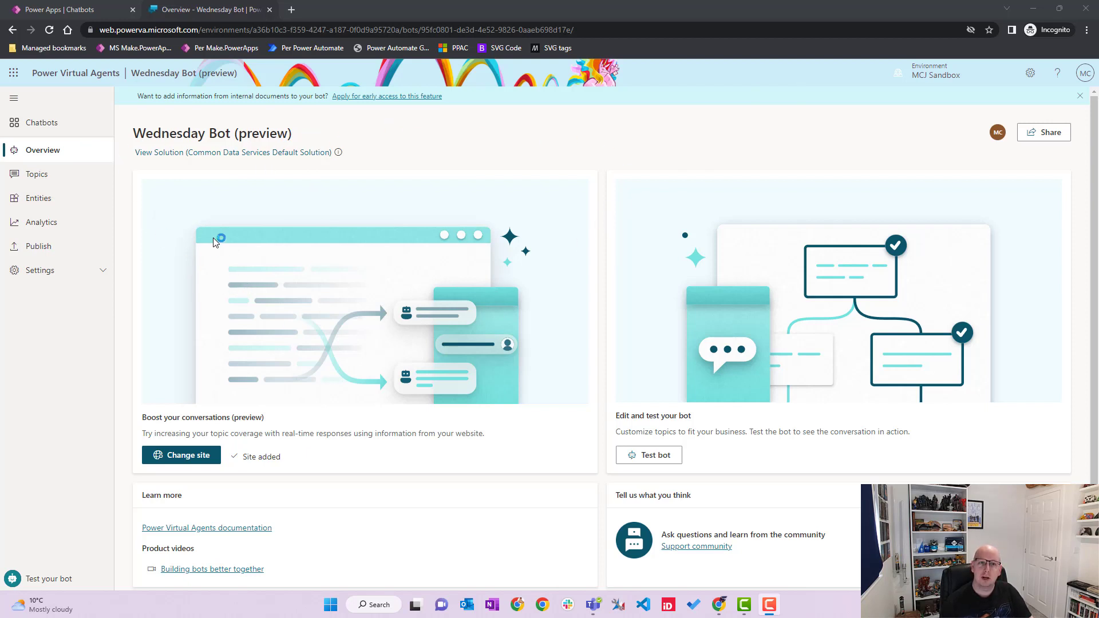
mouse_move(223, 239)
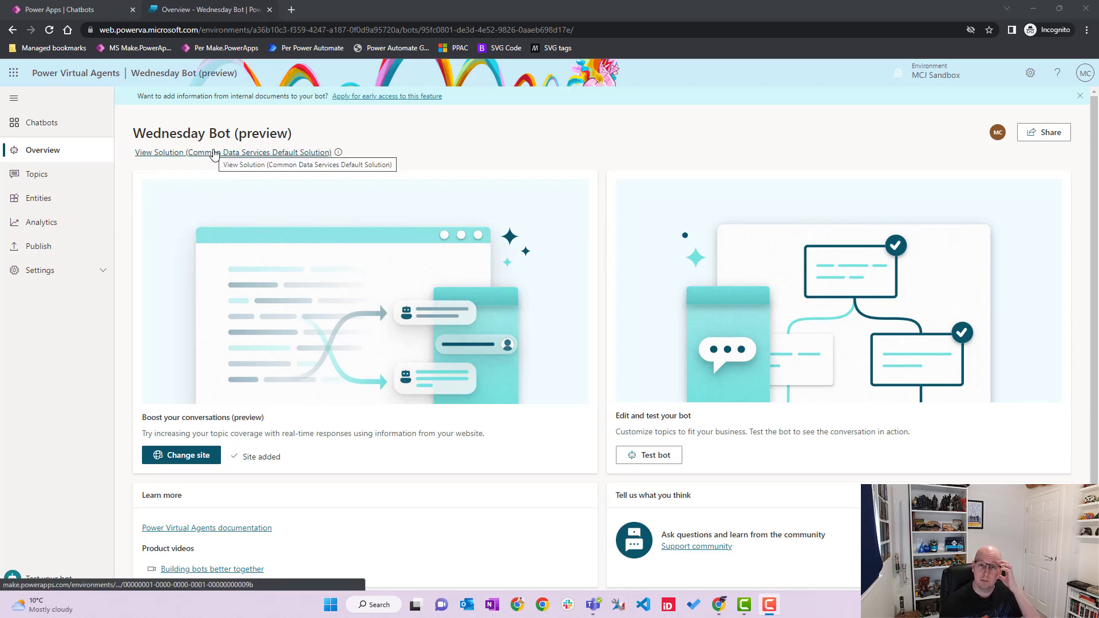
mouse_move(274, 230)
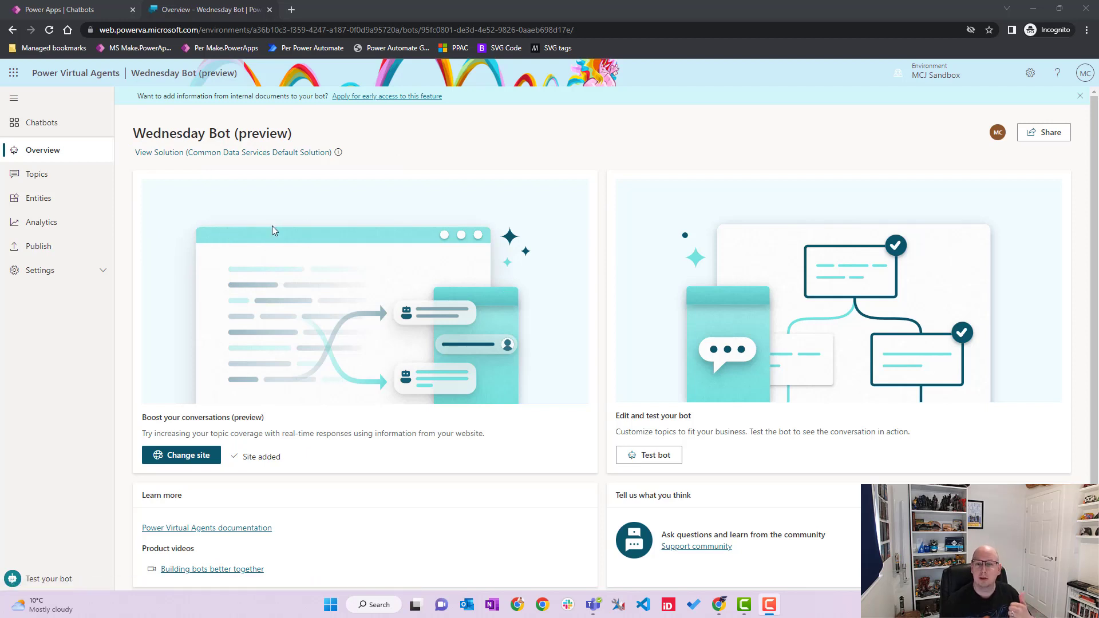
mouse_move(268, 243)
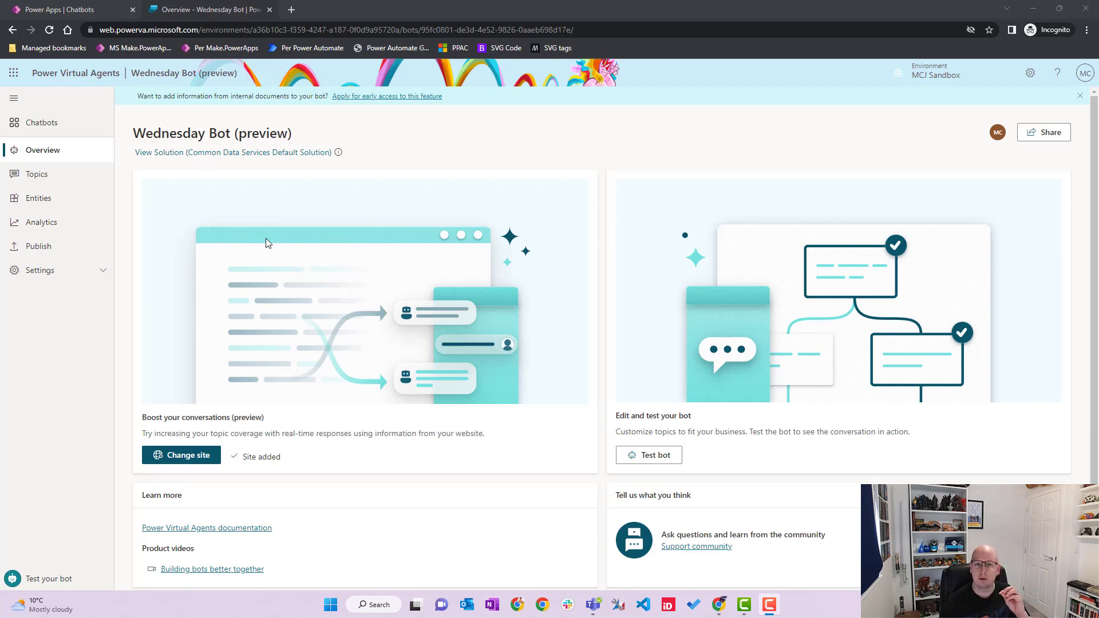
mouse_move(294, 245)
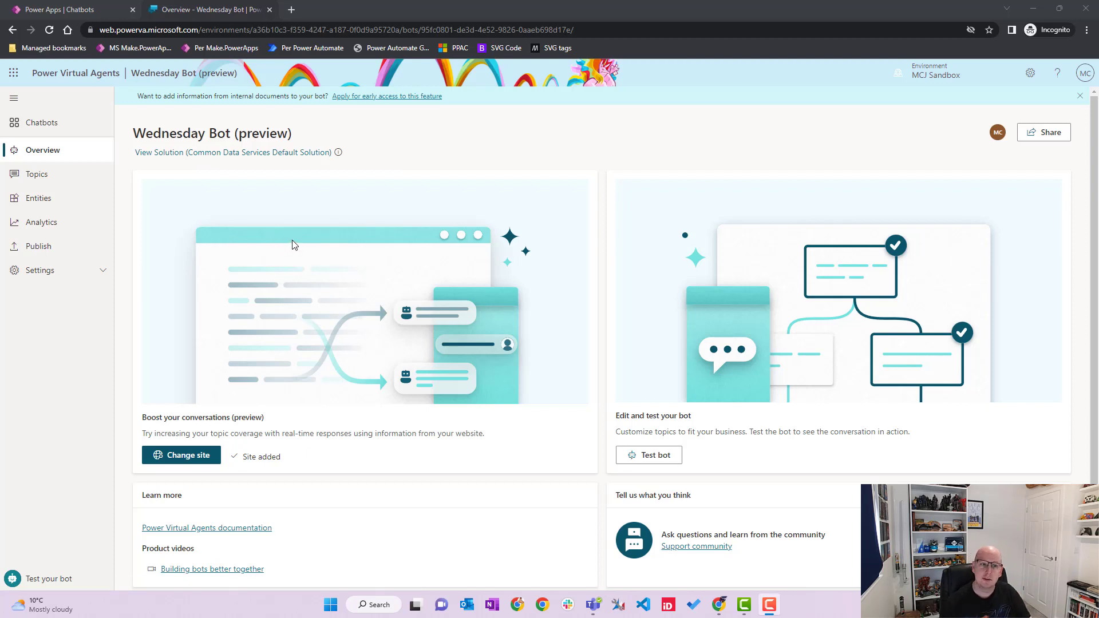
mouse_move(145, 144)
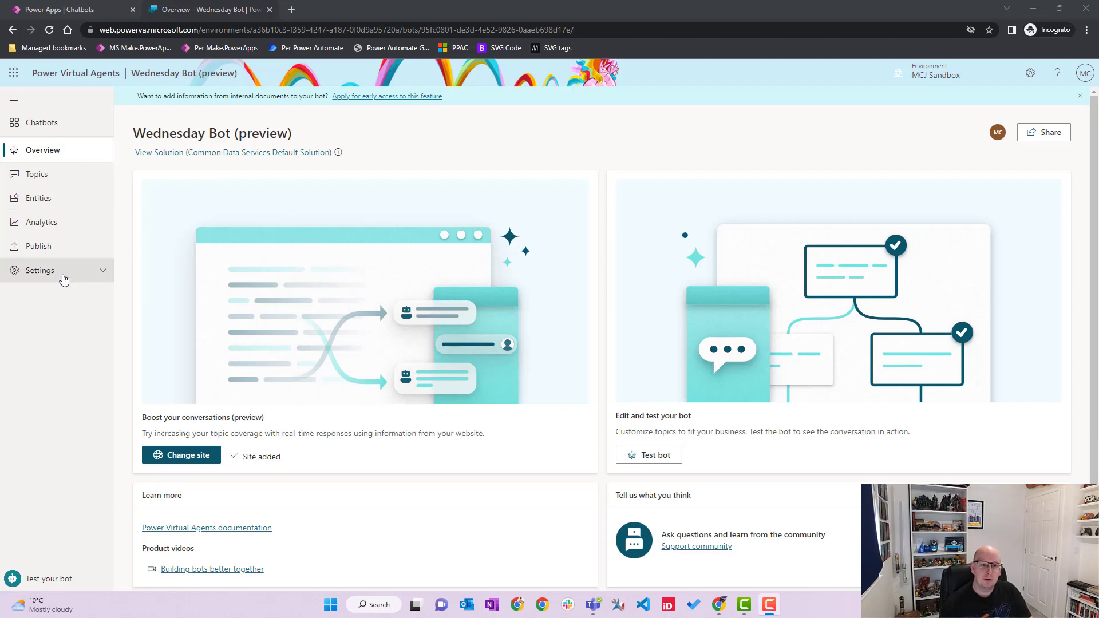
Show Wednesday Bot's AI capabilities settings and scroll to Intelligent authoring support with Copilot
click(39, 270)
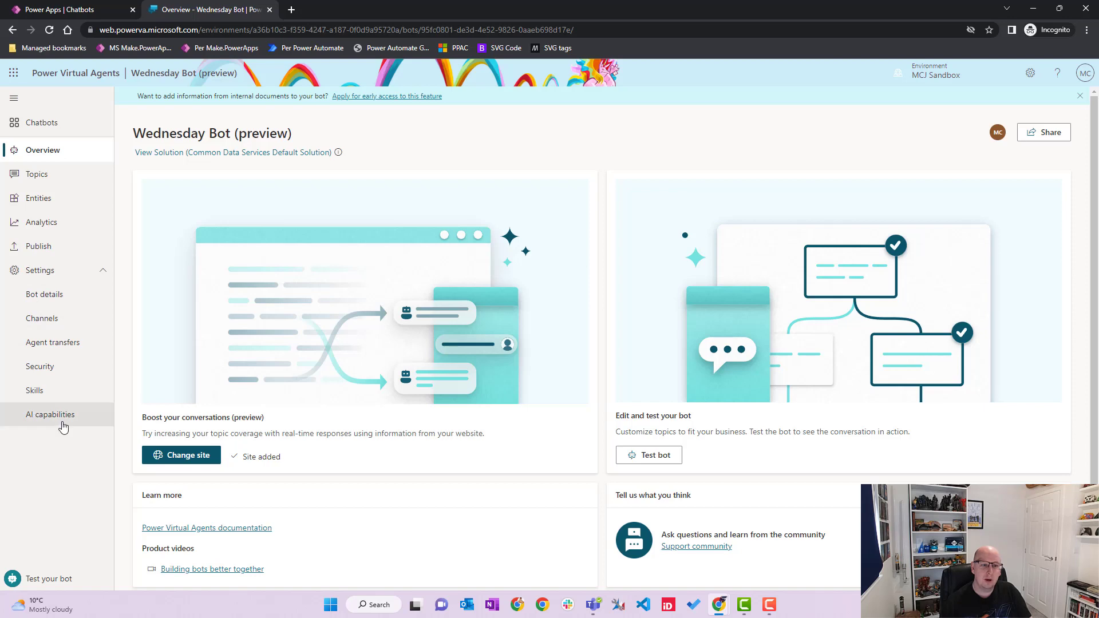
click(49, 415)
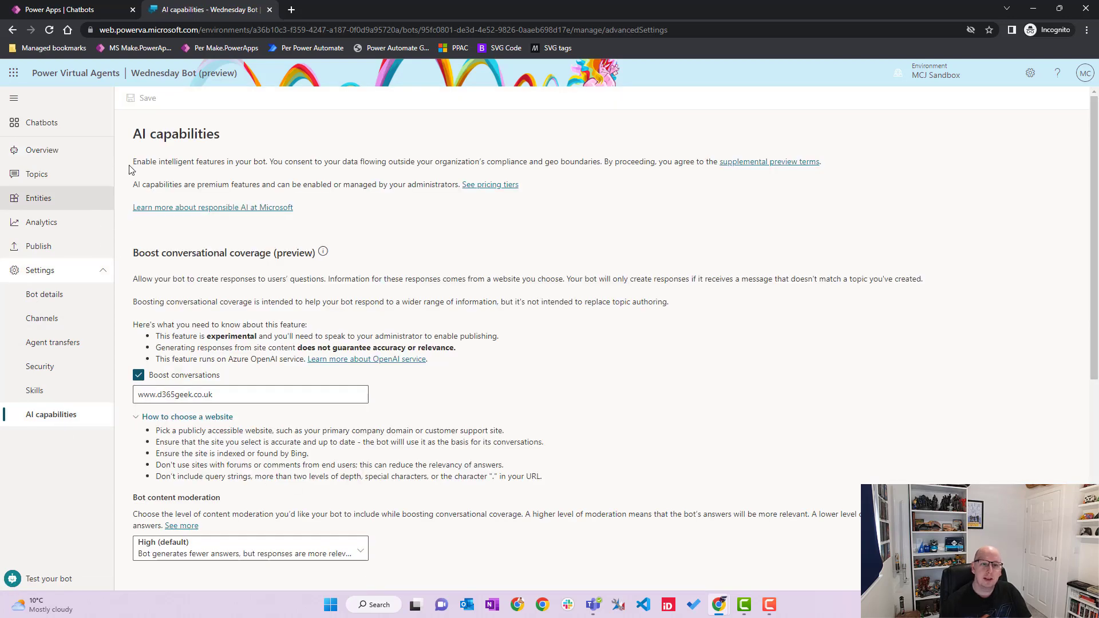
scroll(down, 3)
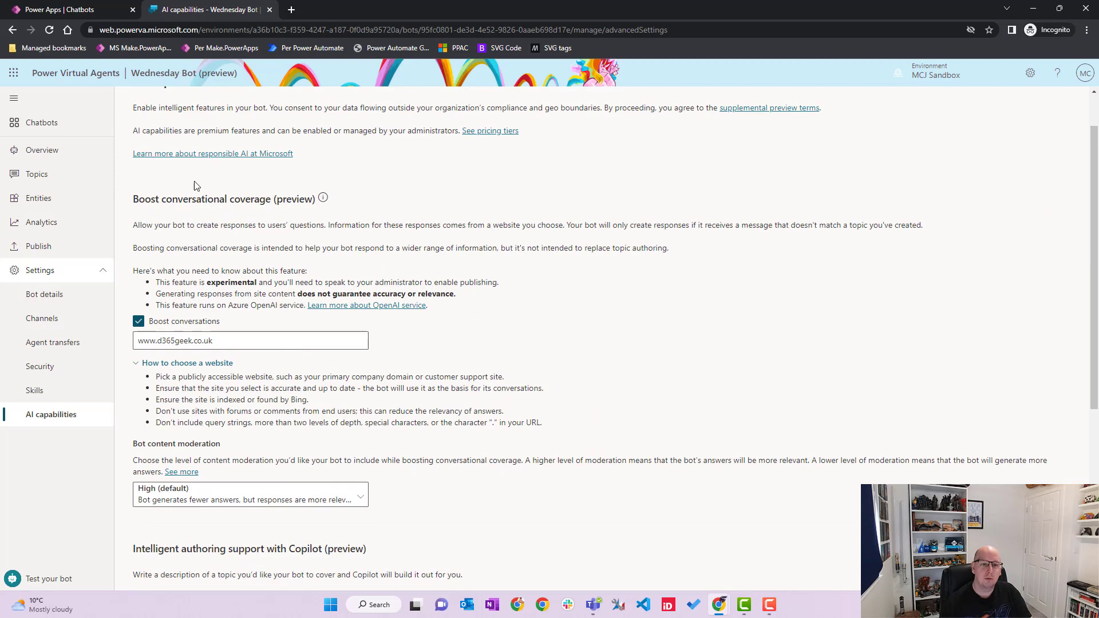
scroll(down, 3)
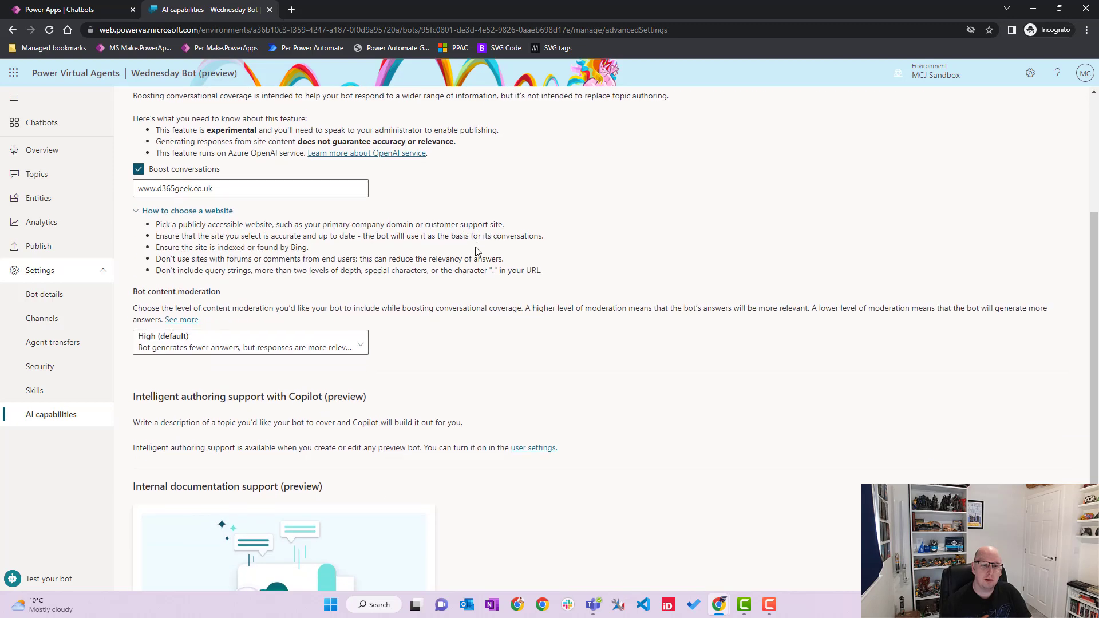
scroll(down, 3)
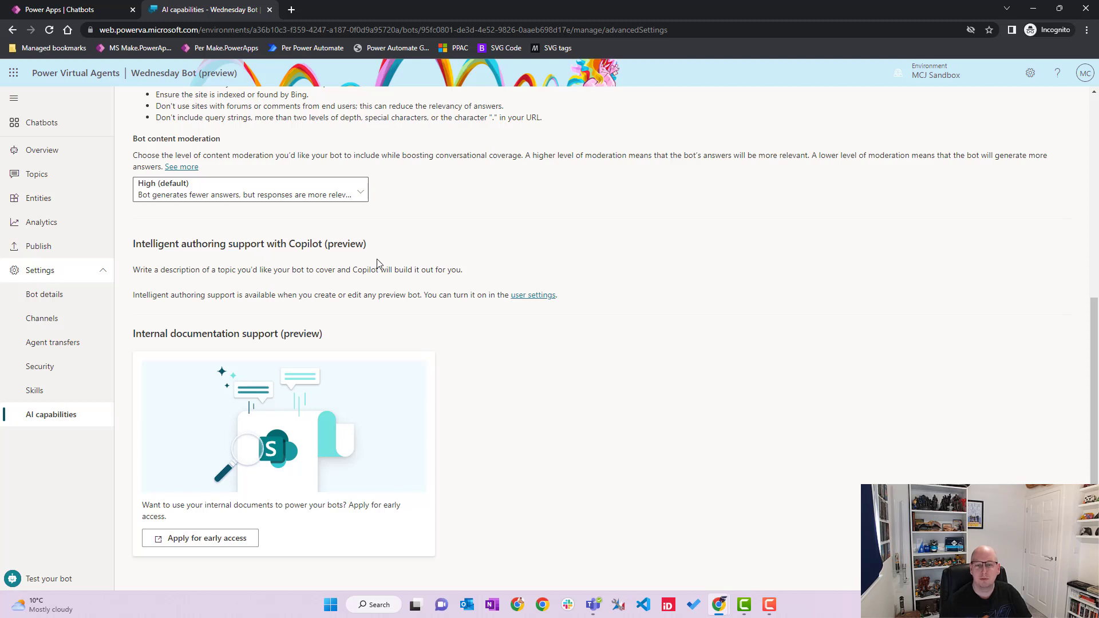
mouse_move(406, 270)
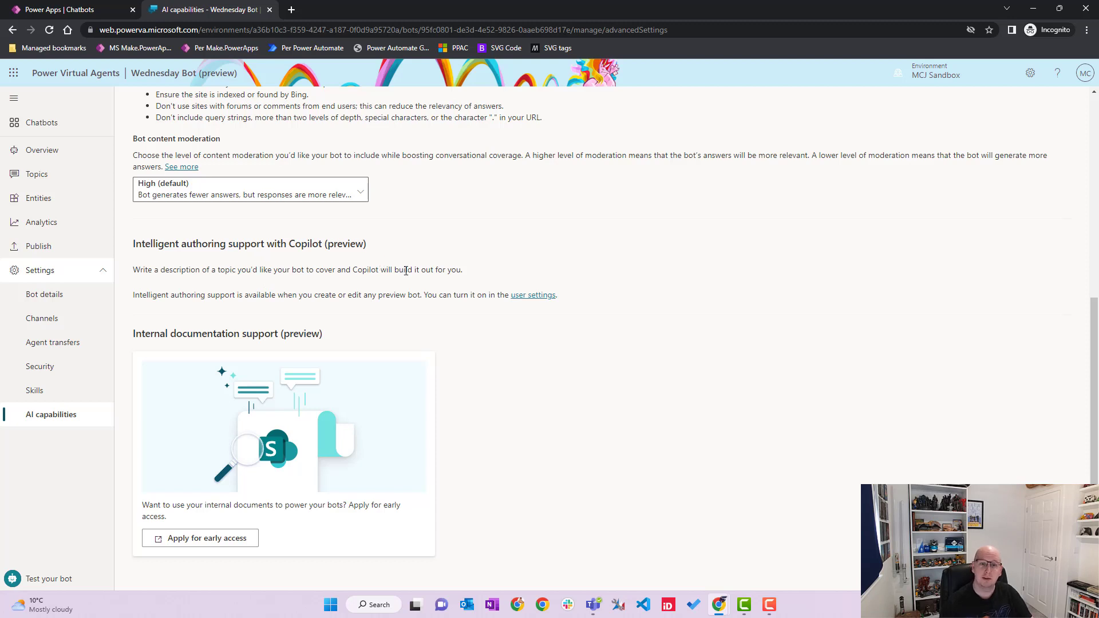
mouse_move(489, 276)
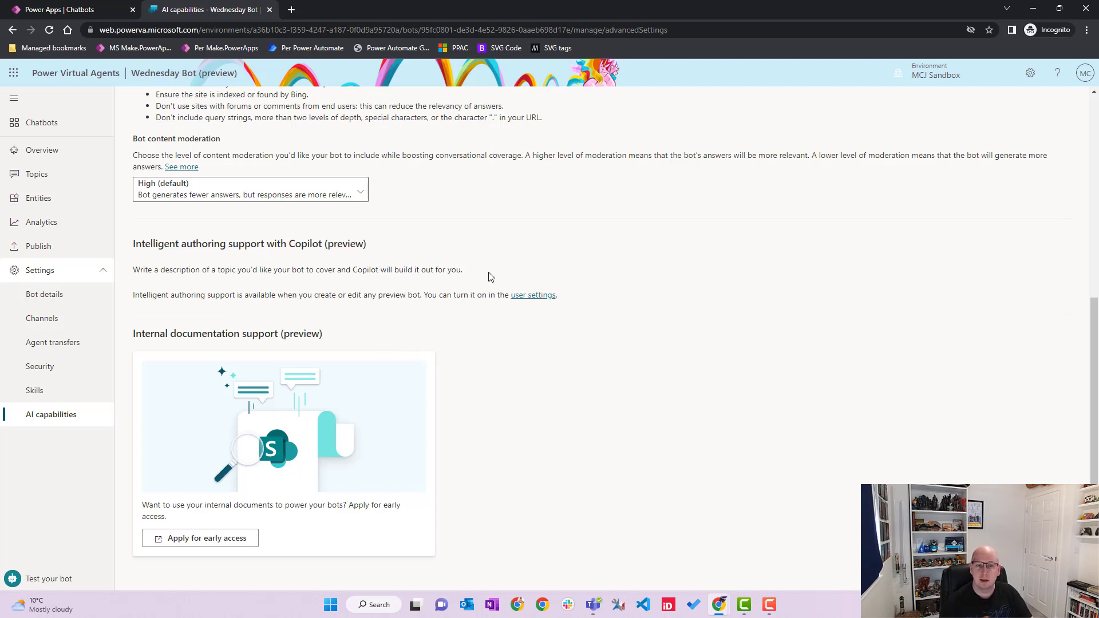
mouse_move(510, 274)
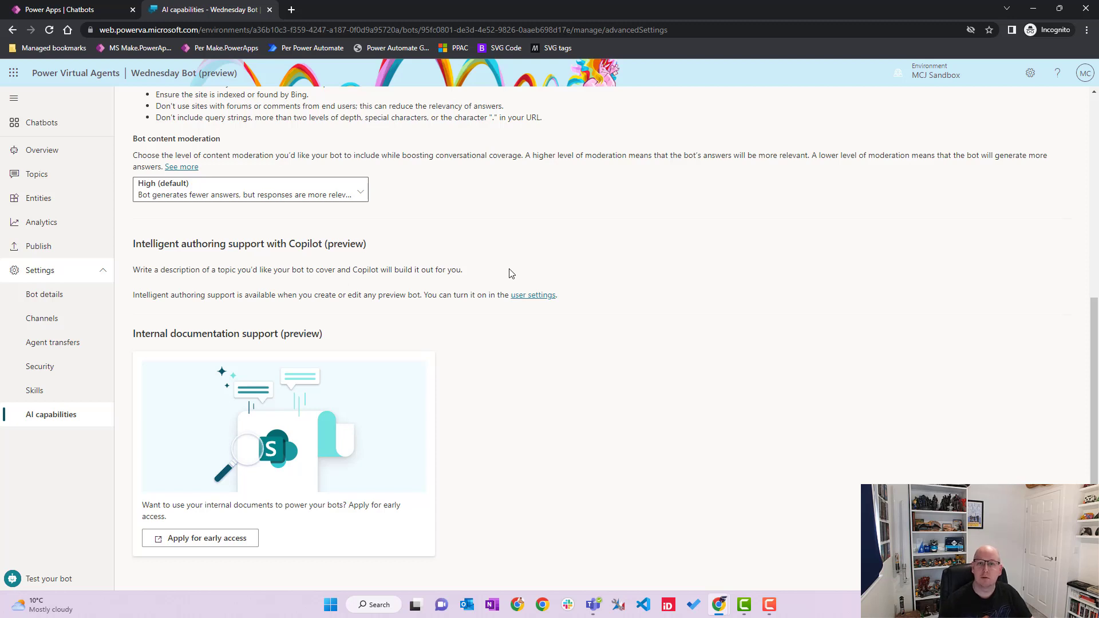
mouse_move(446, 316)
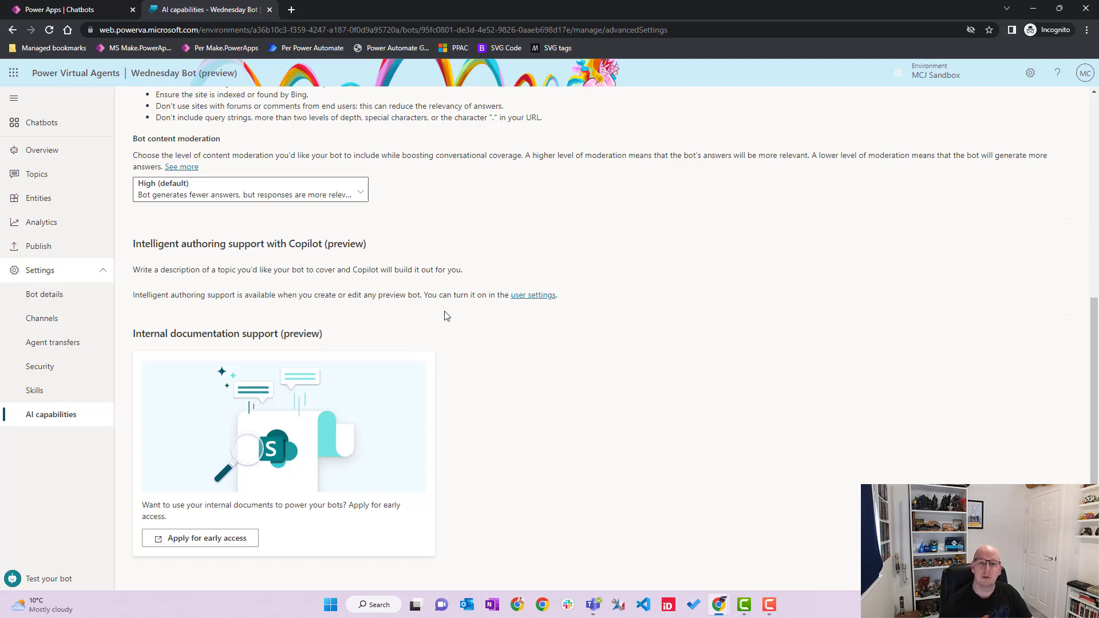
mouse_move(567, 325)
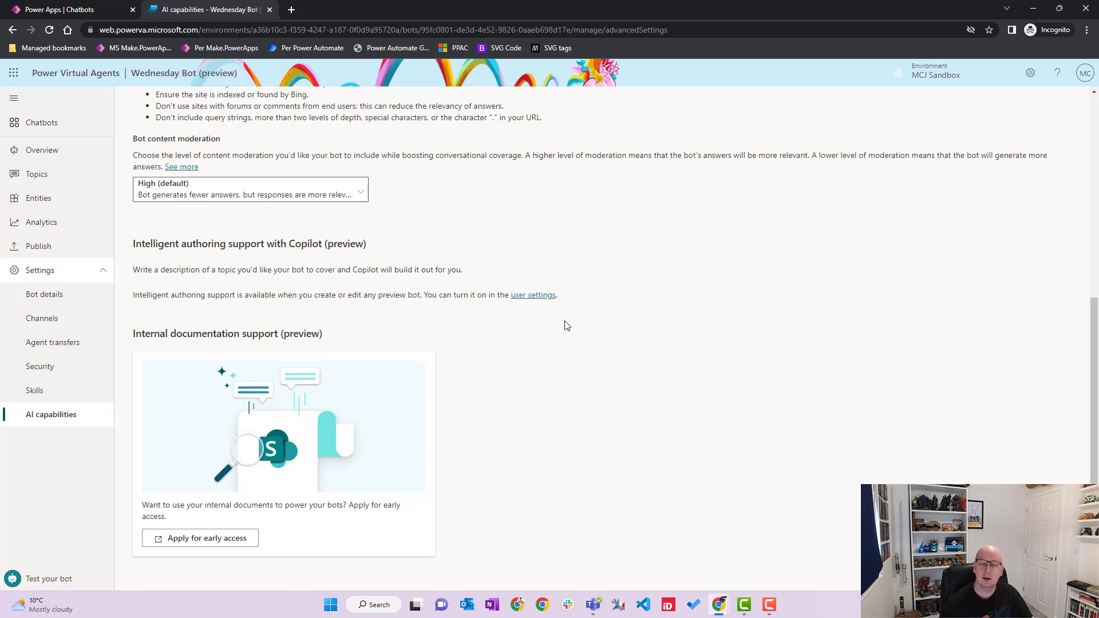
mouse_move(214, 344)
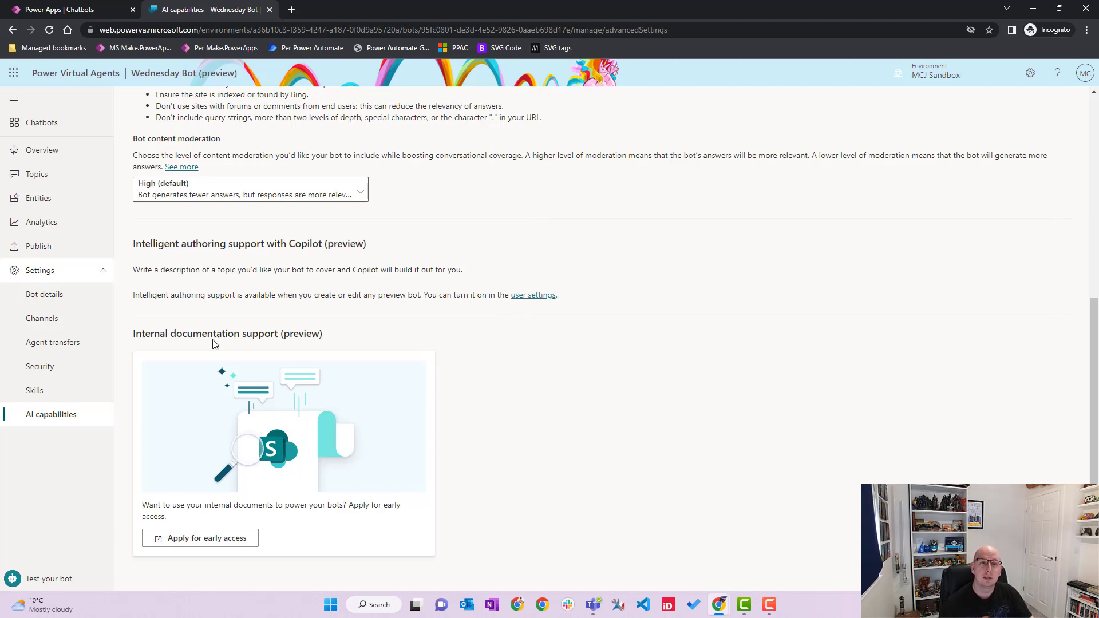
mouse_move(379, 362)
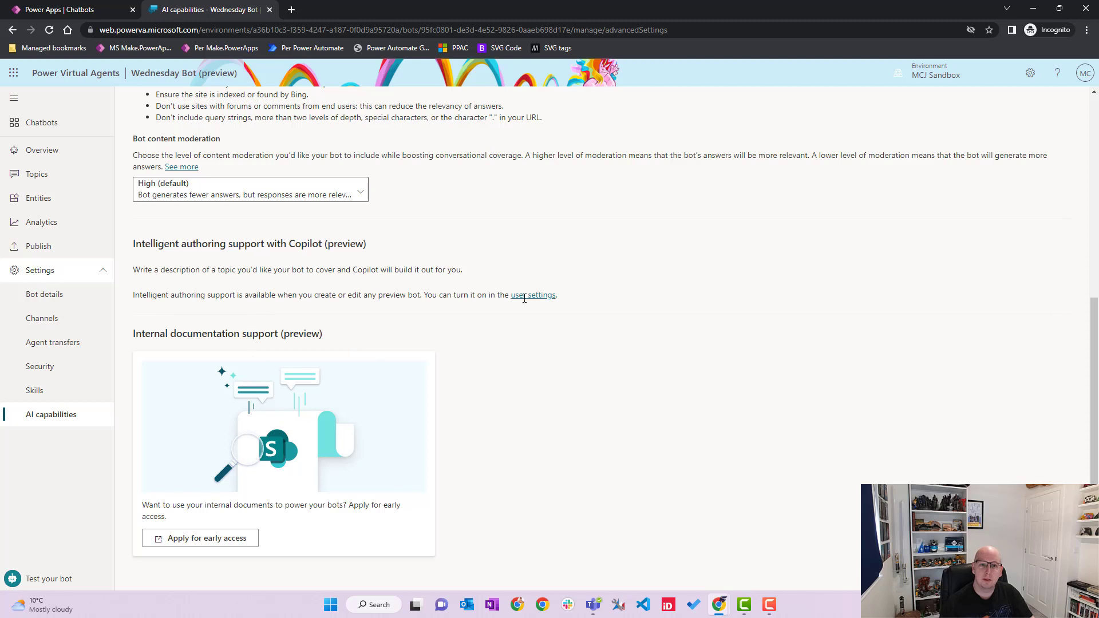
mouse_move(550, 297)
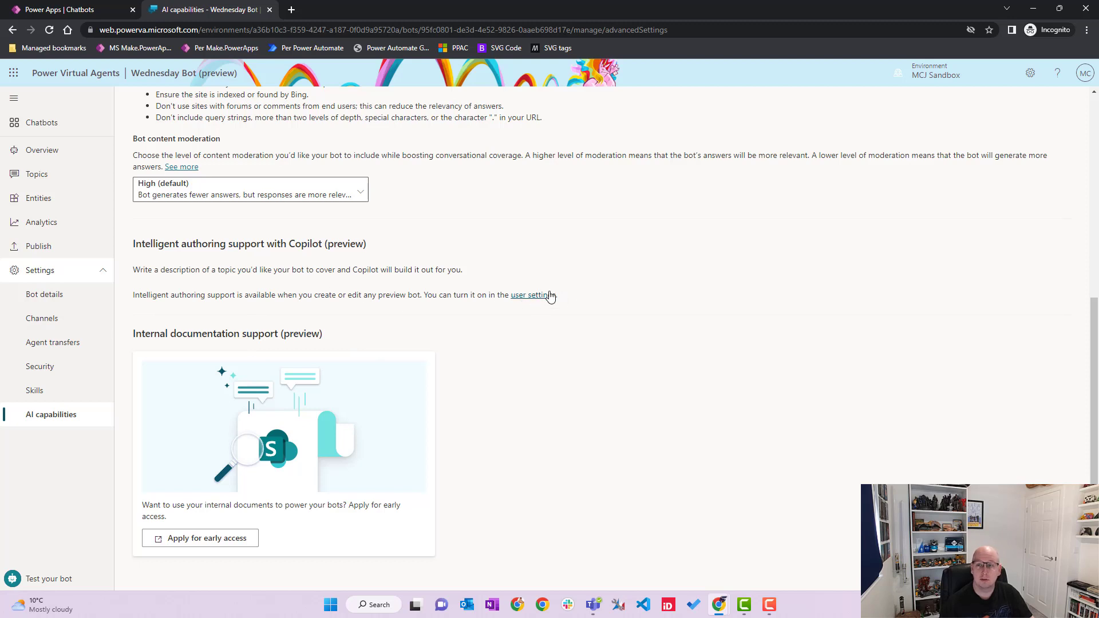
mouse_move(546, 306)
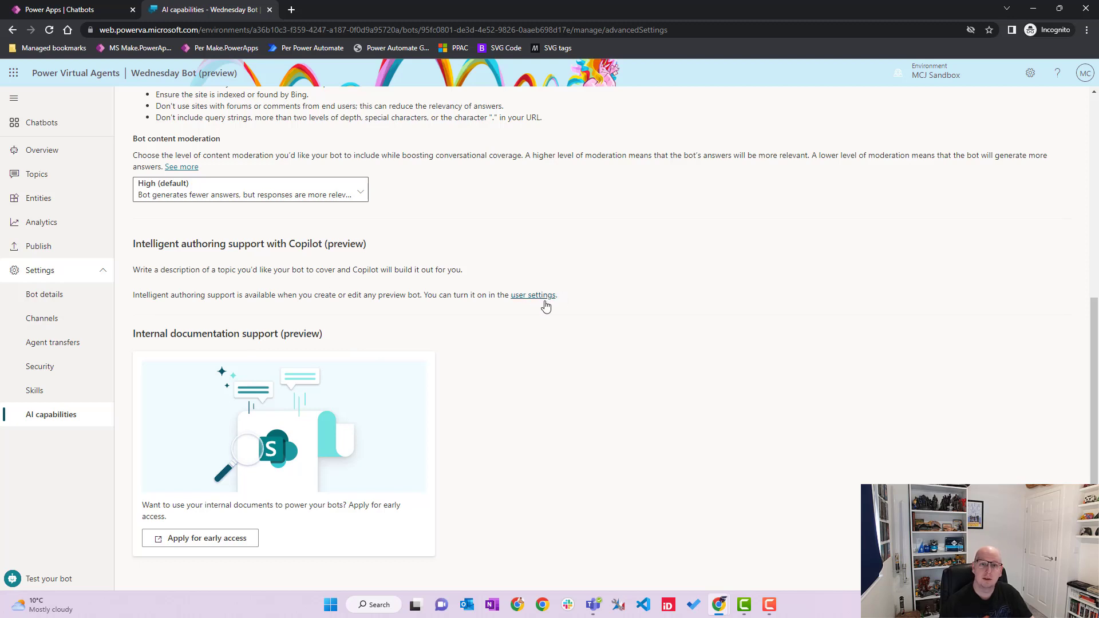
click(532, 294)
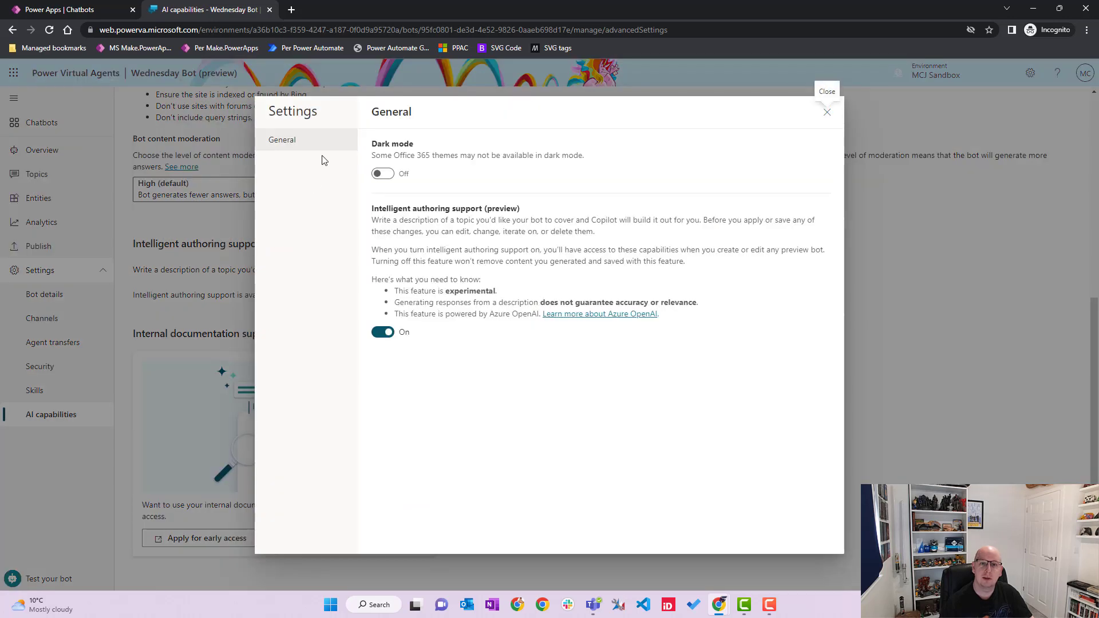
mouse_move(882, 75)
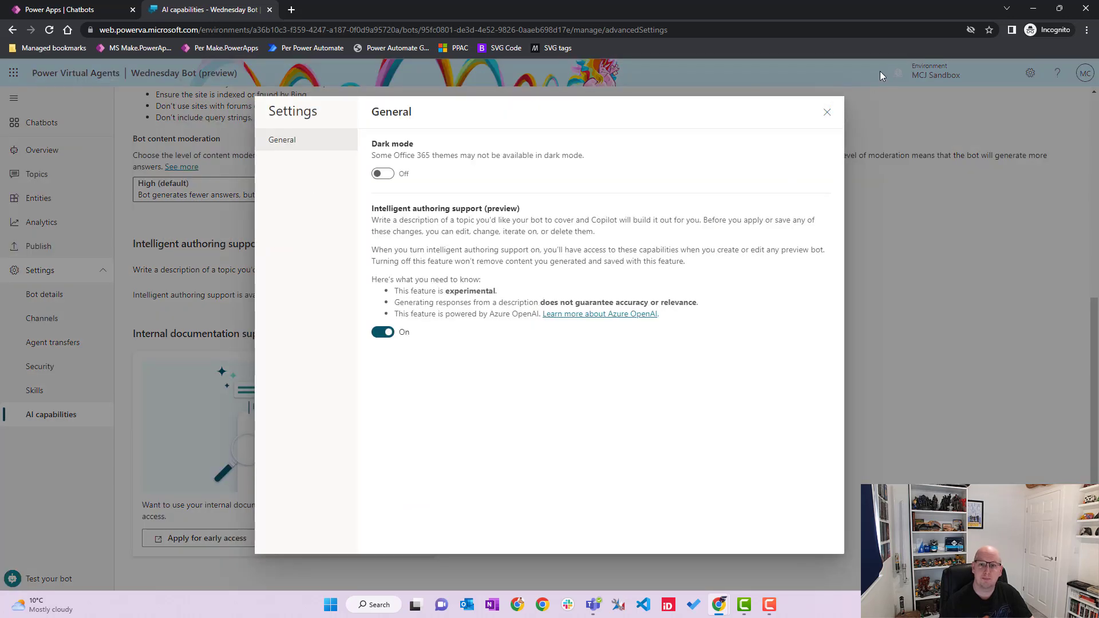
click(827, 111)
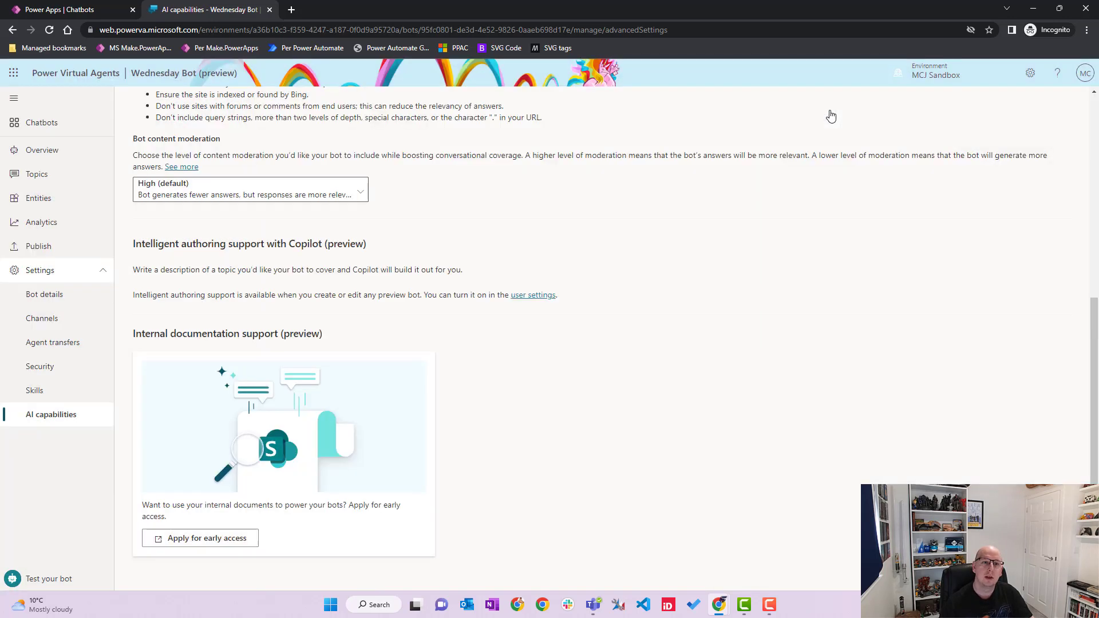
mouse_move(56, 174)
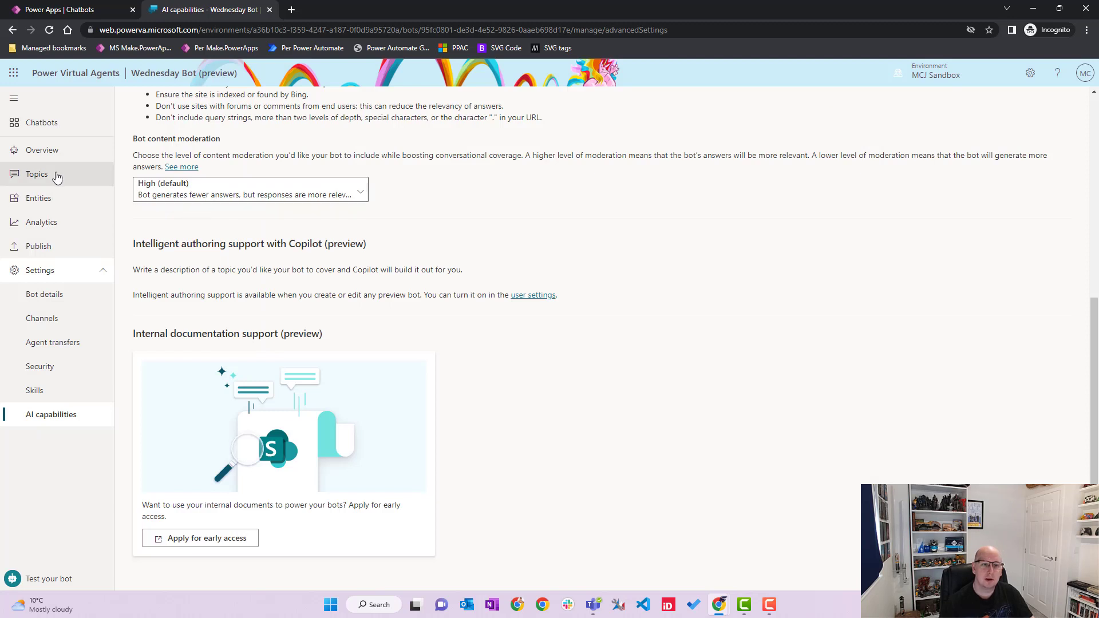
From the Topics list, choose Create with Copilot (preview) for a new topic
click(37, 174)
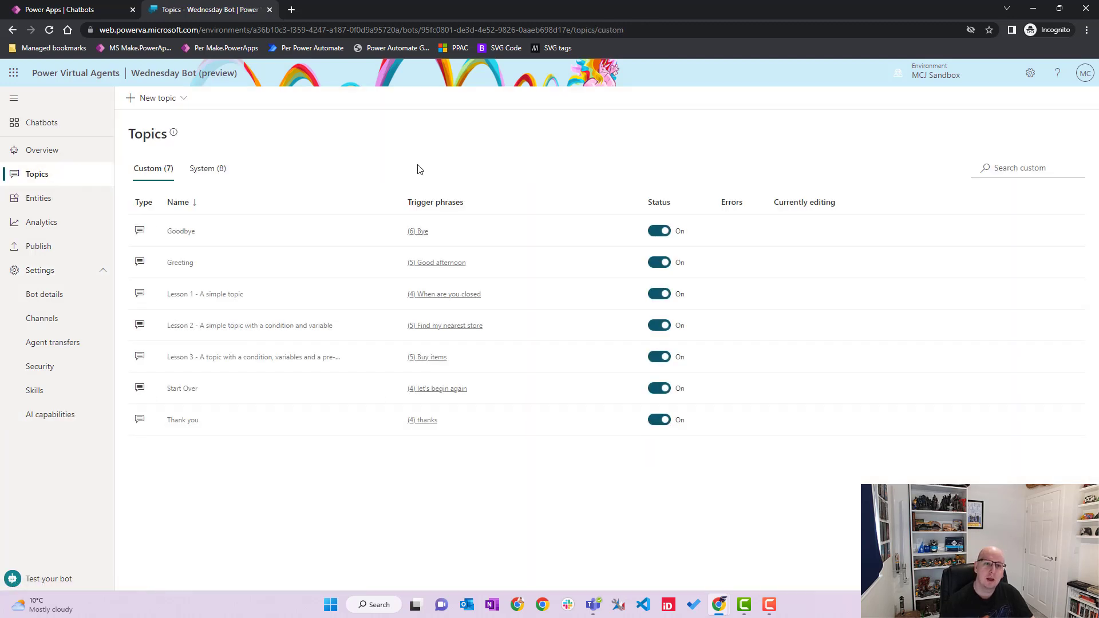
mouse_move(432, 186)
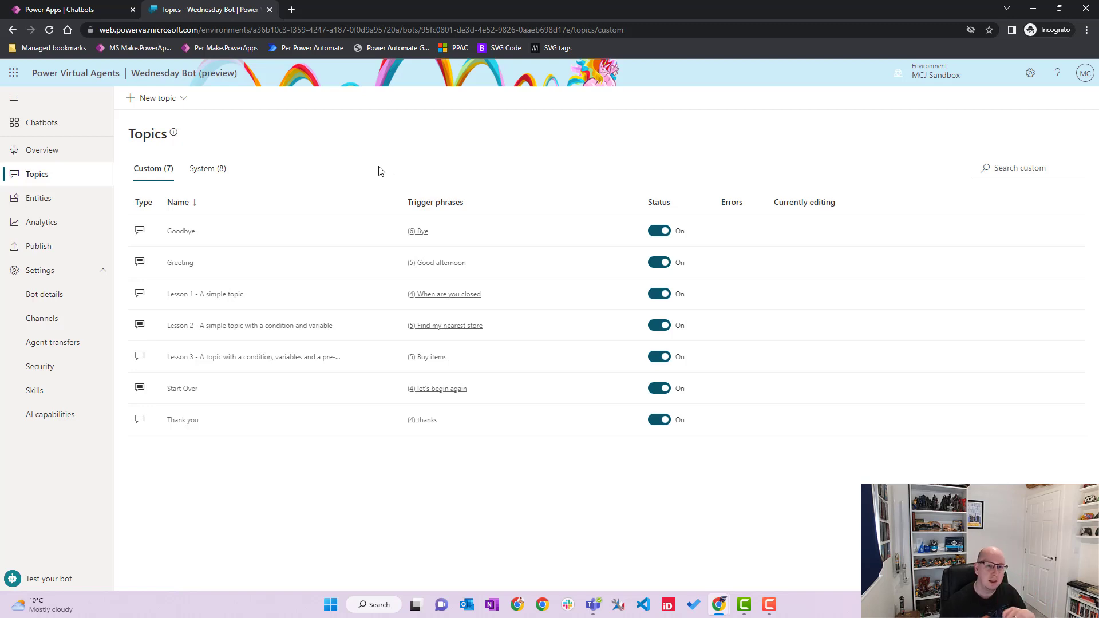
mouse_move(376, 174)
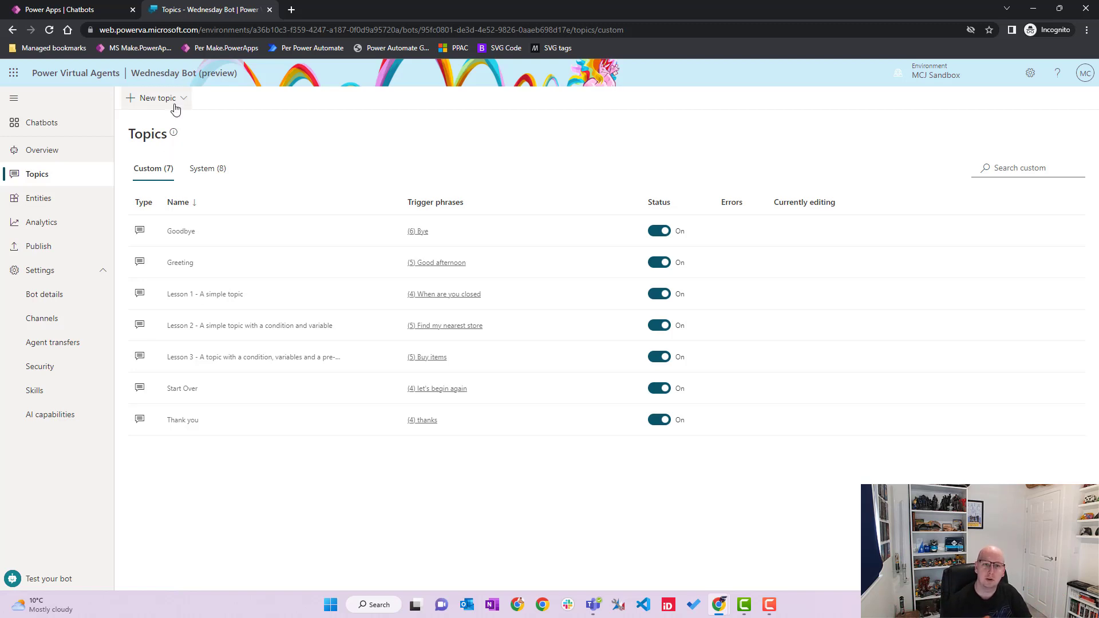
click(157, 97)
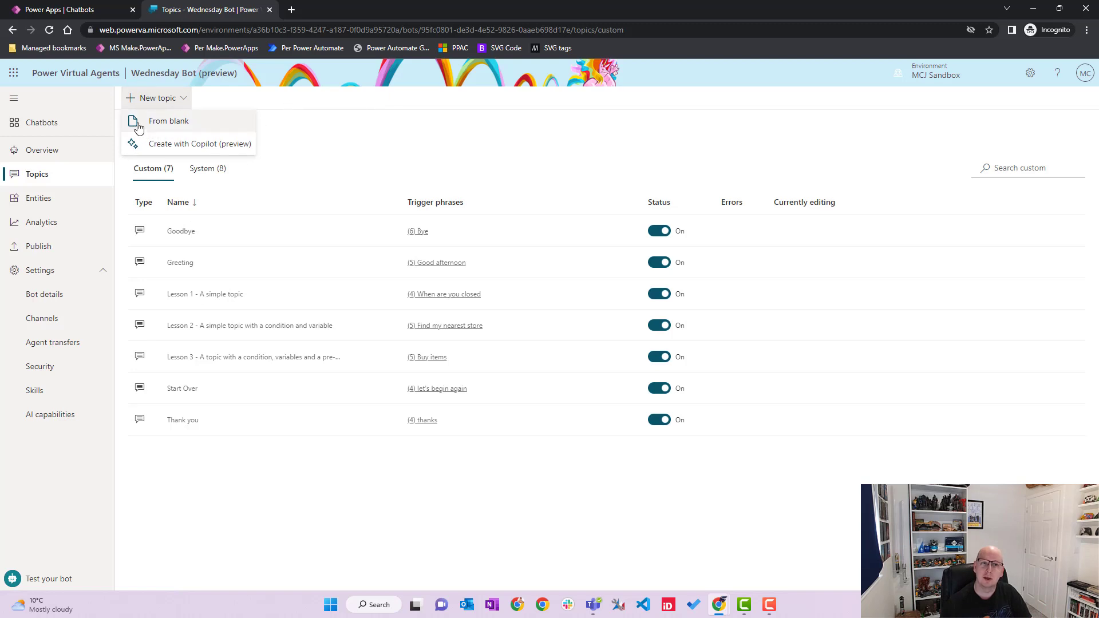
mouse_move(226, 149)
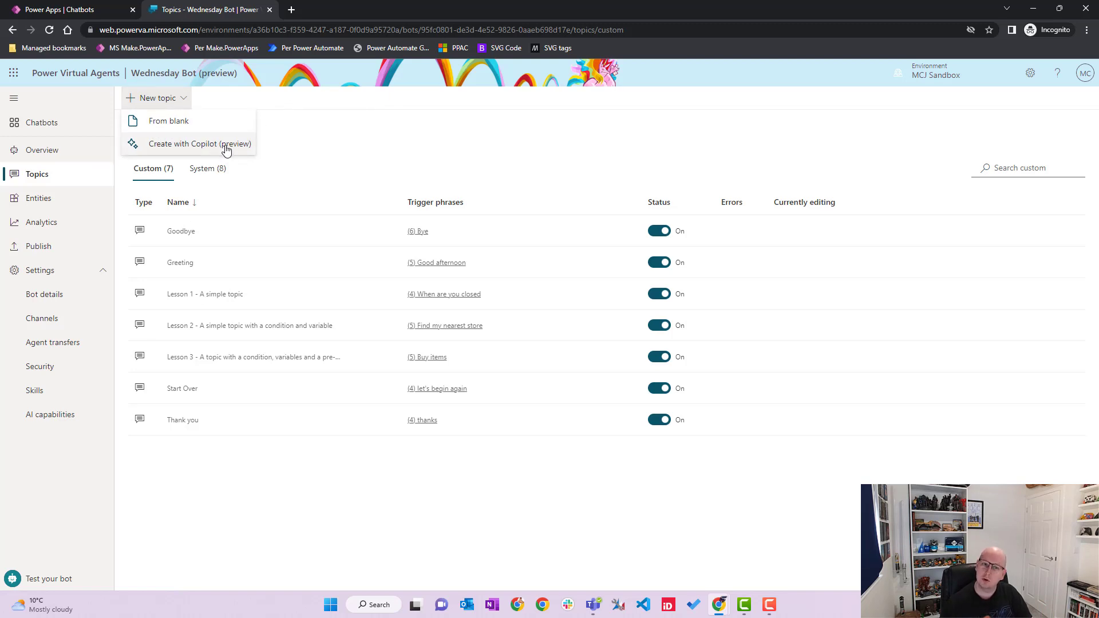
click(199, 144)
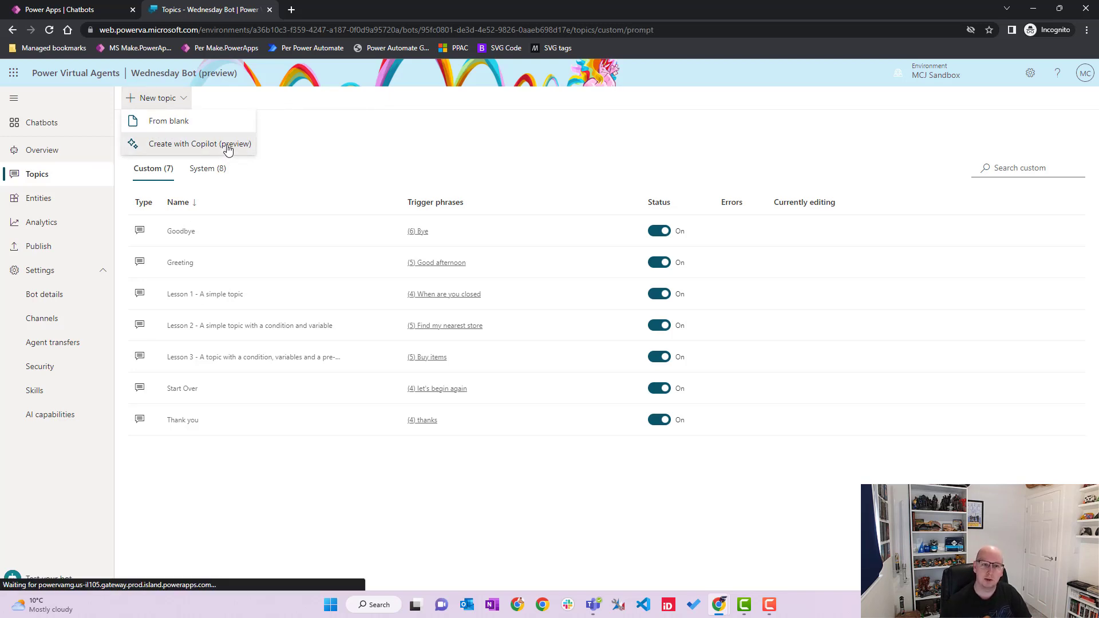
Browse Copilot's example prompts and name the new topic 'Favourite Marvel Super Hero'
click(202, 145)
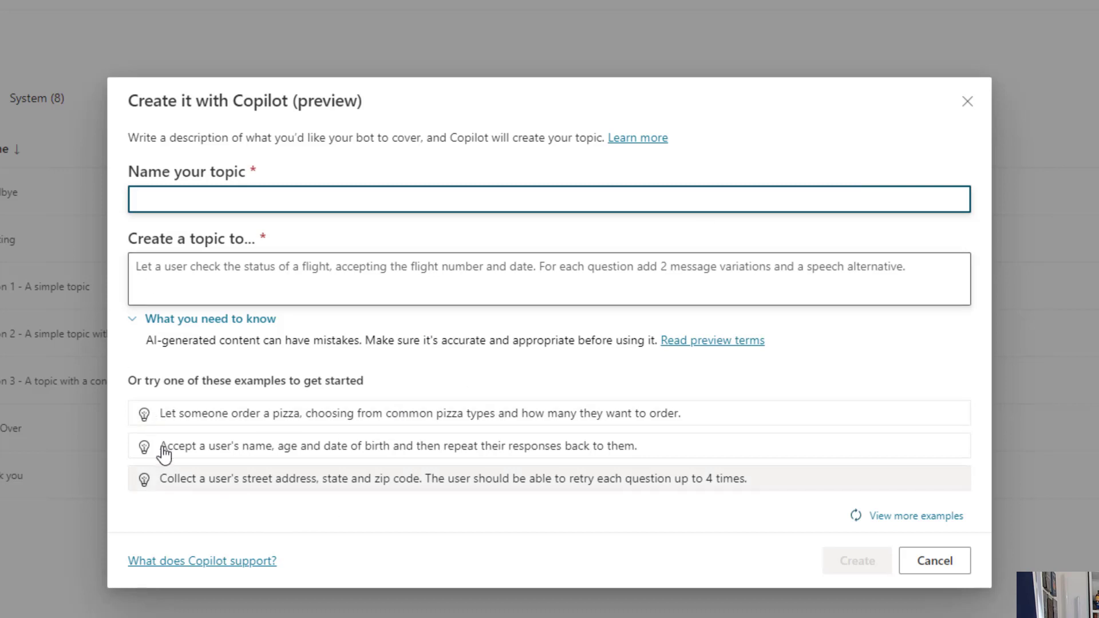
mouse_move(350, 414)
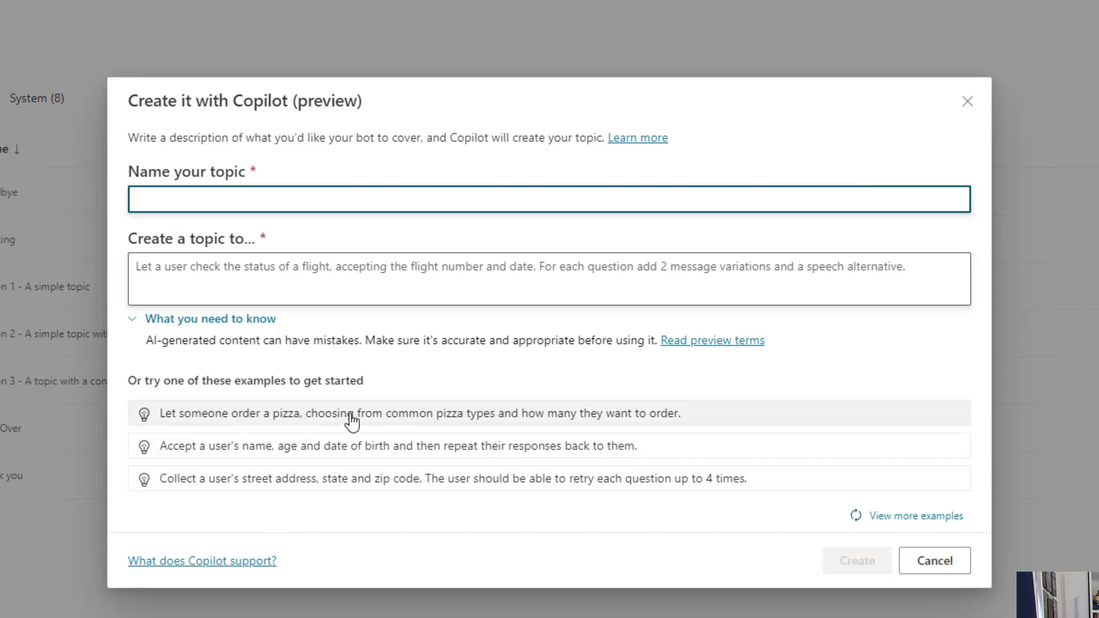
mouse_move(382, 446)
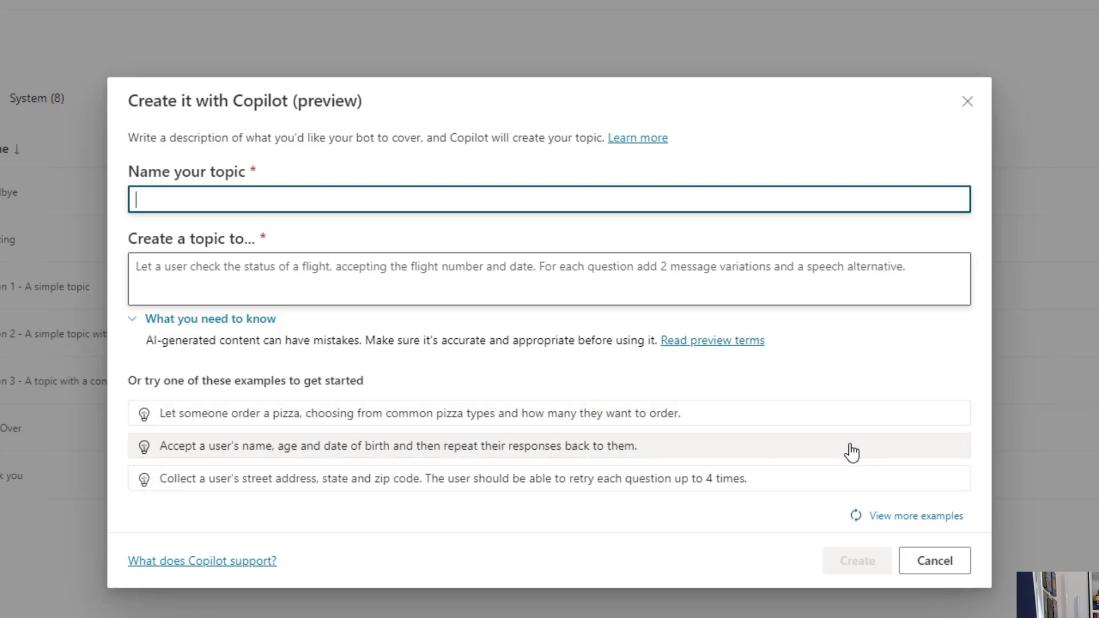
mouse_move(419, 482)
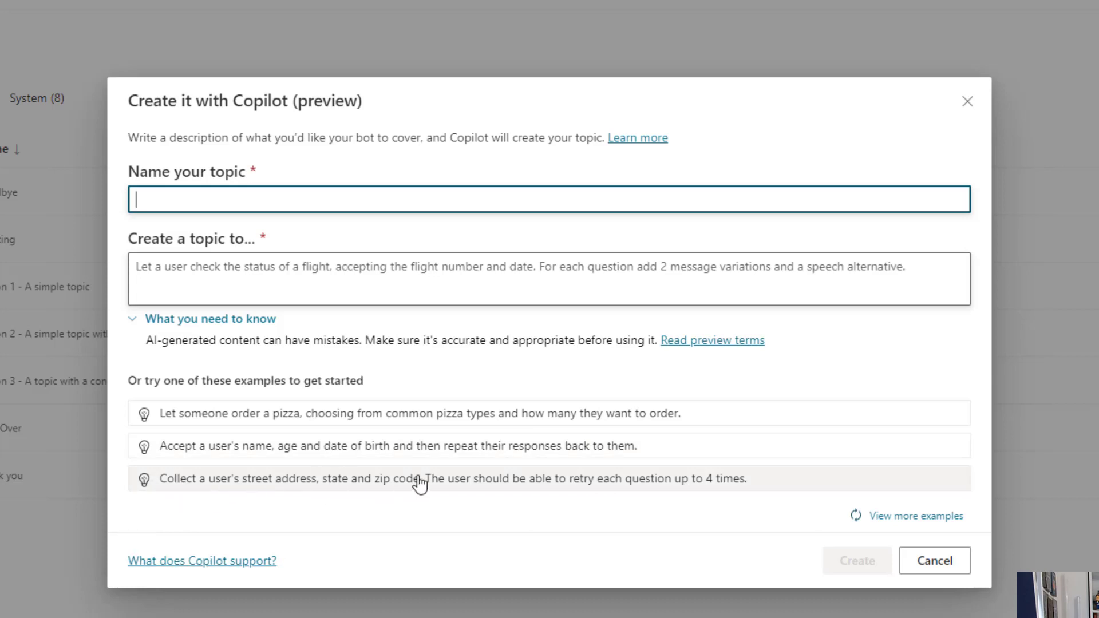
mouse_move(504, 530)
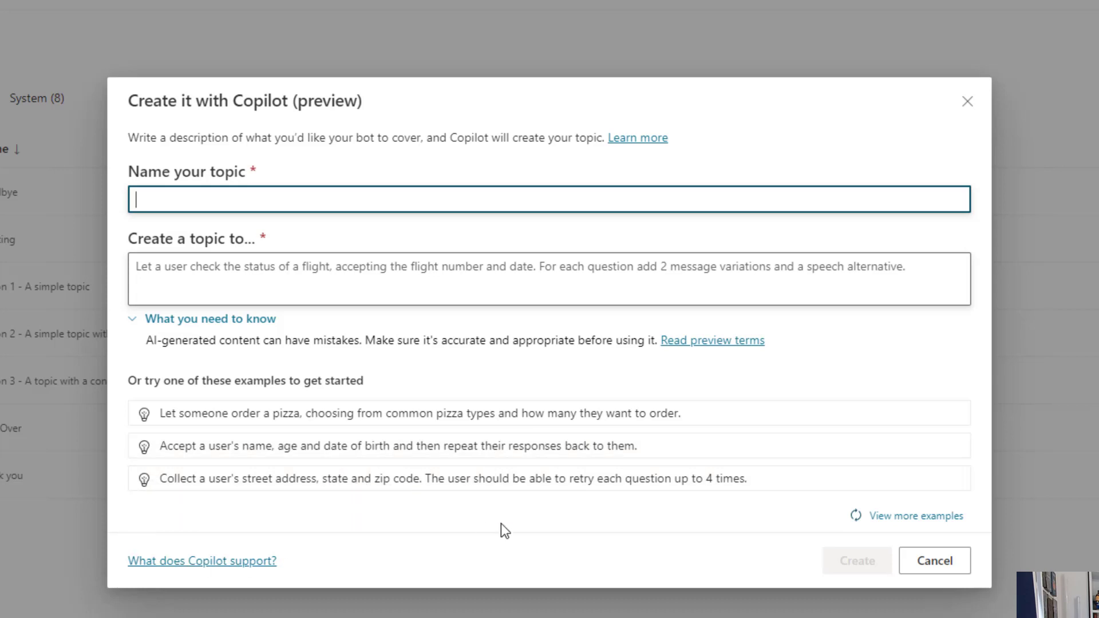
mouse_move(732, 466)
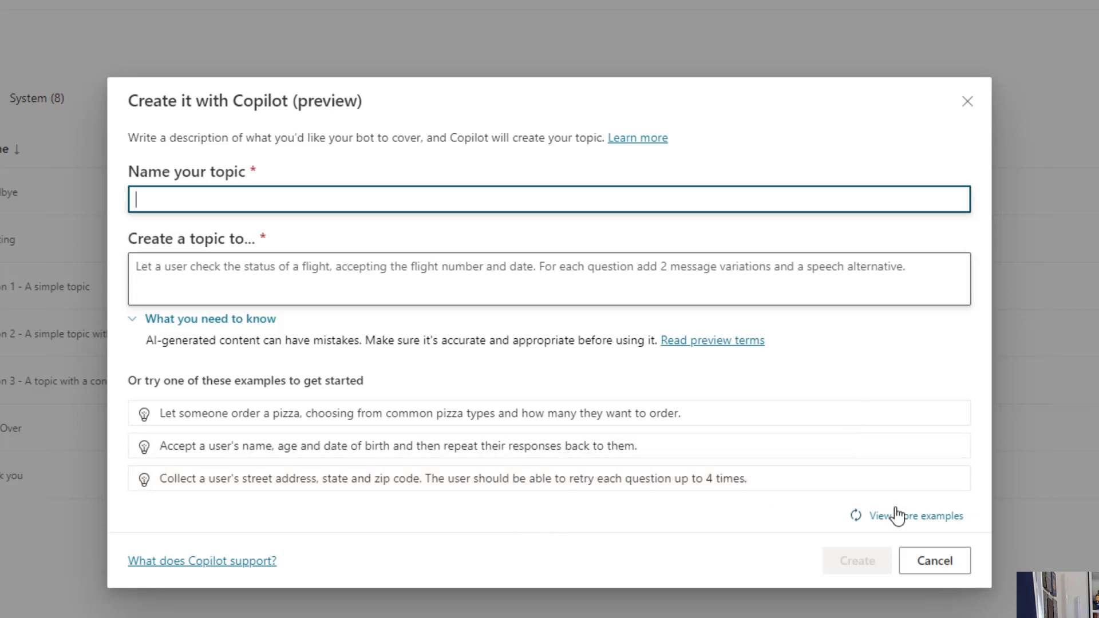
click(916, 516)
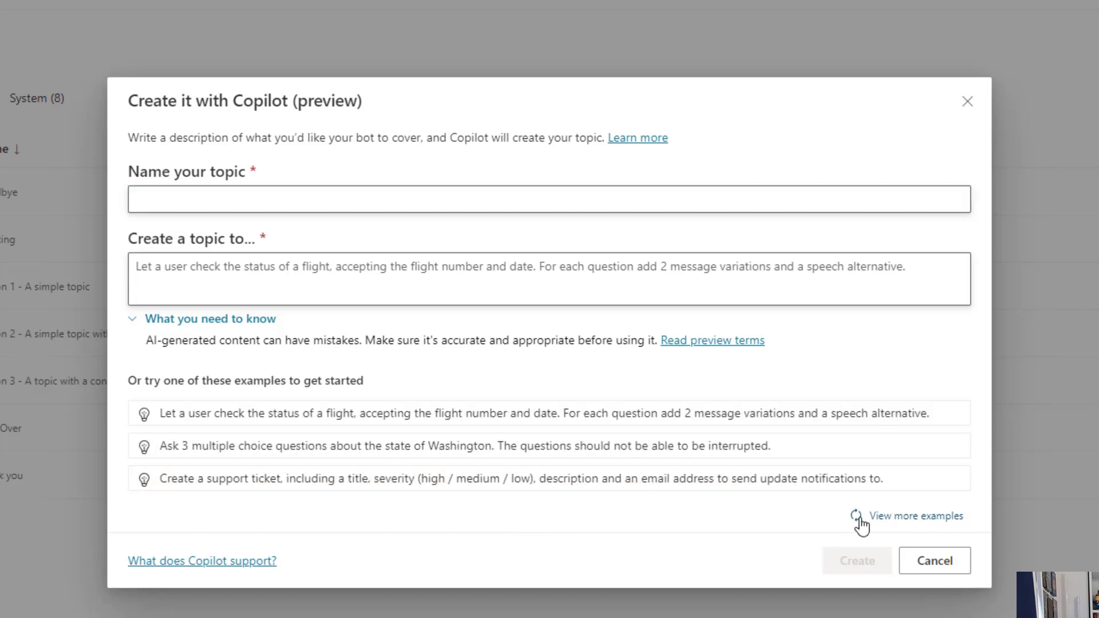
click(915, 517)
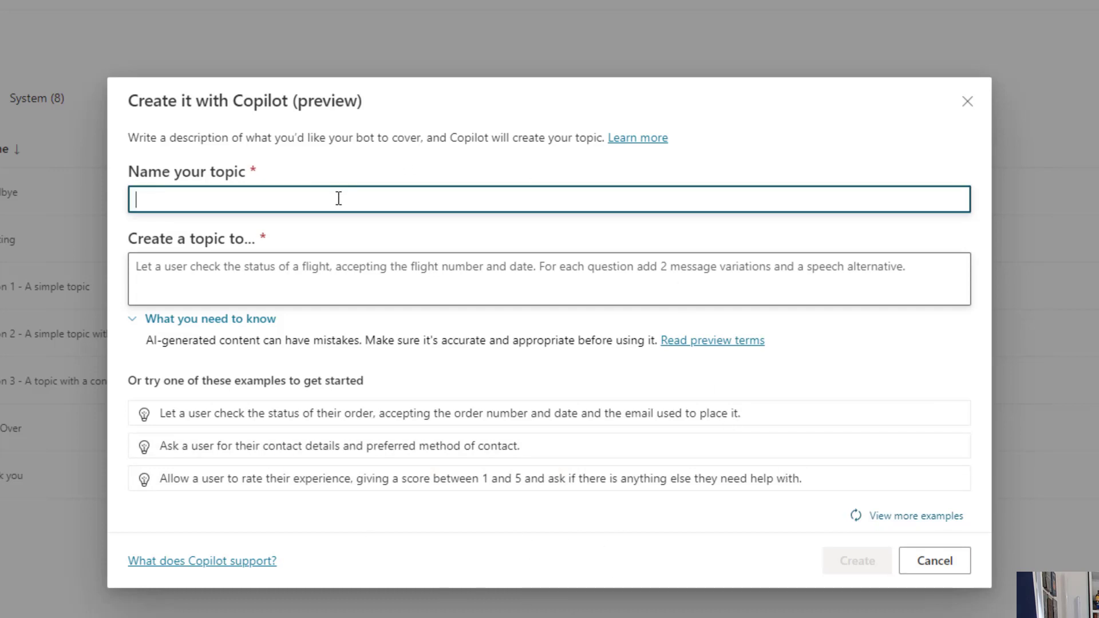
mouse_move(822, 174)
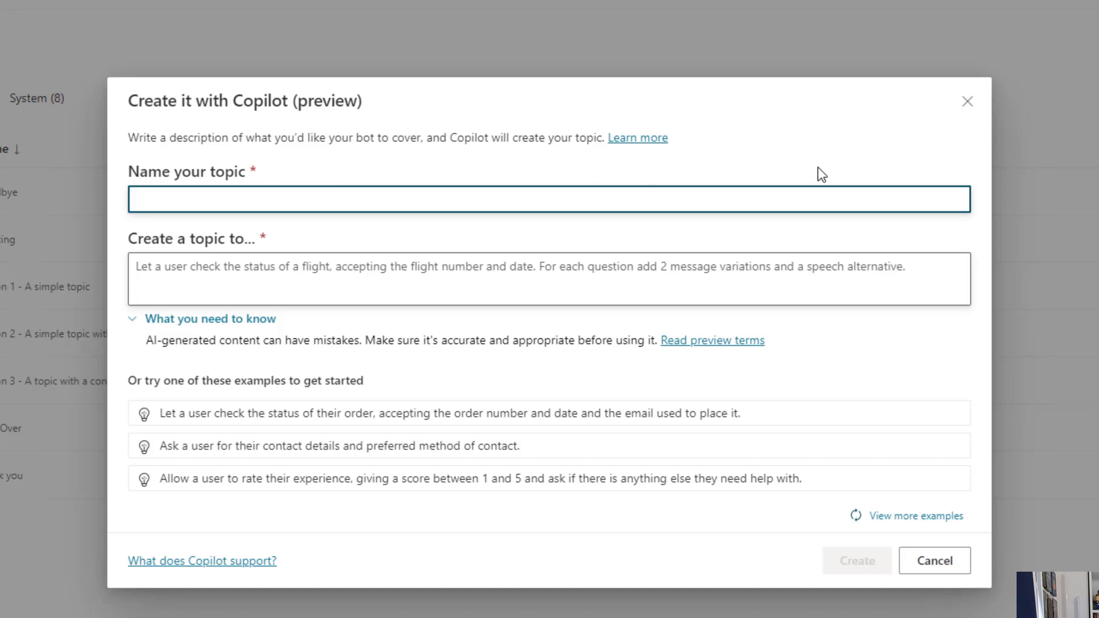
text(Favourite Marvel Super Hero)
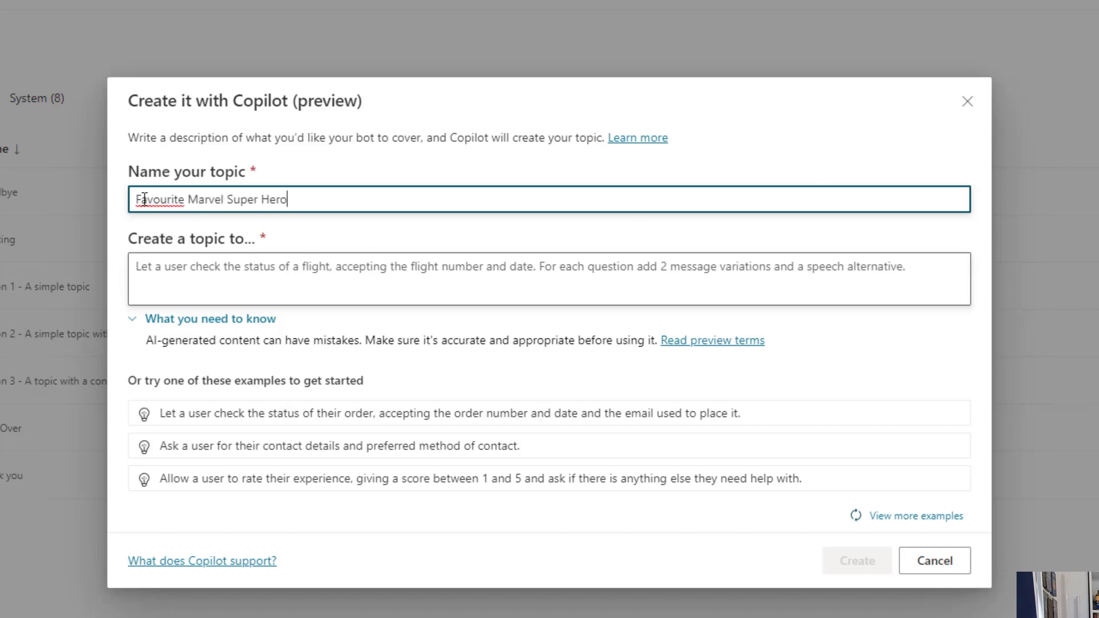
click(548, 279)
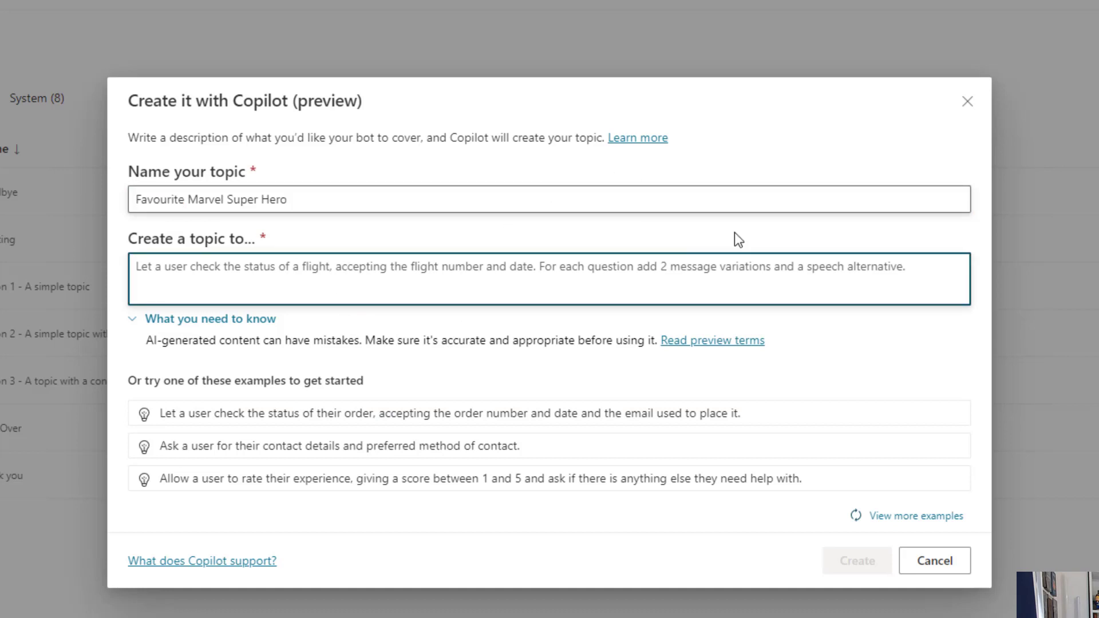
mouse_move(455, 240)
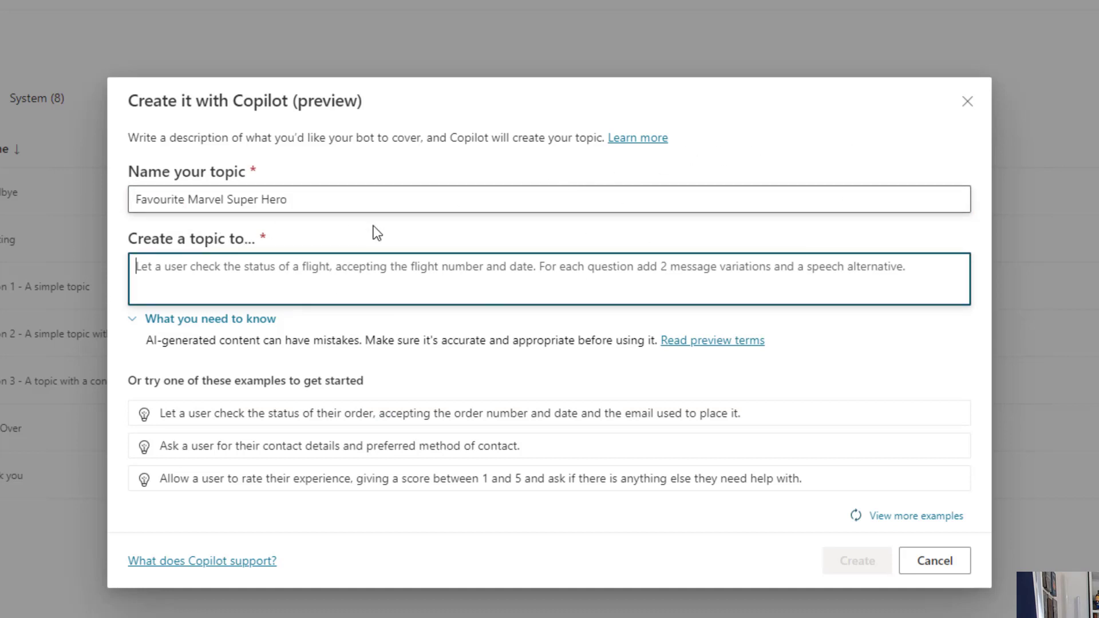
mouse_move(481, 242)
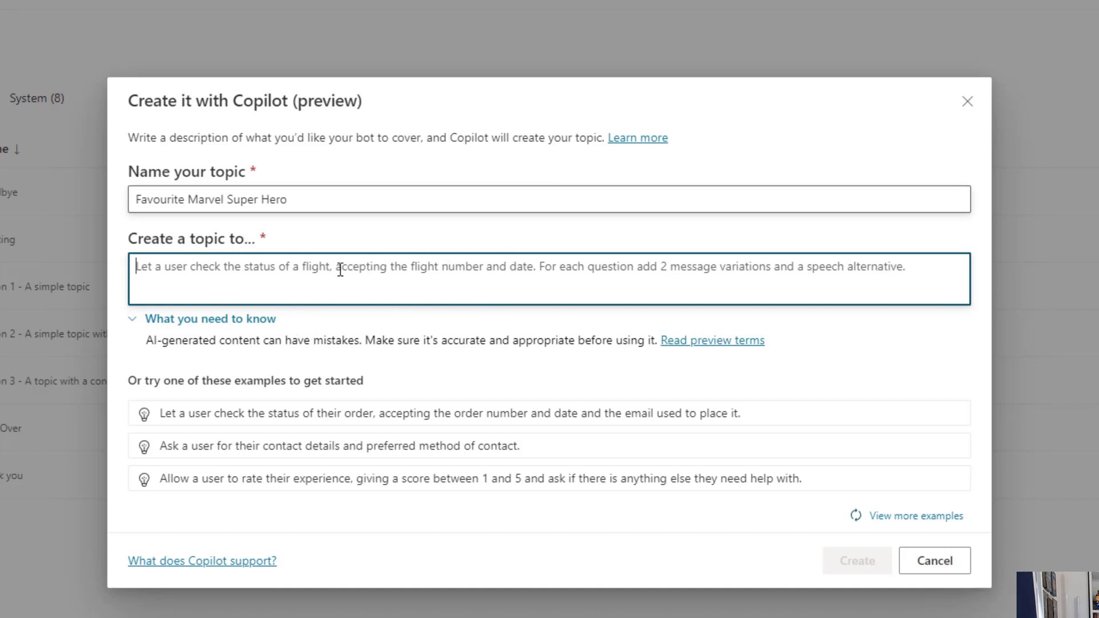
mouse_move(495, 301)
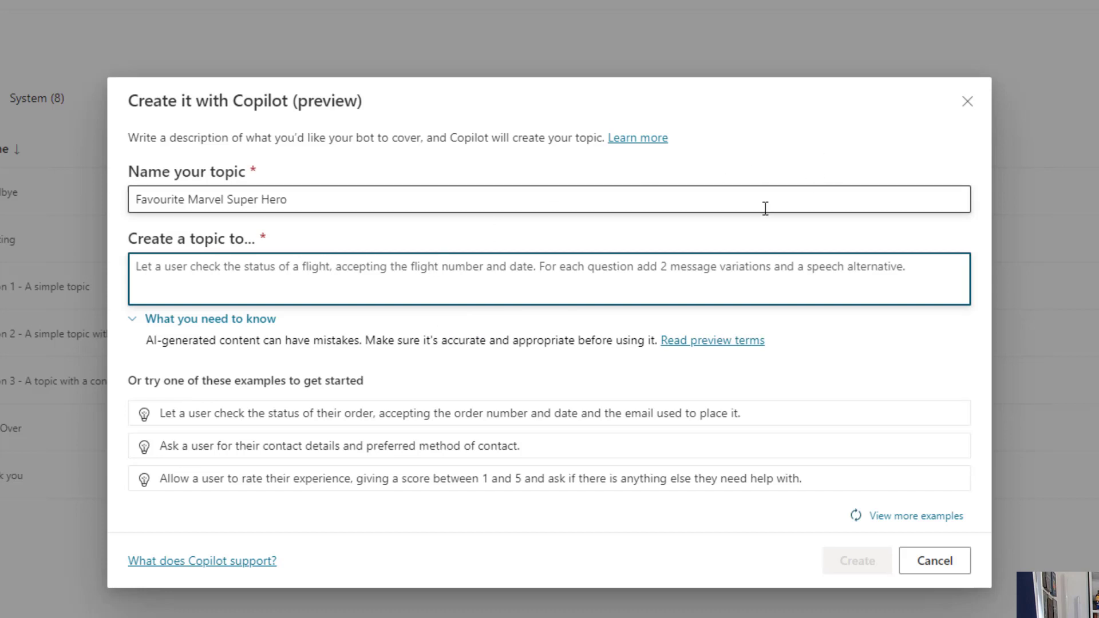
Describe the topic: ask the user's favourite Marvel super hero and offer a Marvel Comics fact
text(Ask)
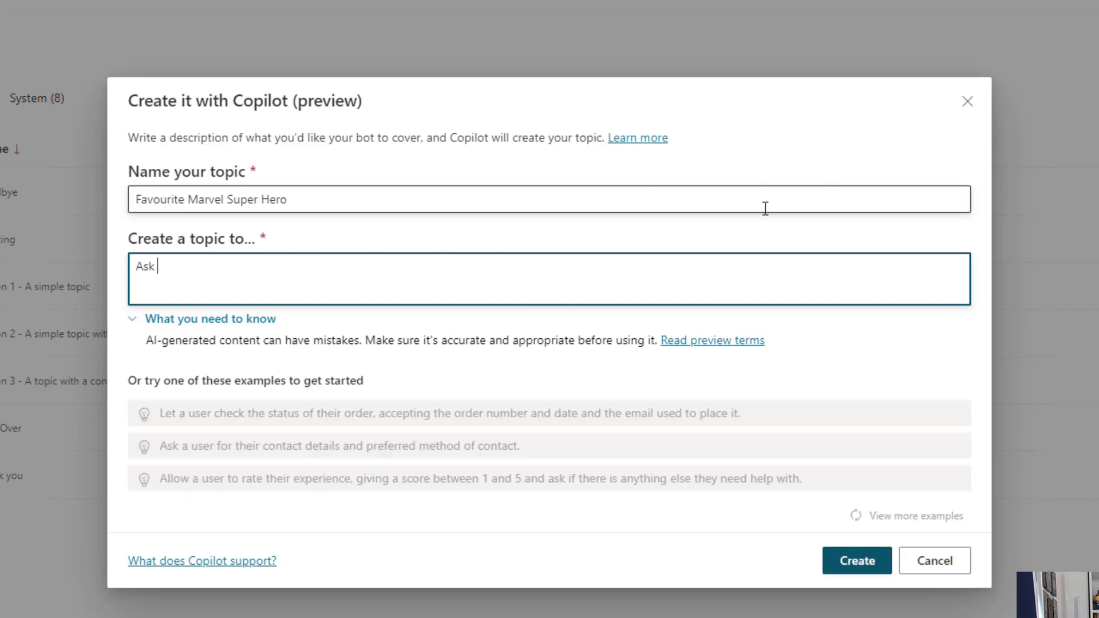
text(a user what)
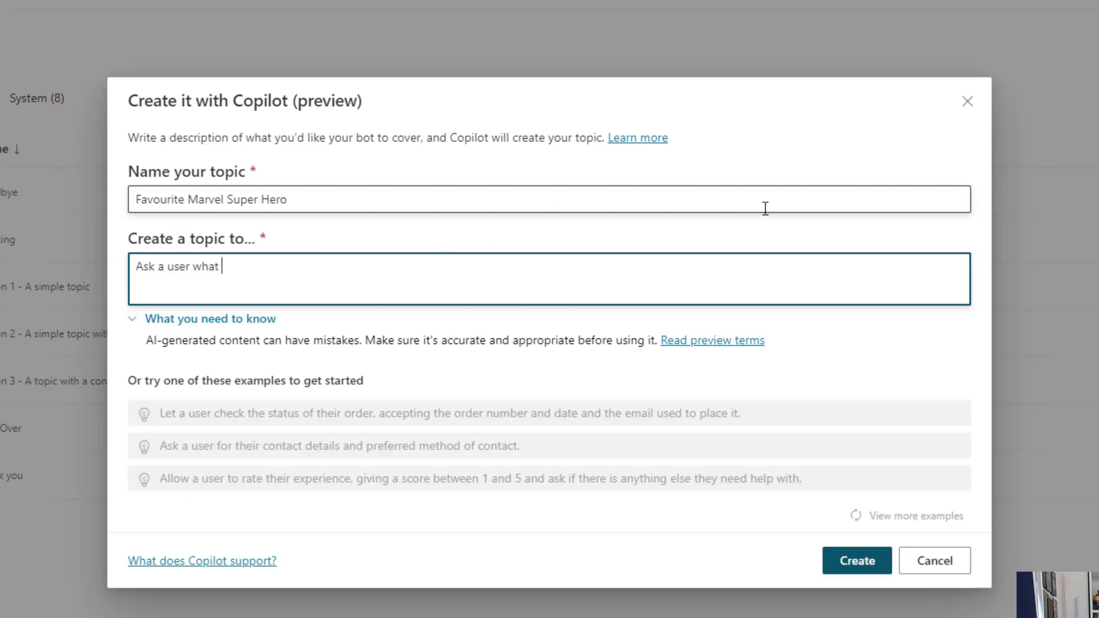
text(their favourite)
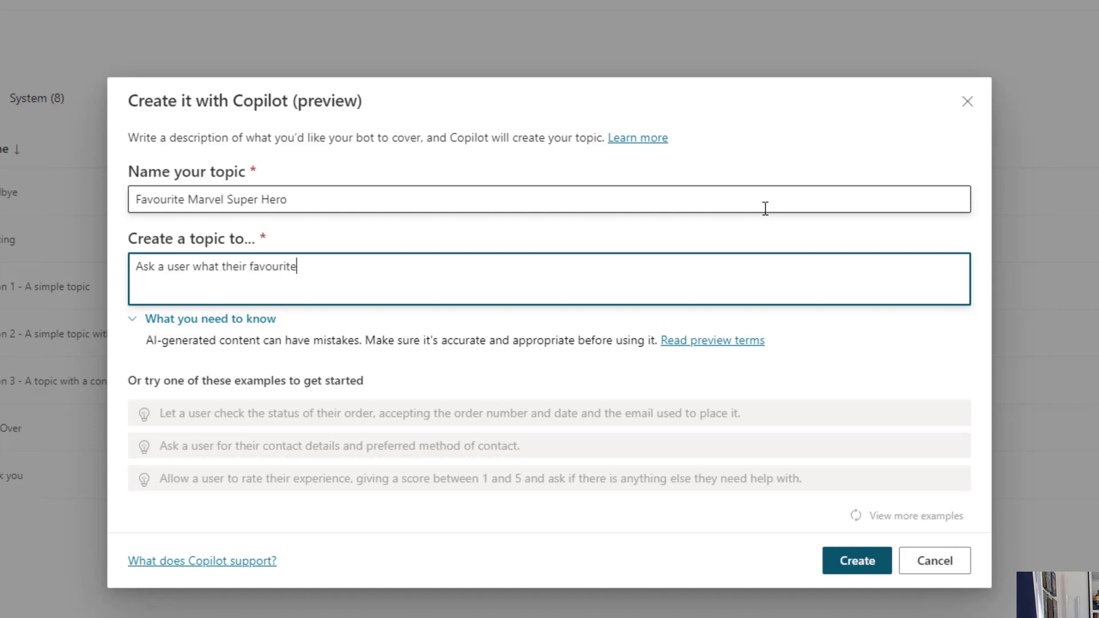
text(Marvel Super Hero is.)
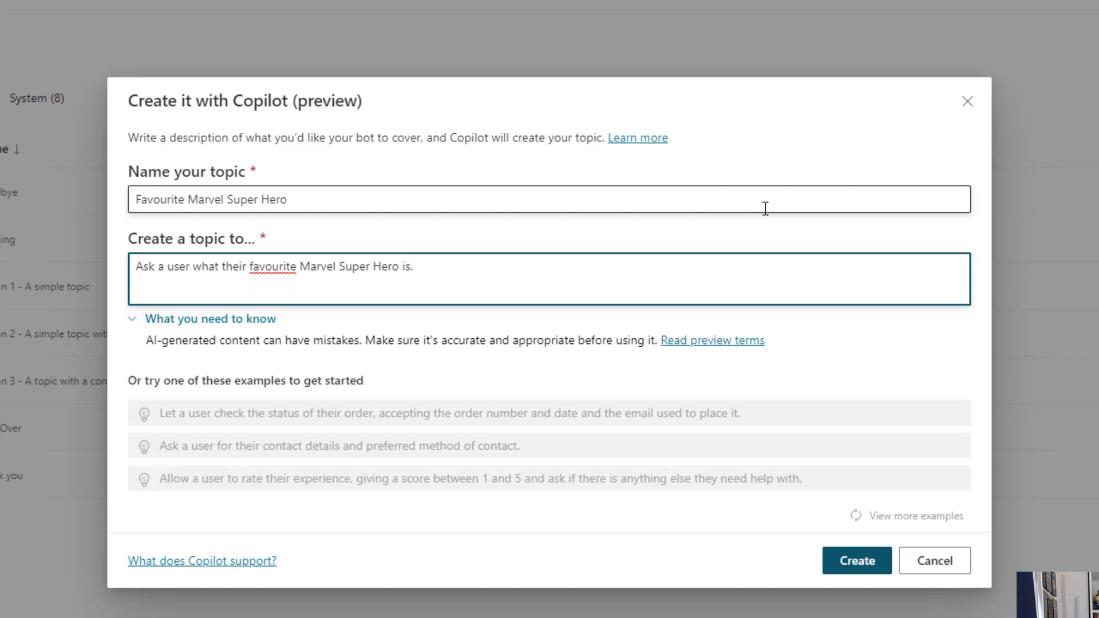
text(Ask)
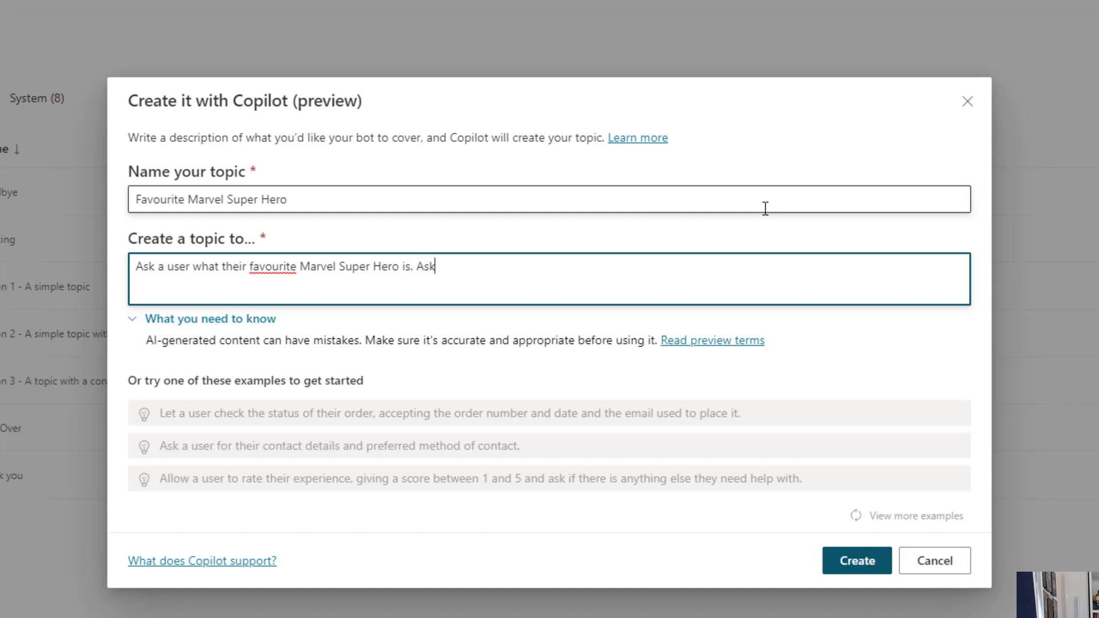
text(them if they would like to hear a)
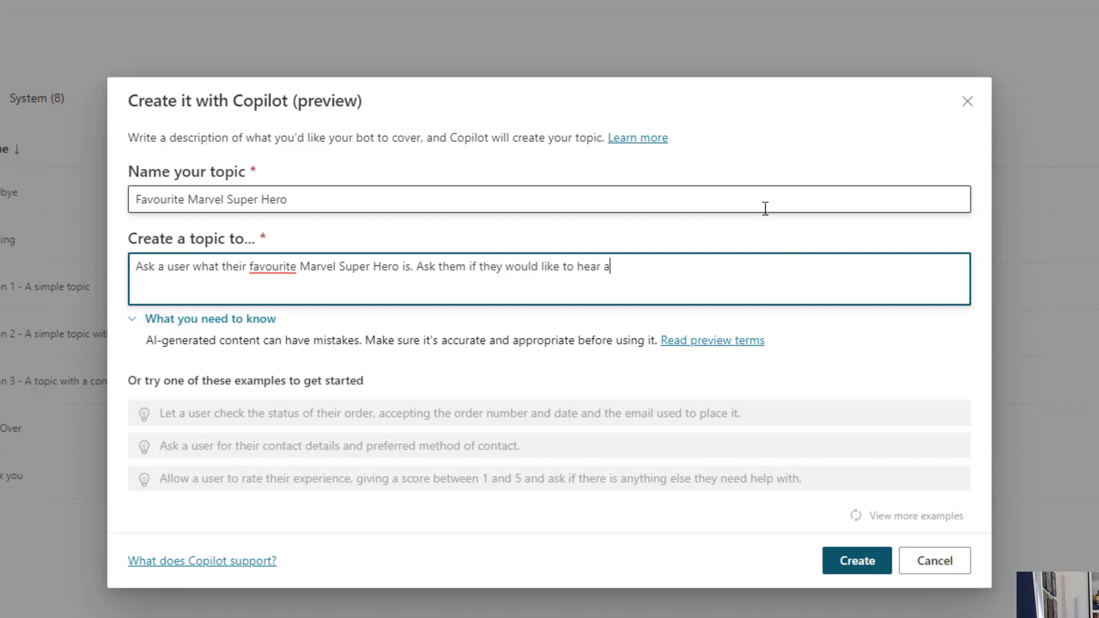
text(fact)
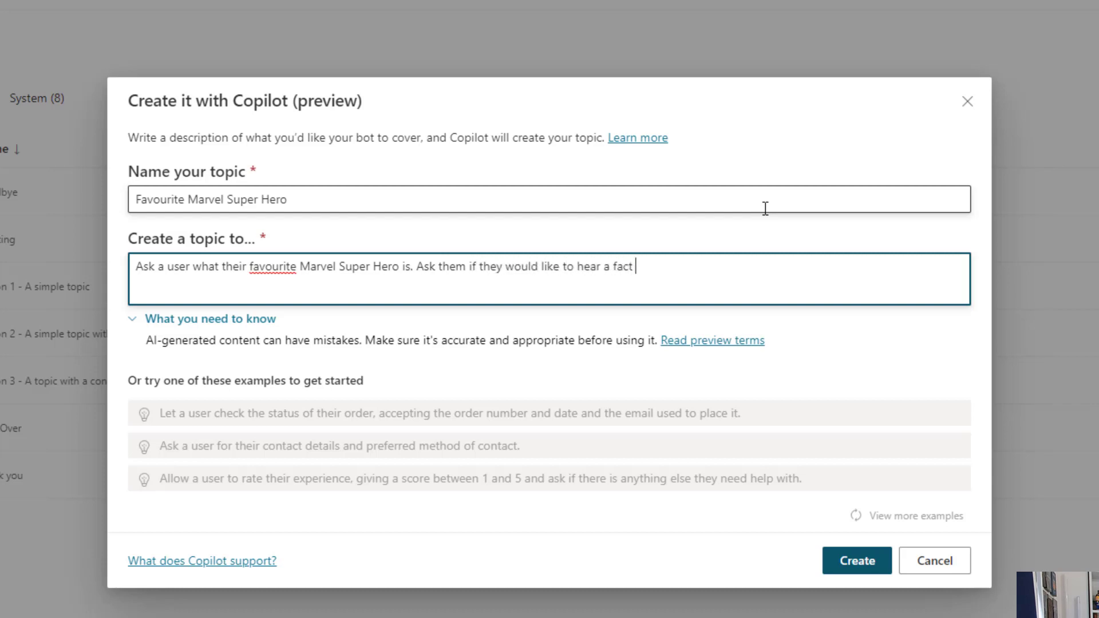
text(about a marvel)
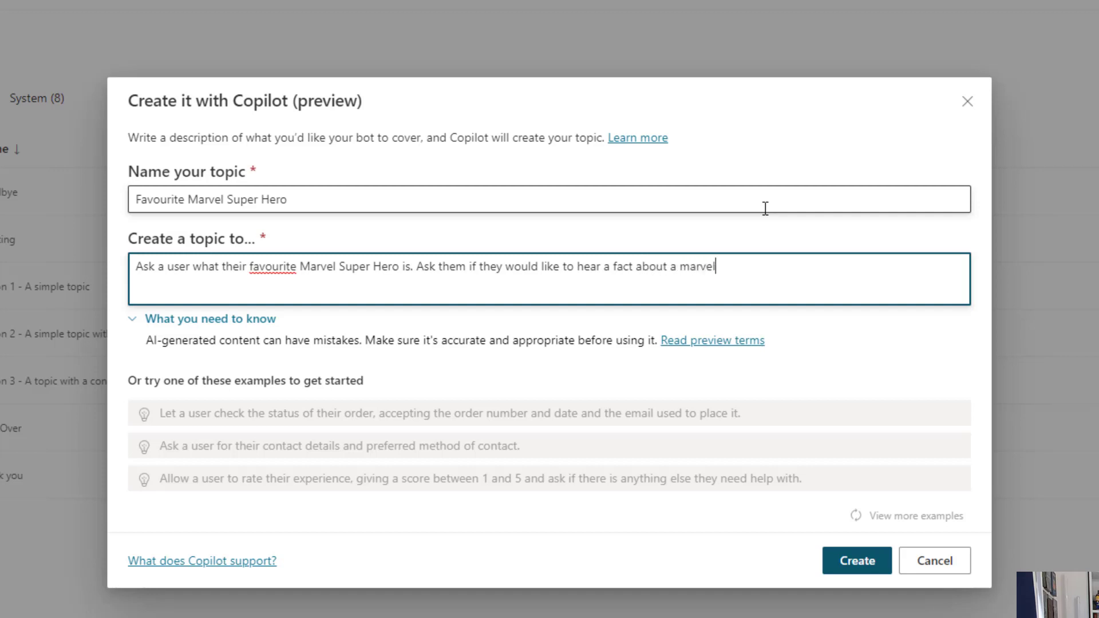
text(super her)
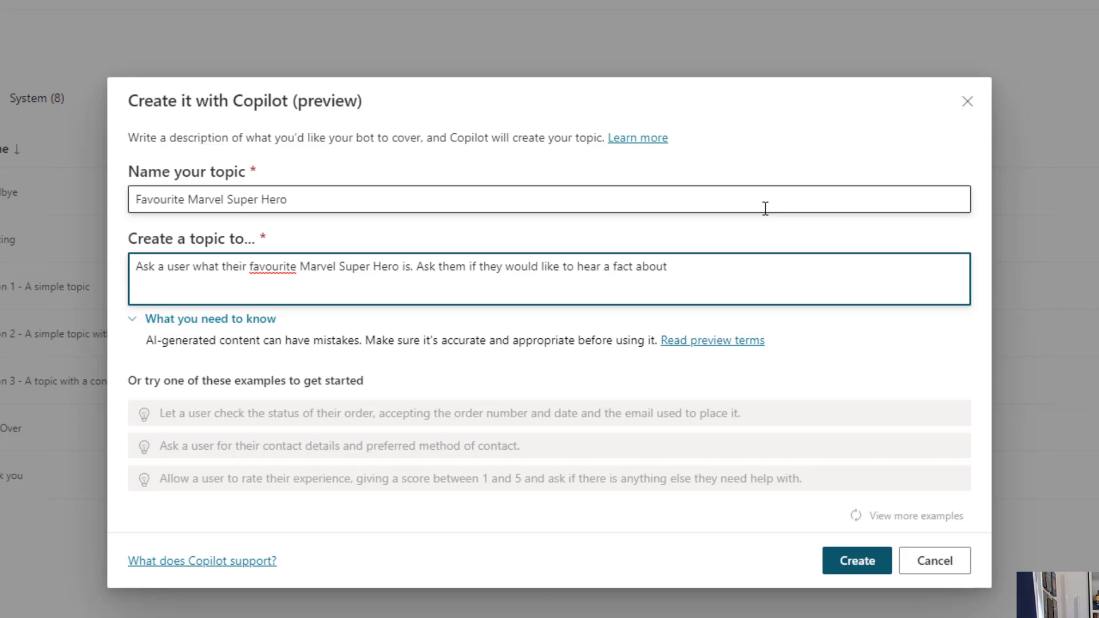
text(Marvel Comics)
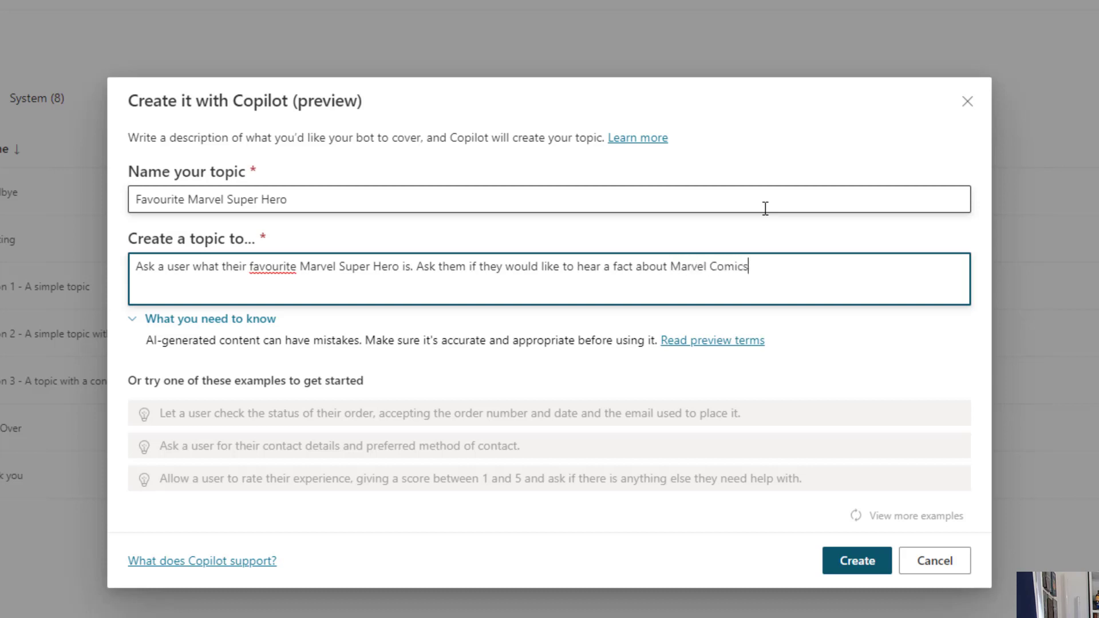
text(.)
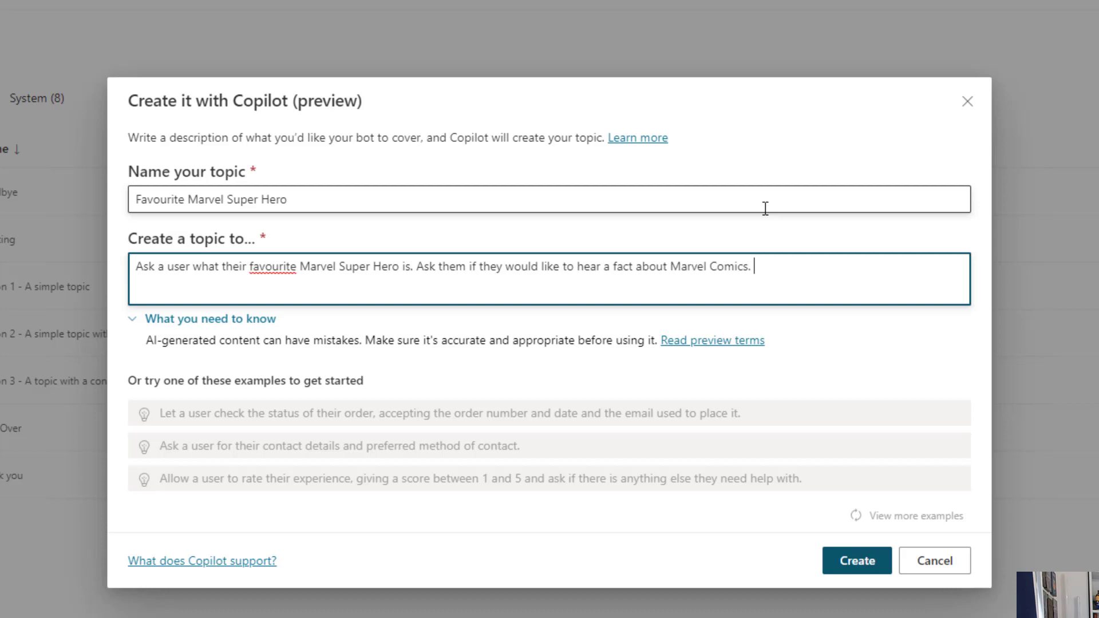
Append 'Say your favourite marvel super hero is Iron Man.' to the description
text(Say your fav)
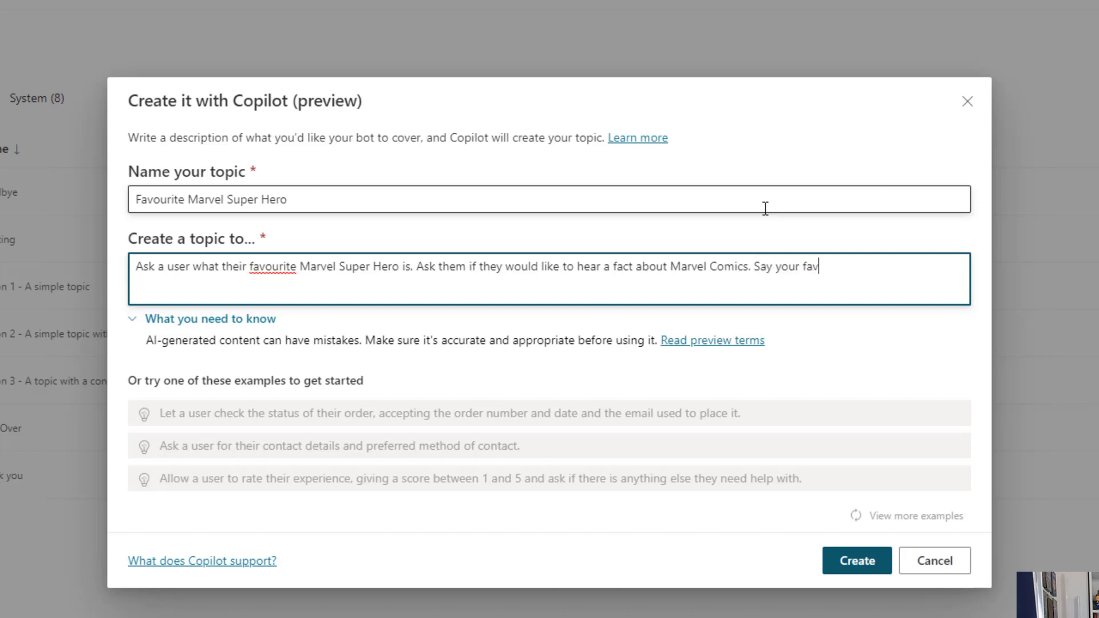
text(ourite)
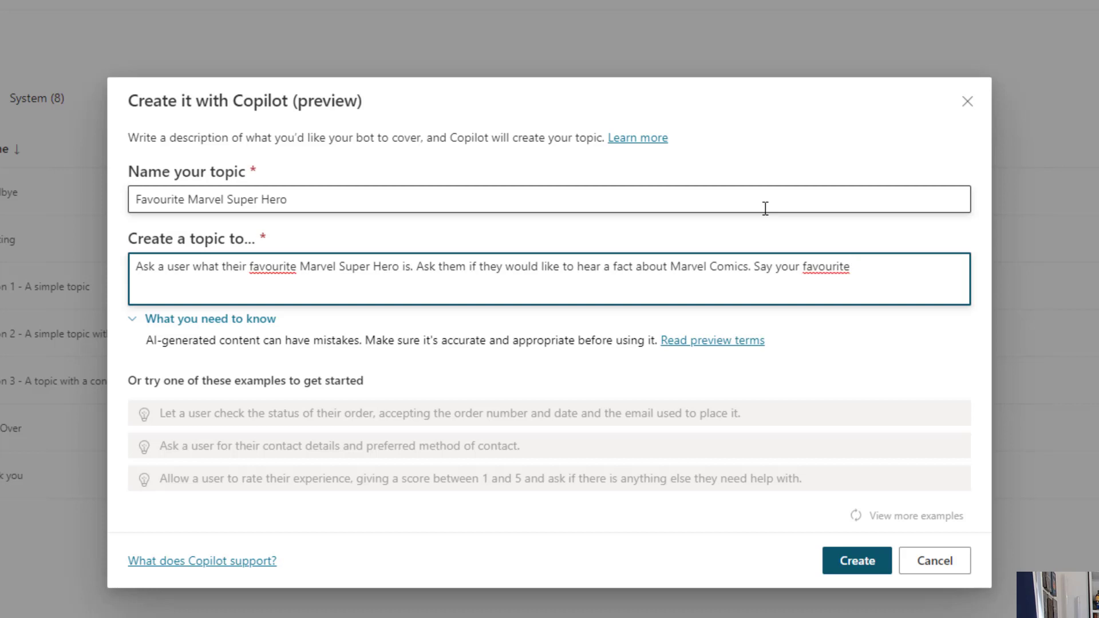
text(marvel)
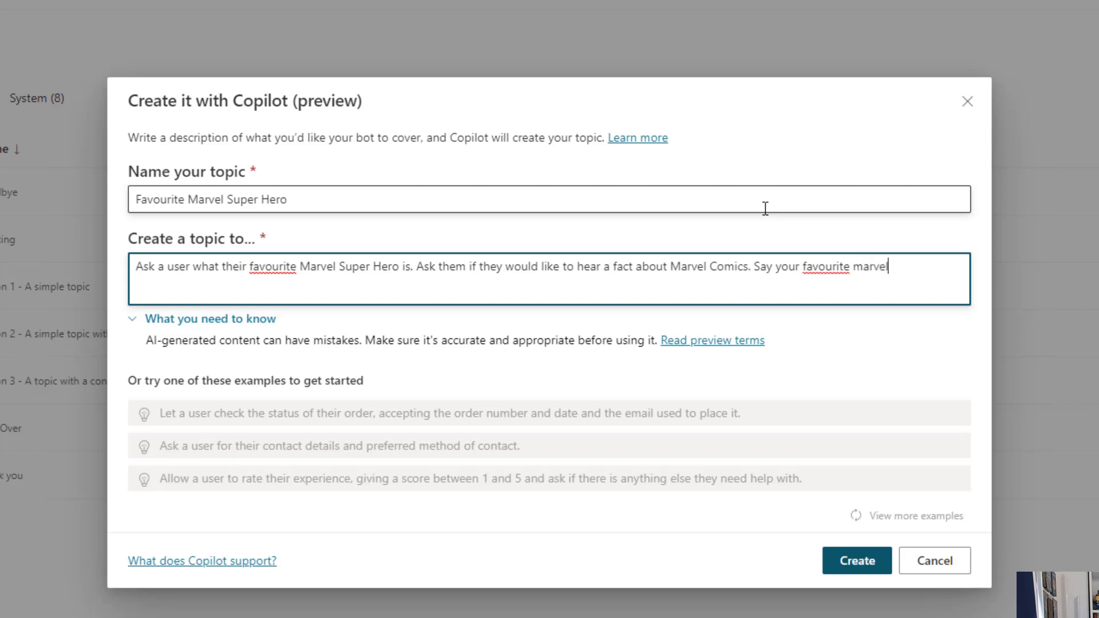
text(super hero is)
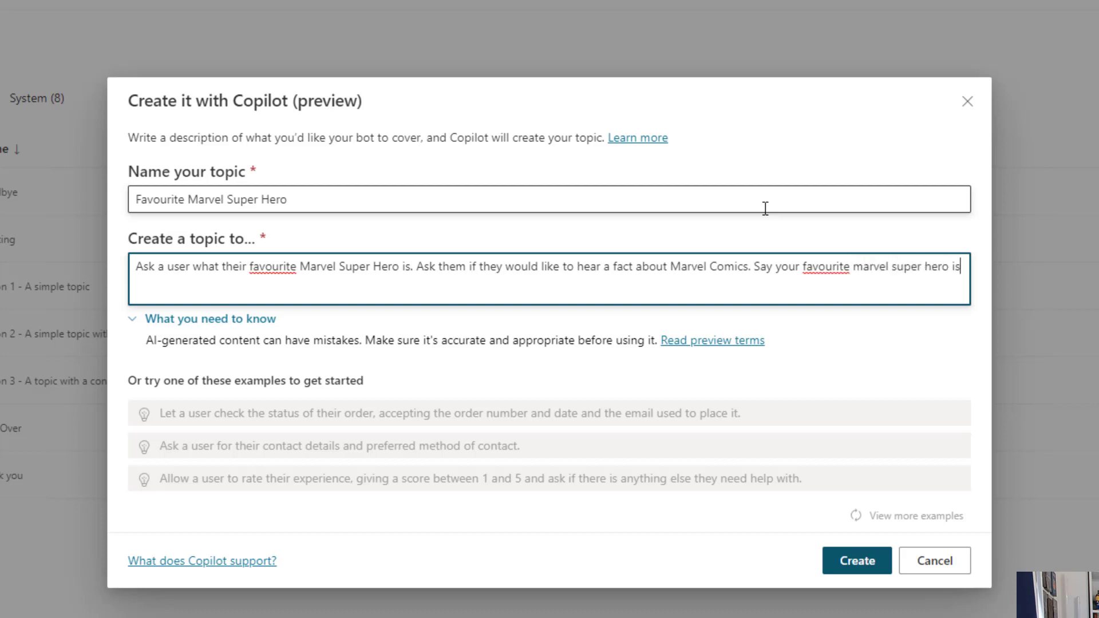
key(Enter)
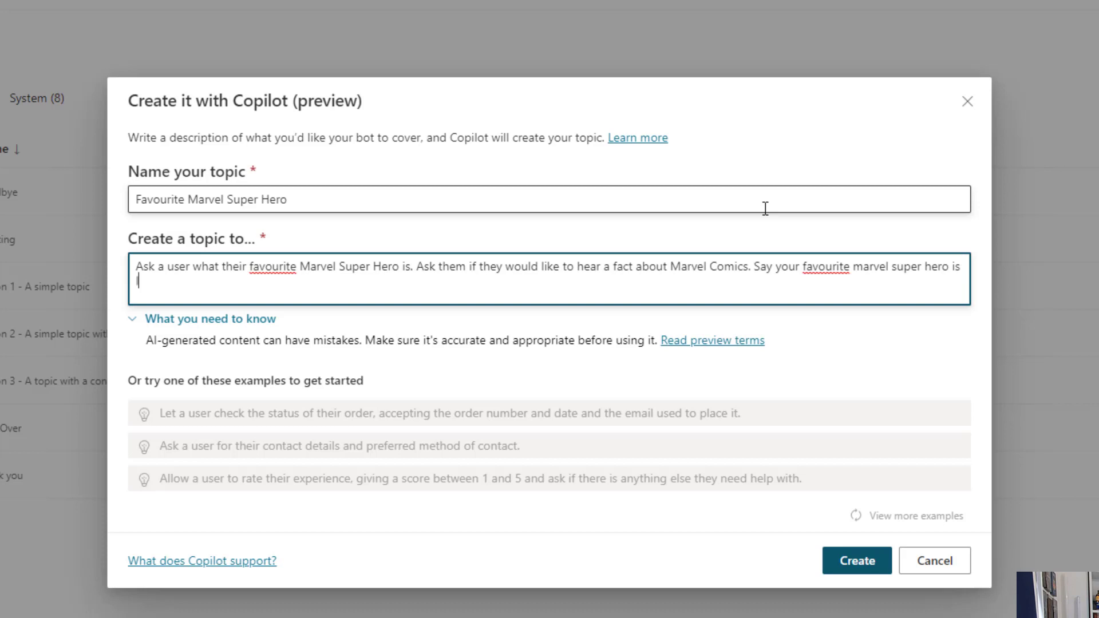
text(Iron Man.)
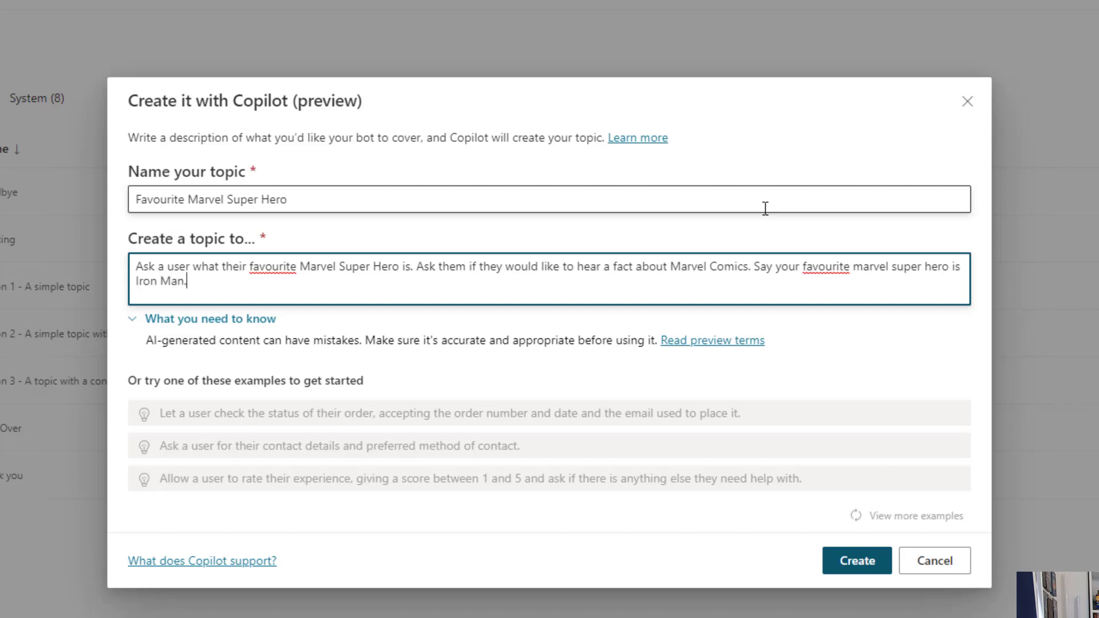
mouse_move(474, 316)
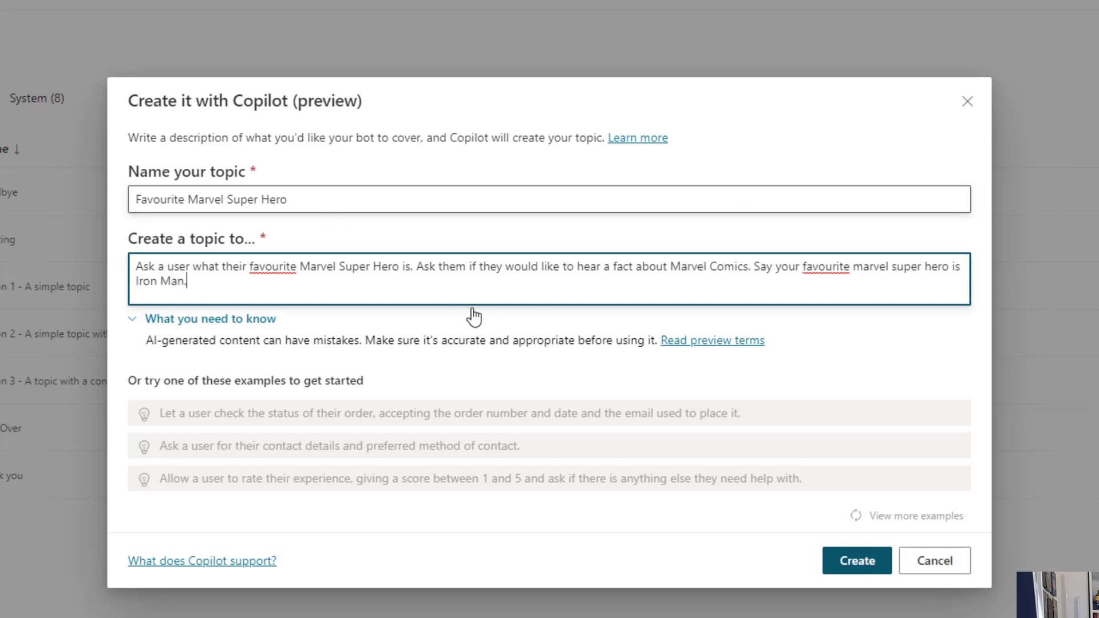
mouse_move(72, 308)
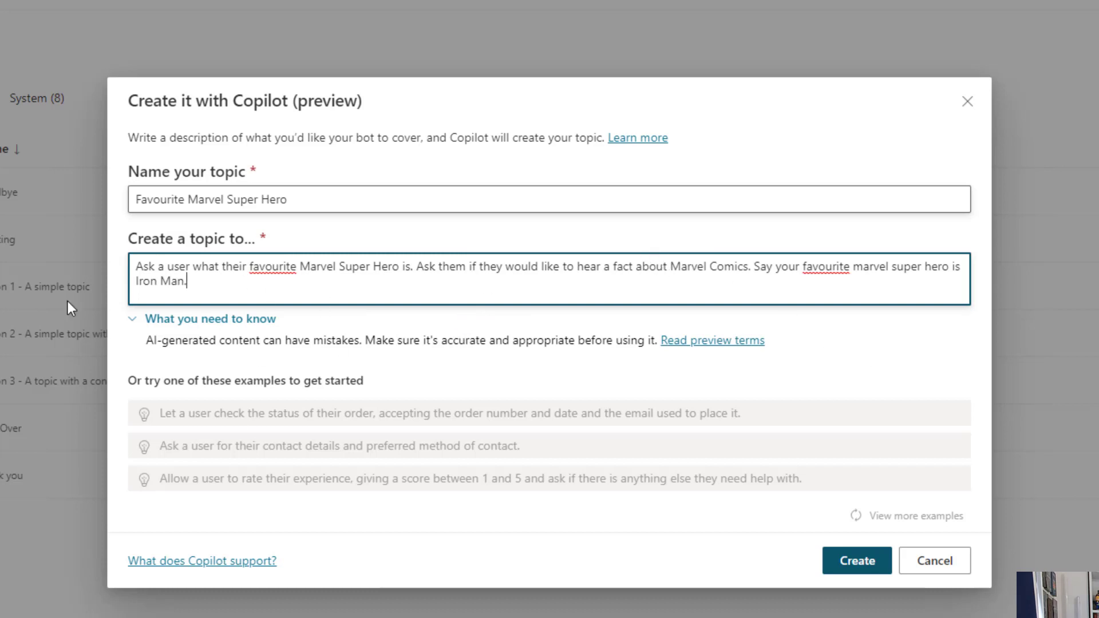
mouse_move(883, 310)
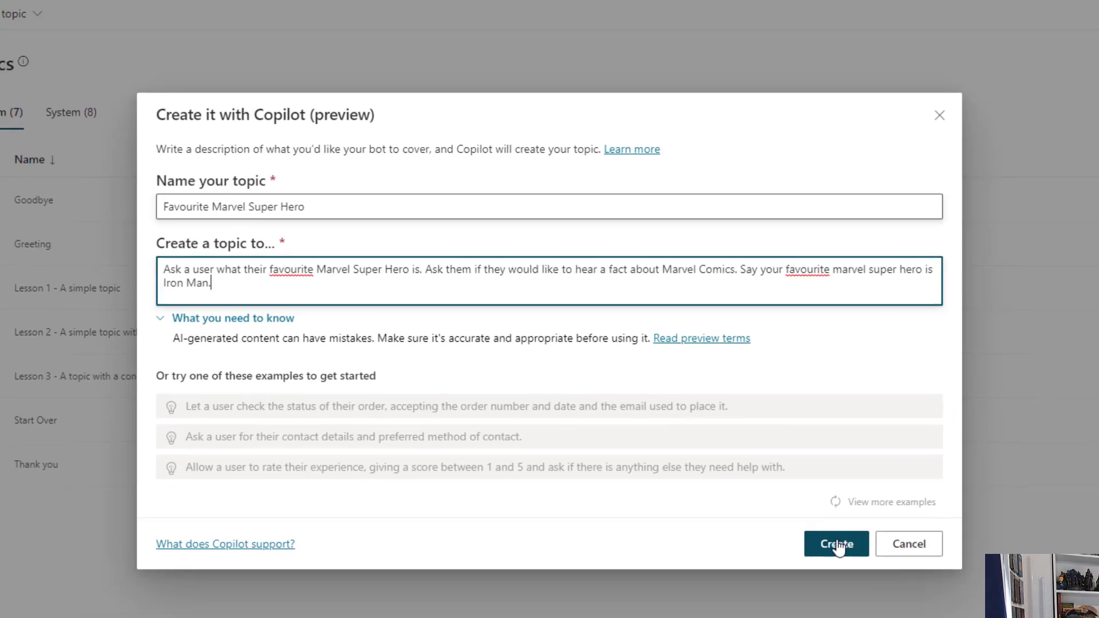
Have Copilot create the Favourite Marvel Super Hero topic from the description
click(836, 544)
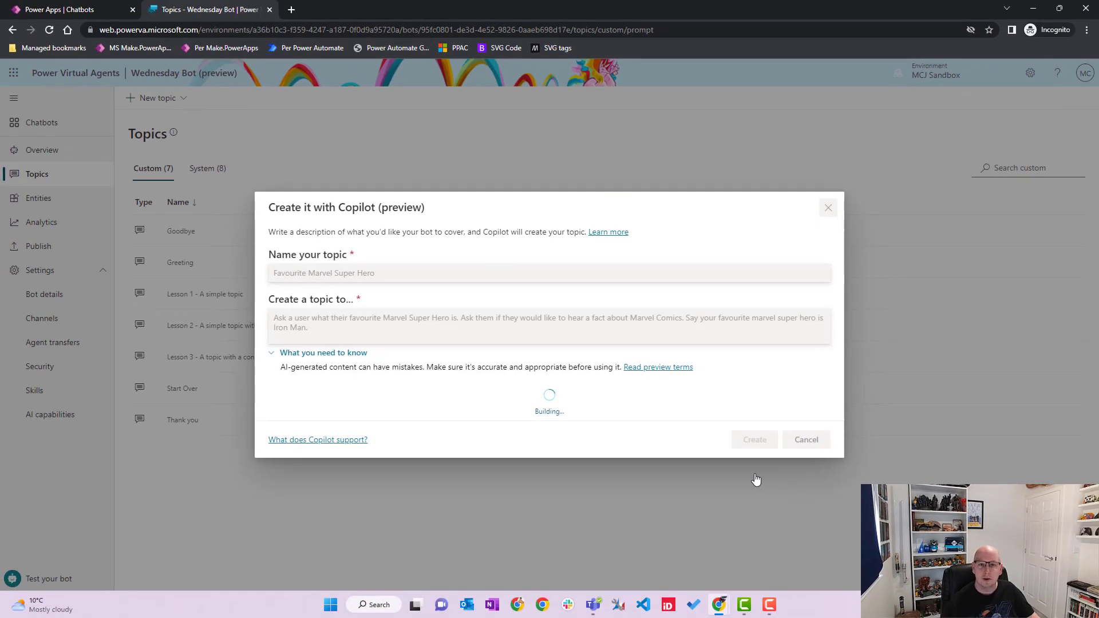
mouse_move(547, 444)
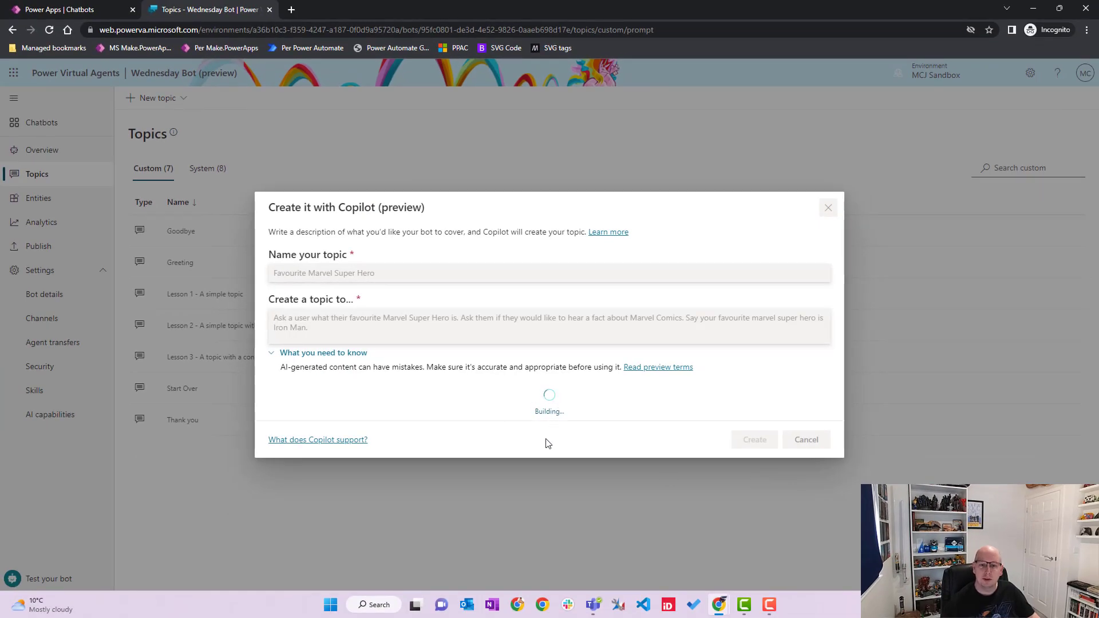
mouse_move(668, 437)
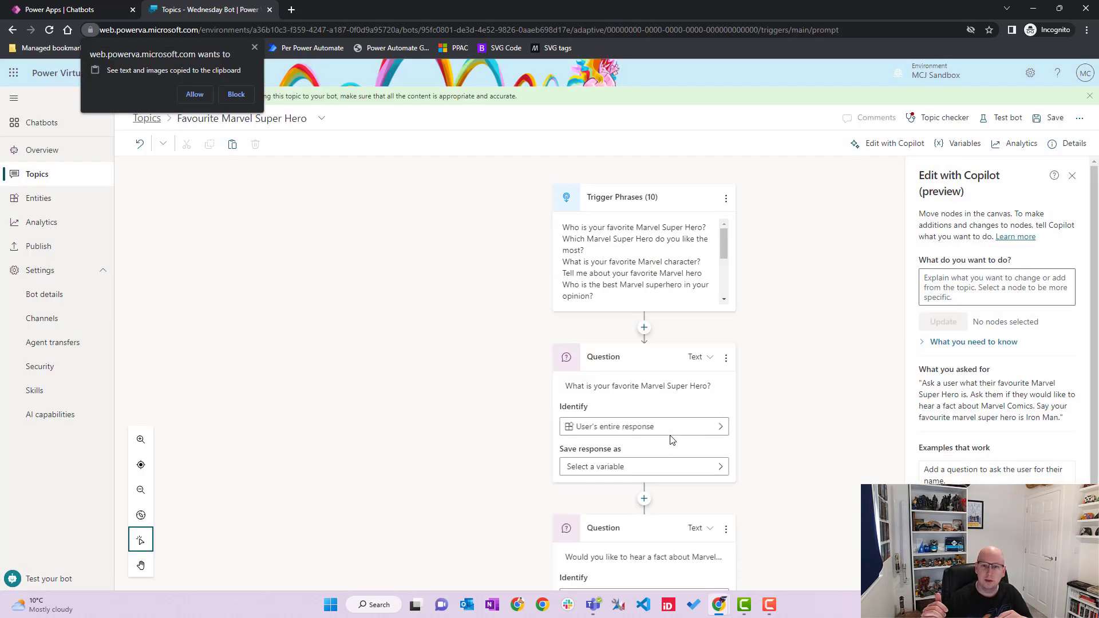
click(642, 466)
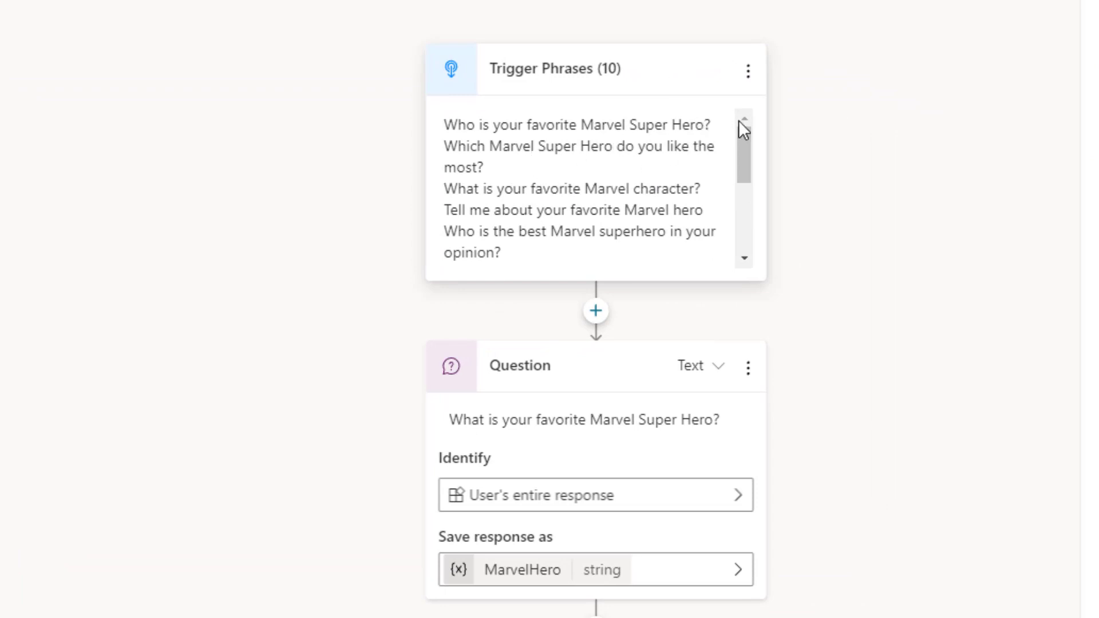
scroll(down, 3)
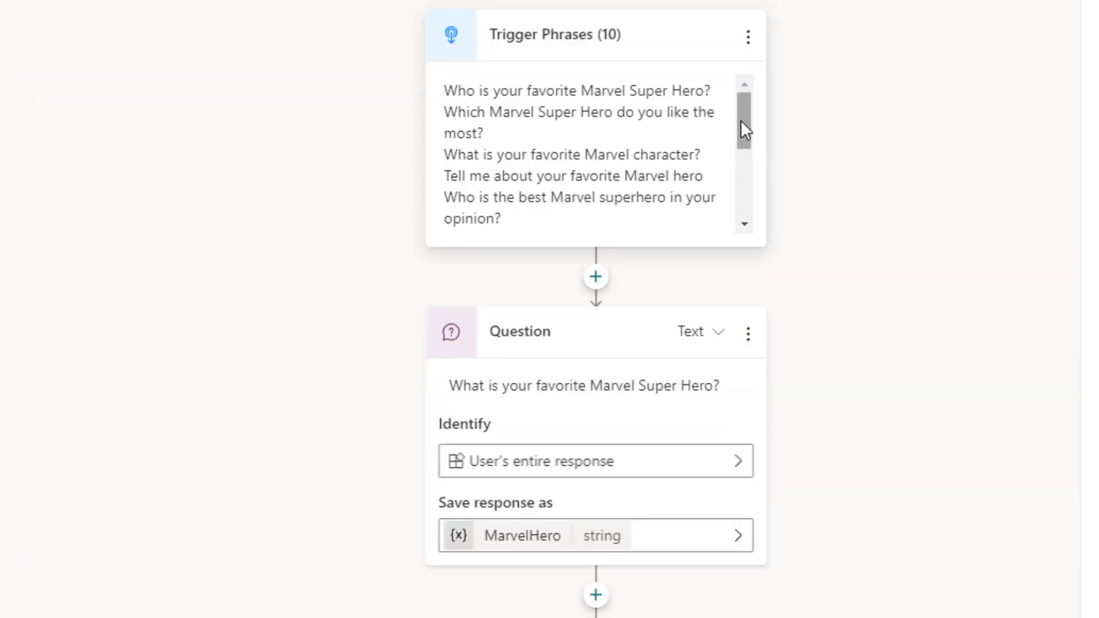
scroll(down, 3)
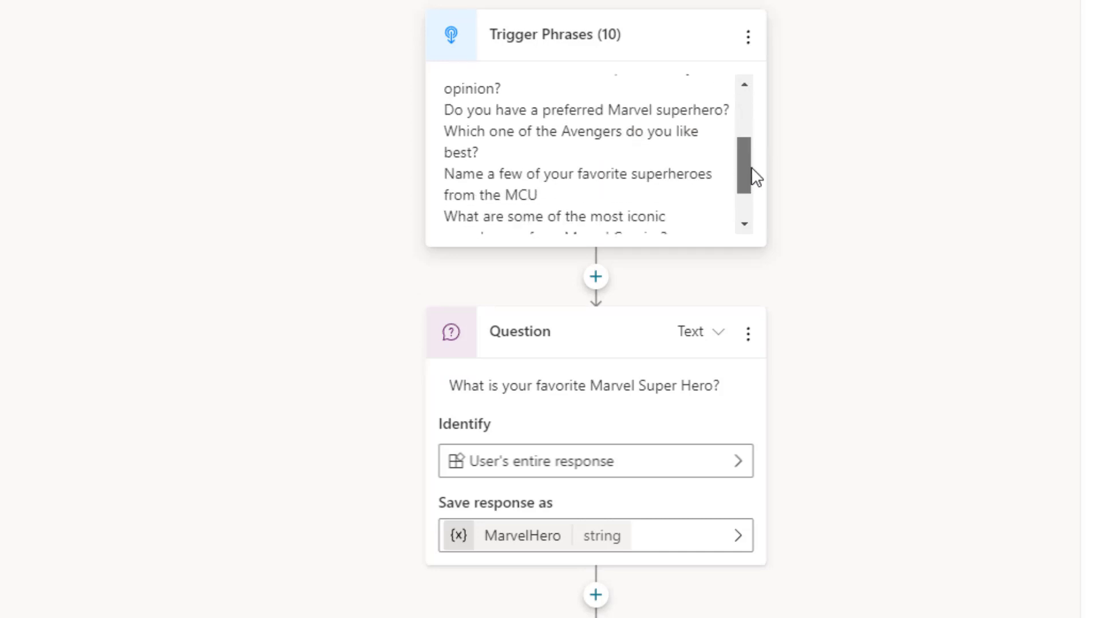
scroll(down, 3)
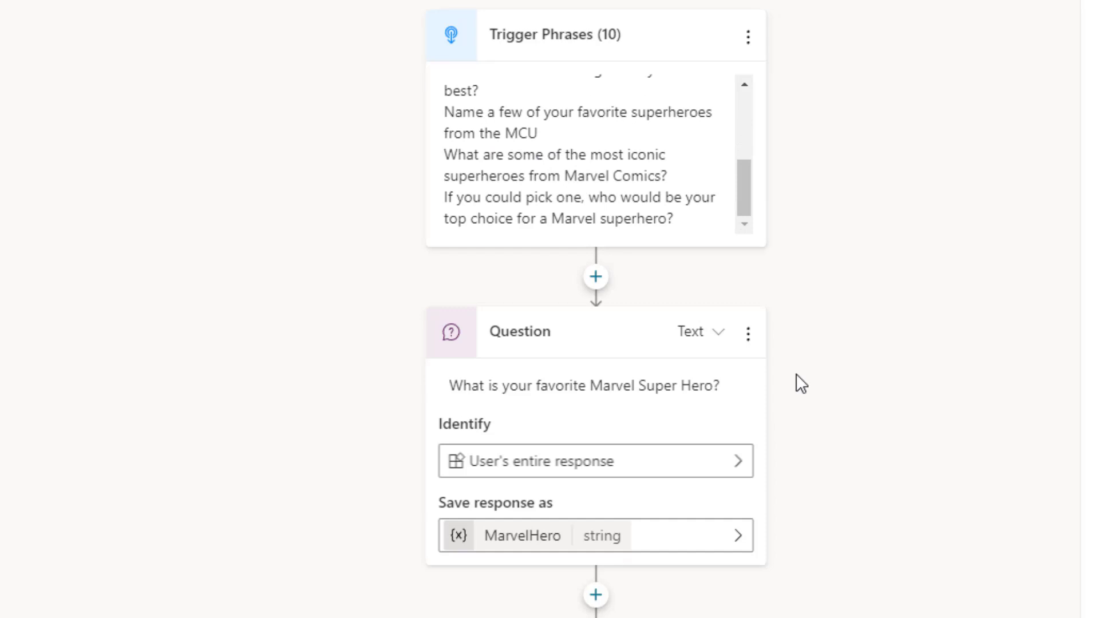
scroll(down, 3)
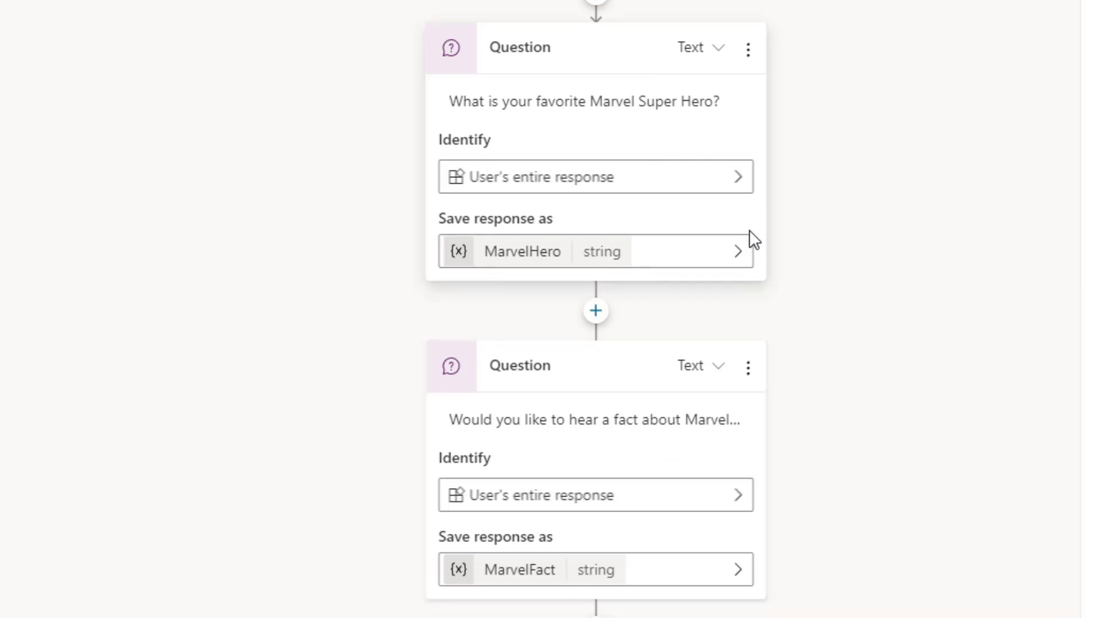
mouse_move(616, 242)
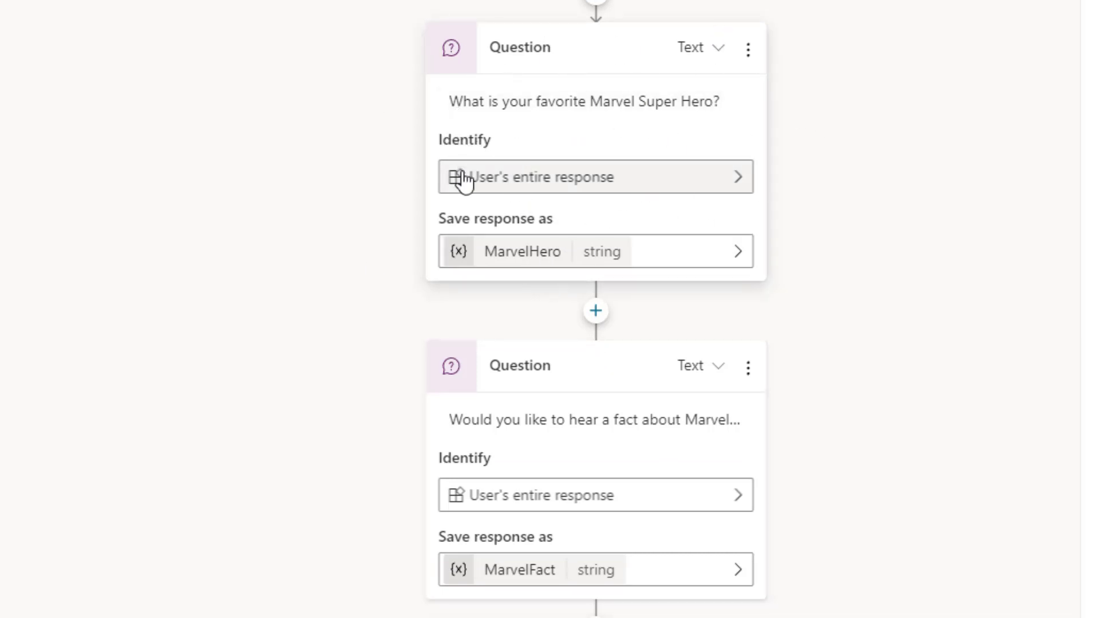
mouse_move(734, 193)
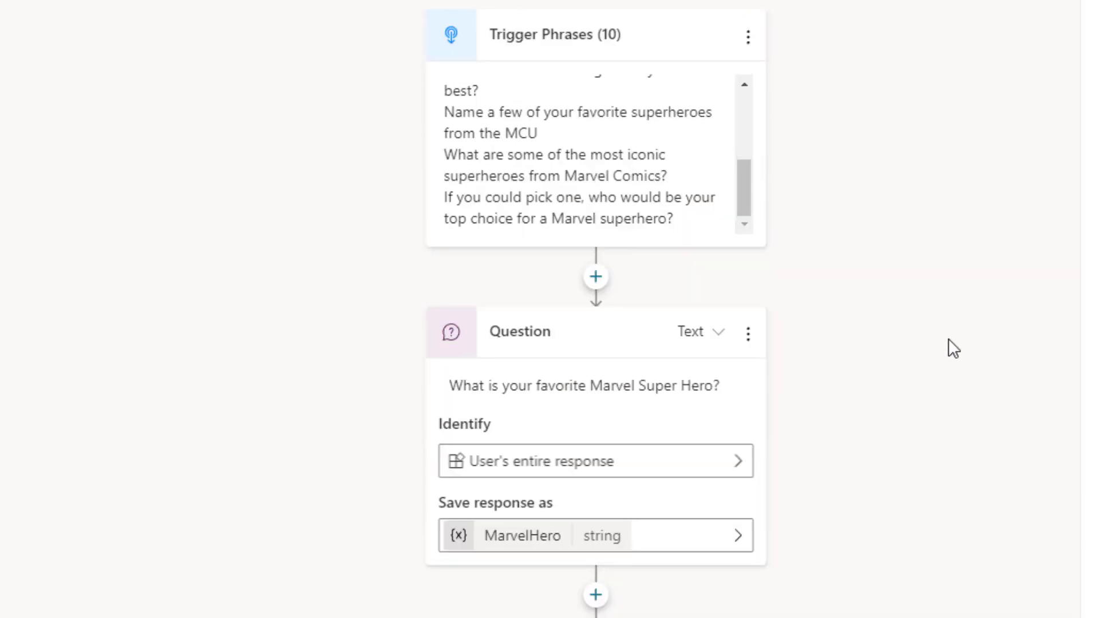
mouse_move(863, 427)
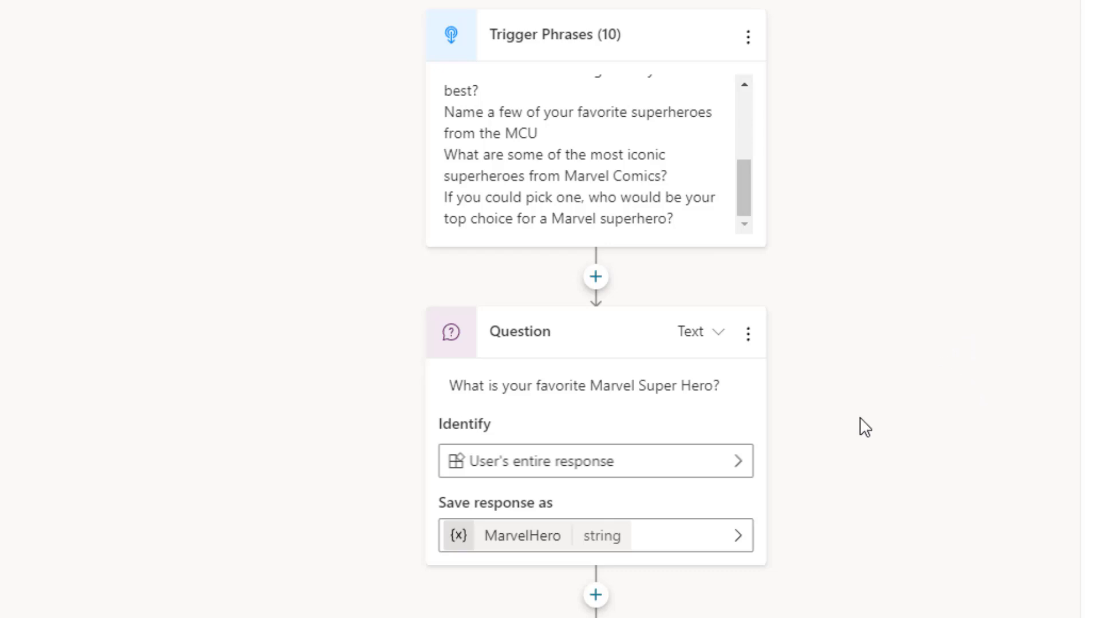
scroll(down, 3)
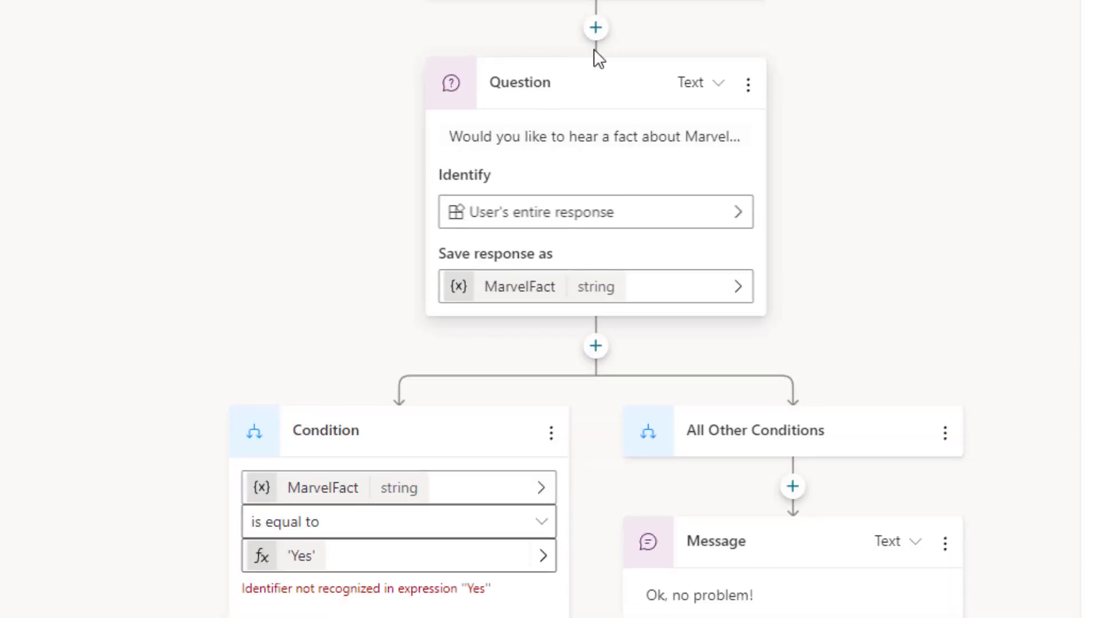
mouse_move(721, 174)
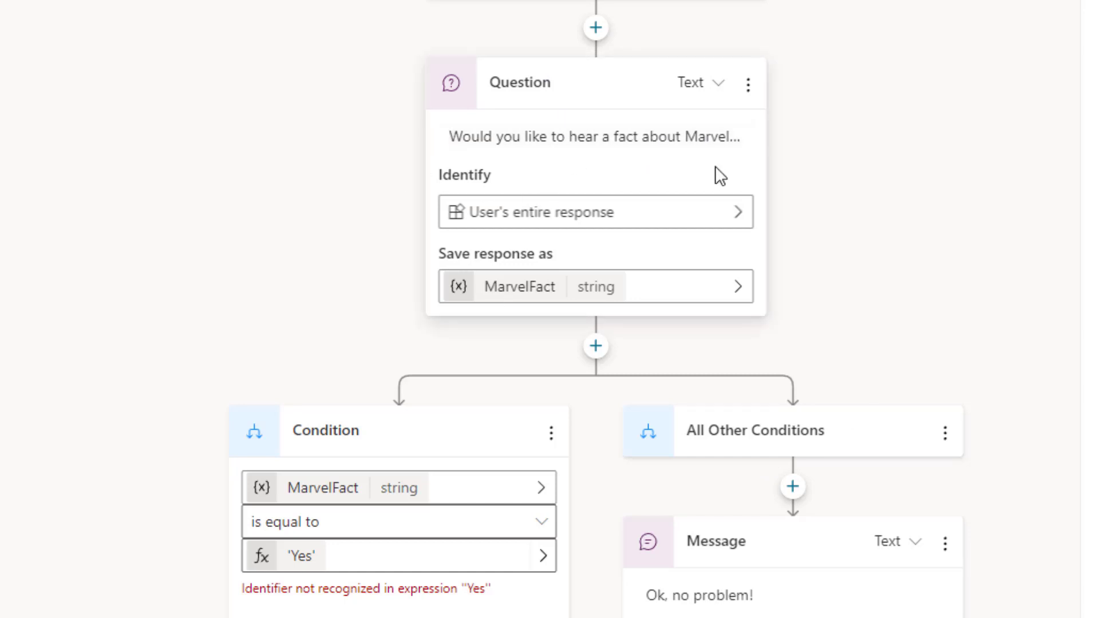
scroll(down, 3)
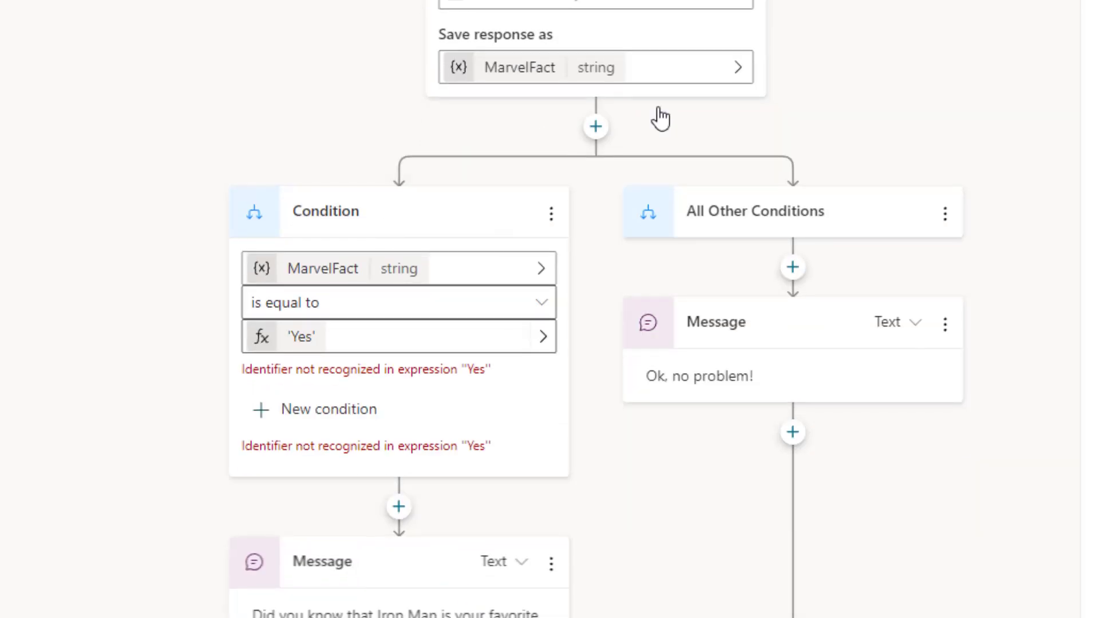
mouse_move(433, 417)
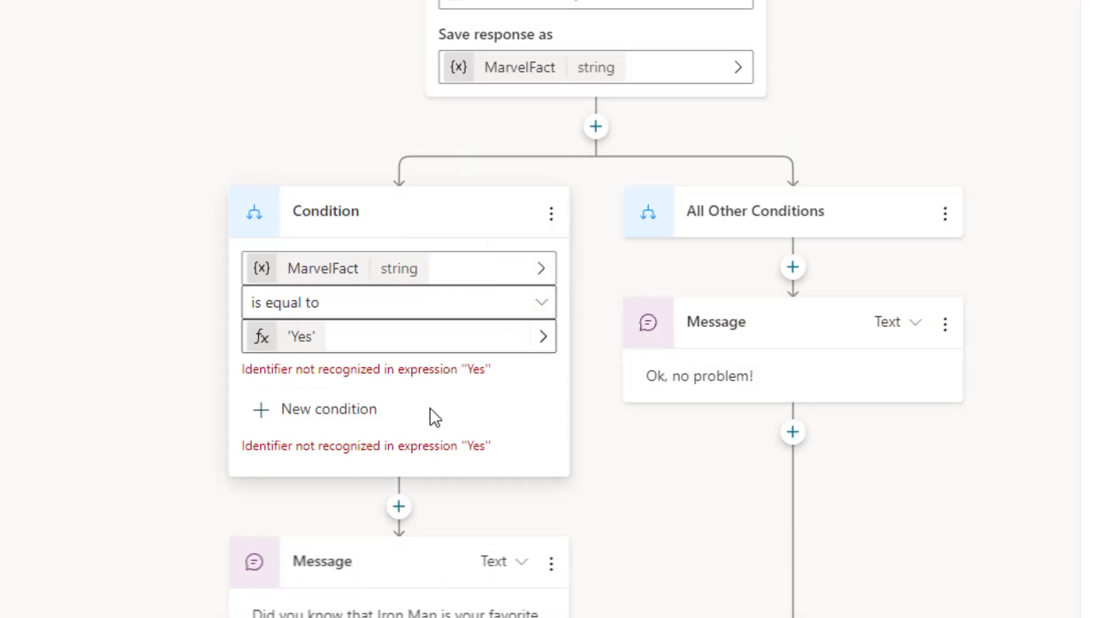
mouse_move(456, 337)
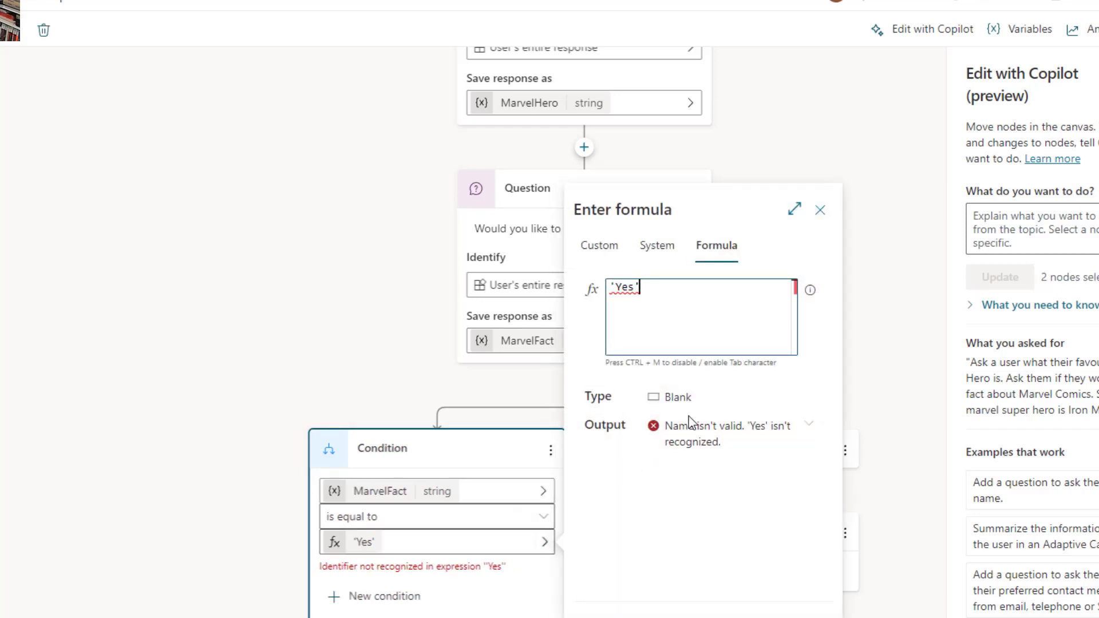
click(820, 208)
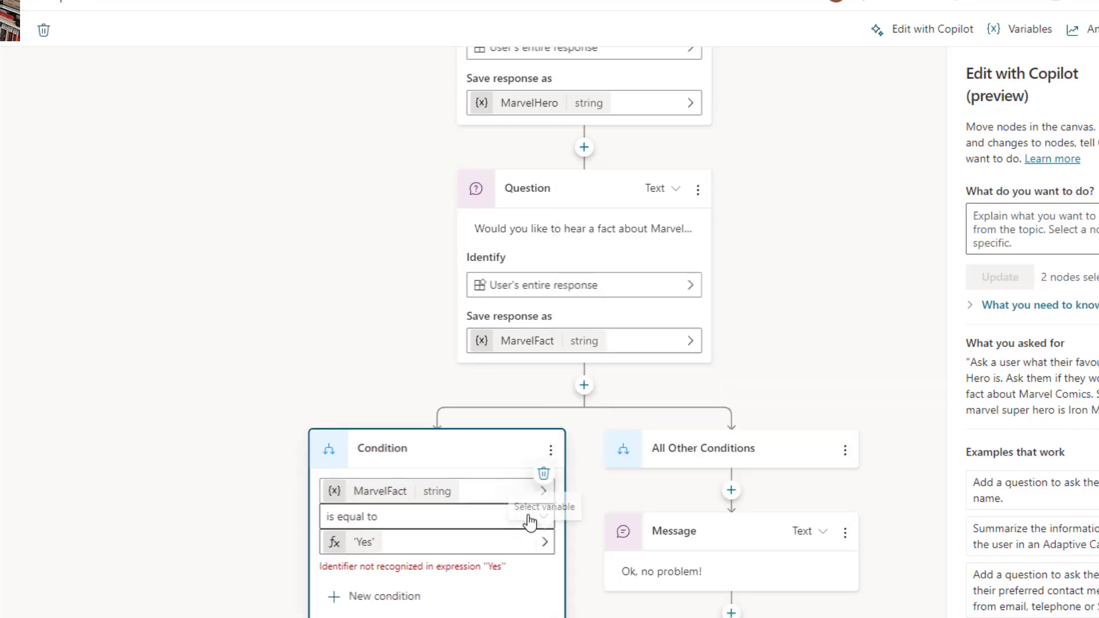
scroll(down, 3)
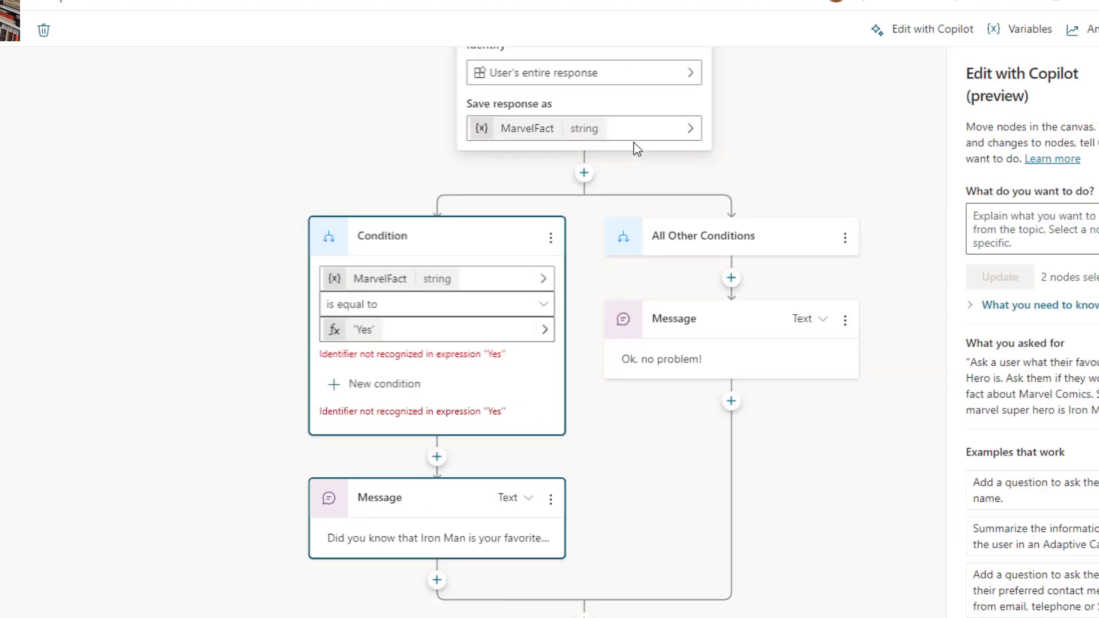
mouse_move(657, 205)
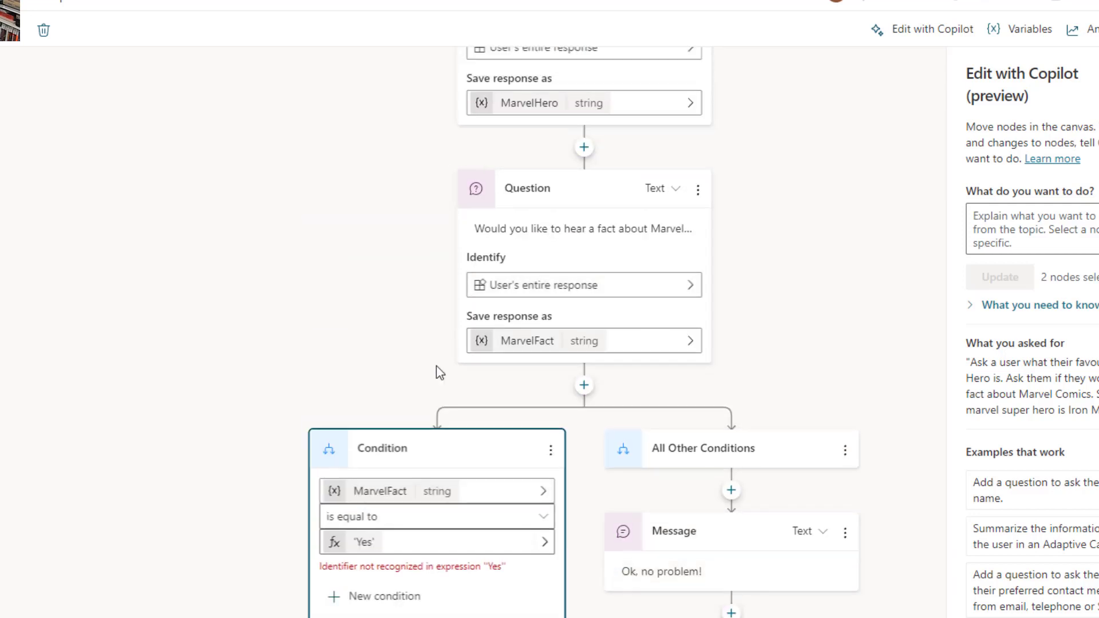
mouse_move(558, 449)
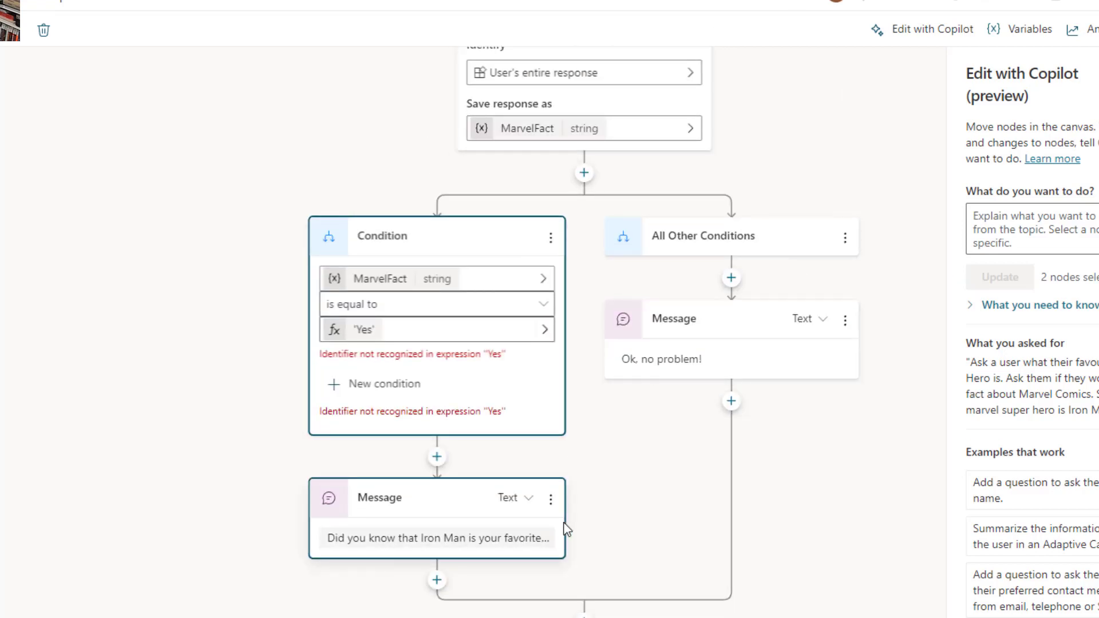
mouse_move(477, 531)
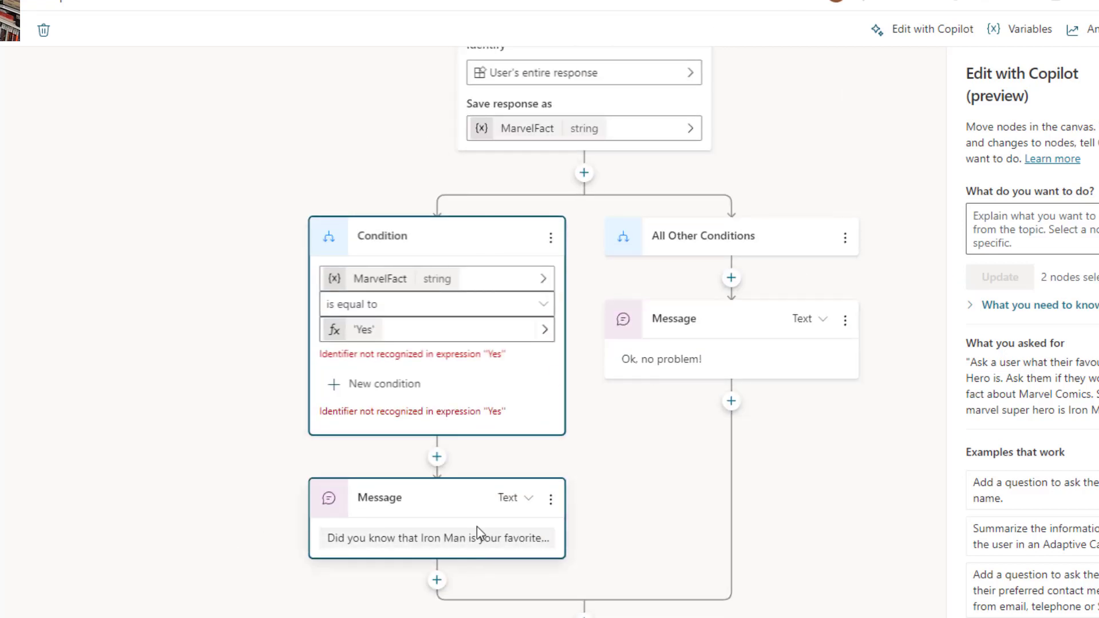
Change the Iron Man message from 'your favorite' to 'my favorite'
click(435, 539)
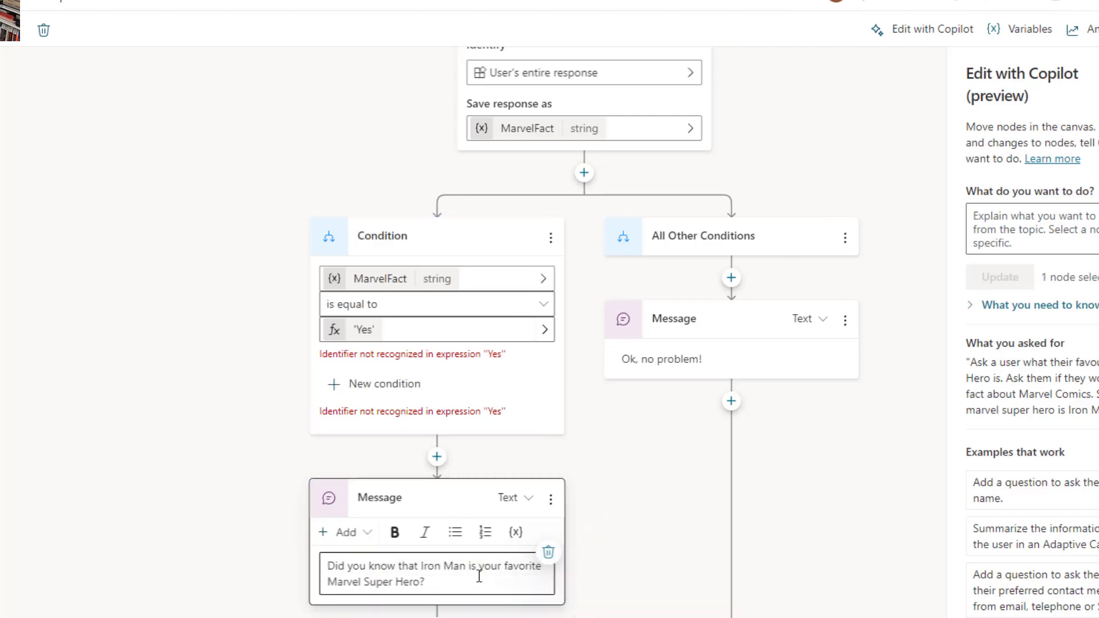
mouse_move(436, 548)
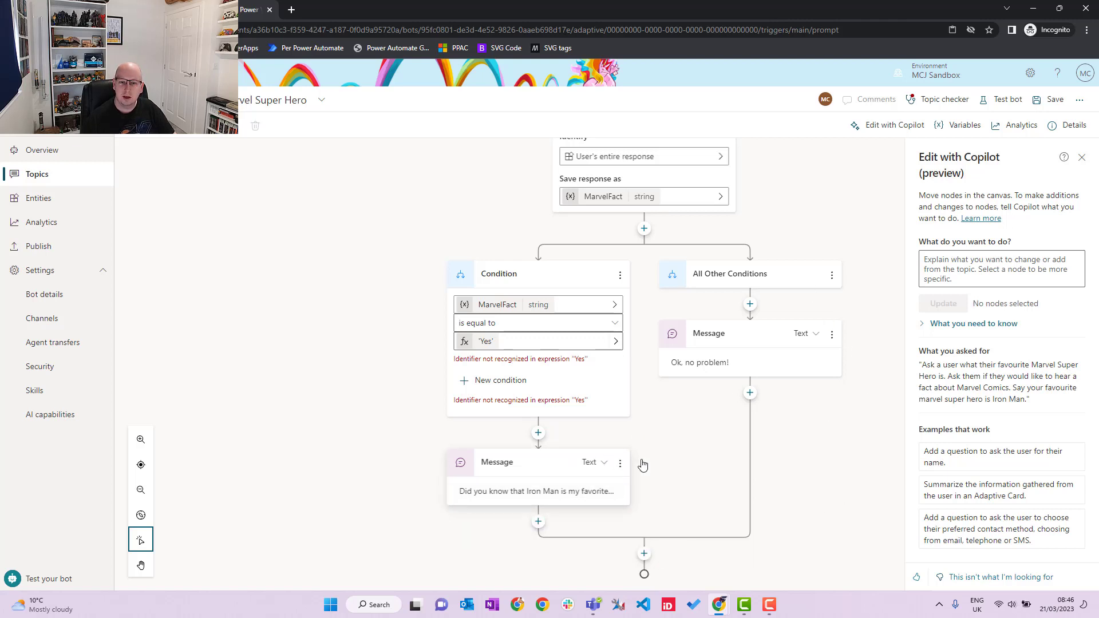
mouse_move(845, 446)
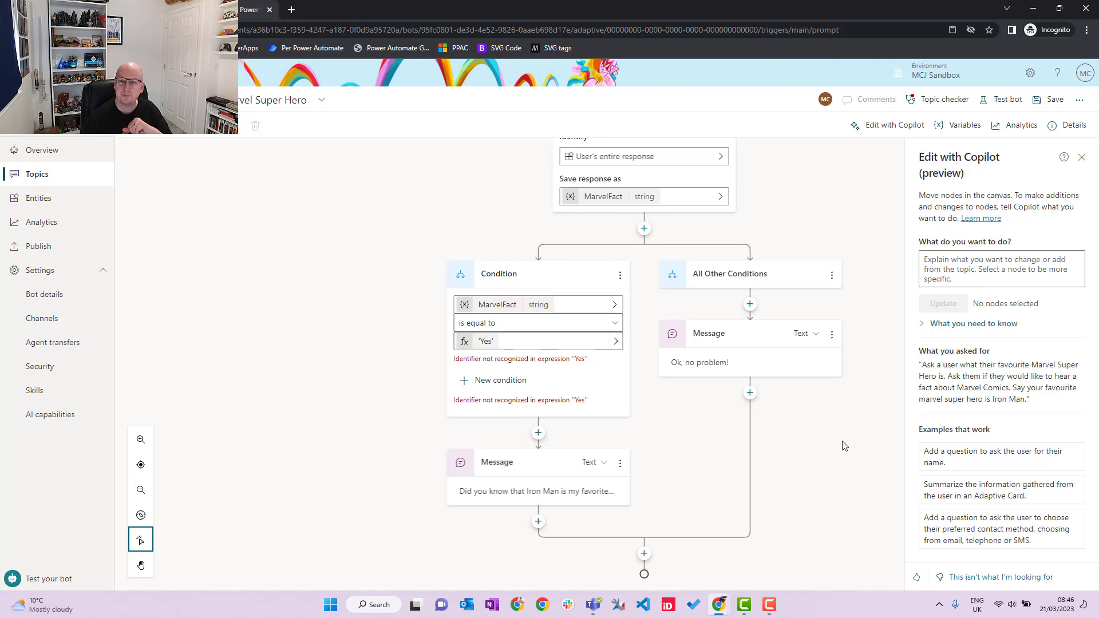
scroll(down, 3)
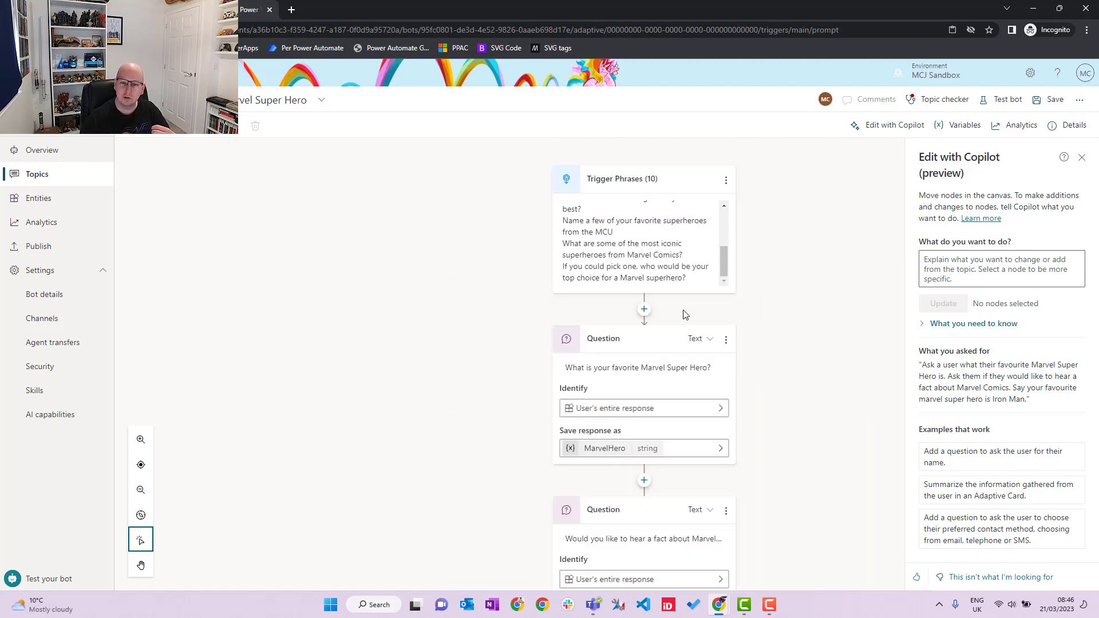
scroll(down, 3)
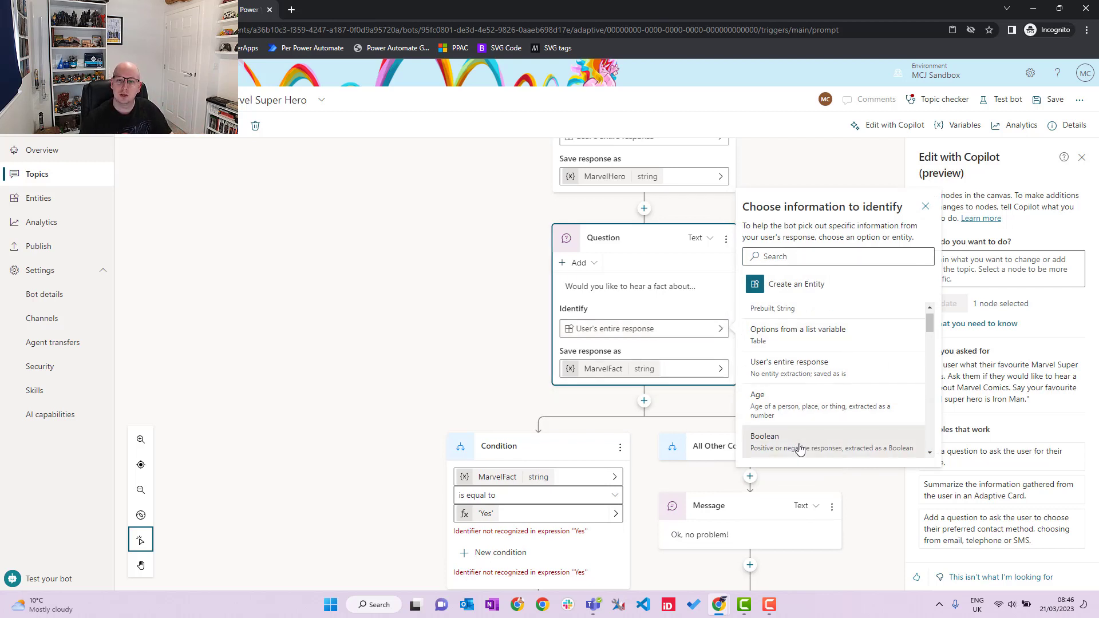
Set the fact question's Identify to Boolean and remove the condition's invalid 'Yes' formula
click(764, 437)
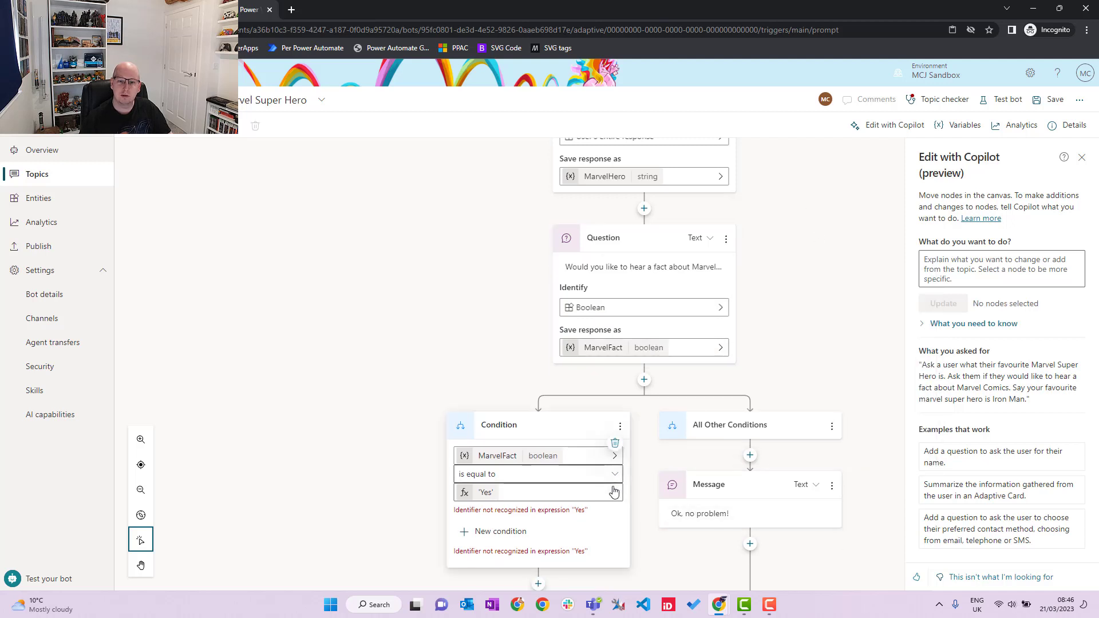
click(484, 492)
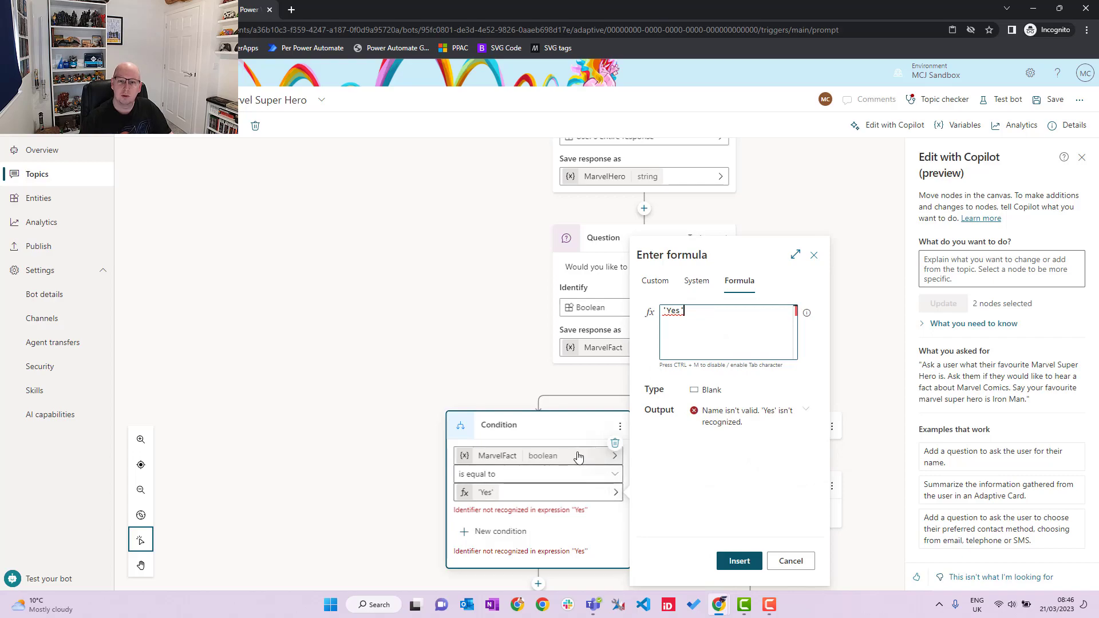
click(790, 561)
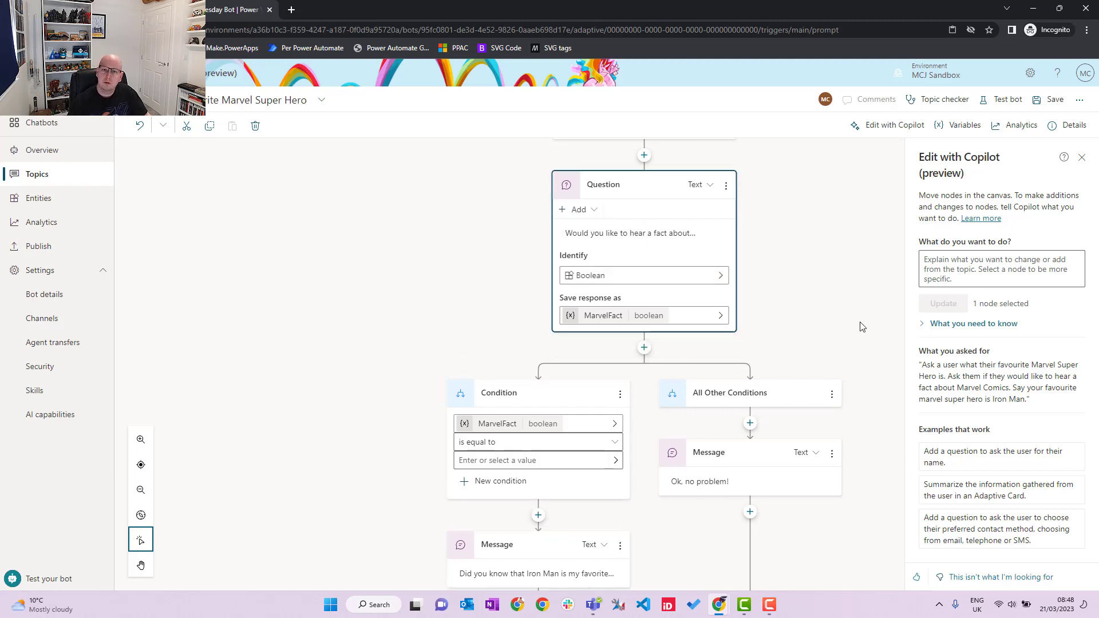
mouse_move(591, 218)
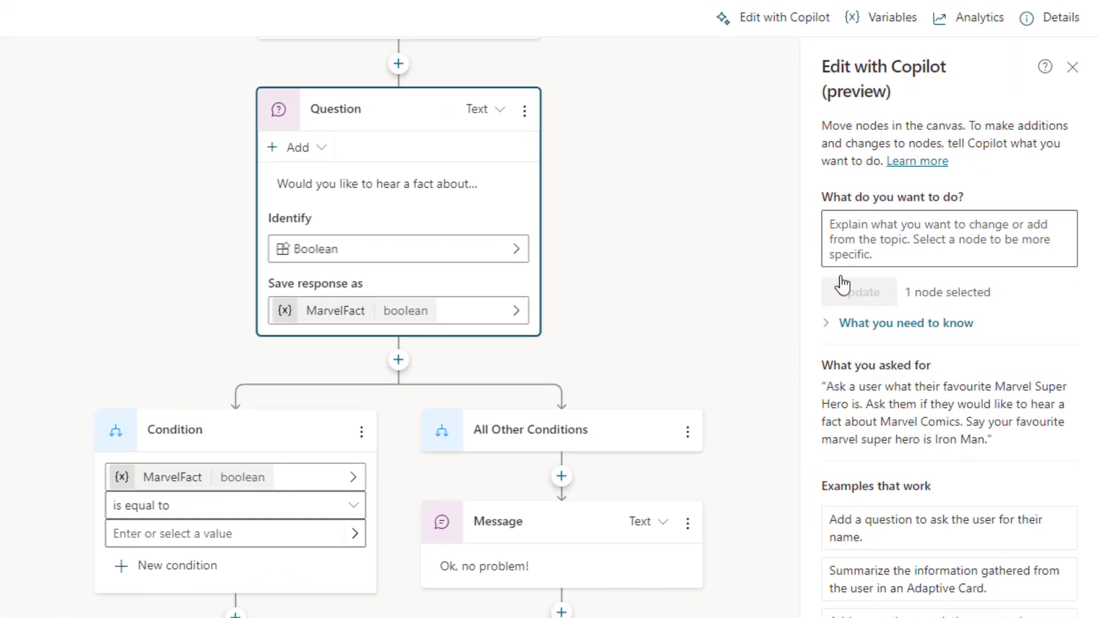
Ask Copilot to 'Update question to be a yes no boolean' and apply the update
click(948, 238)
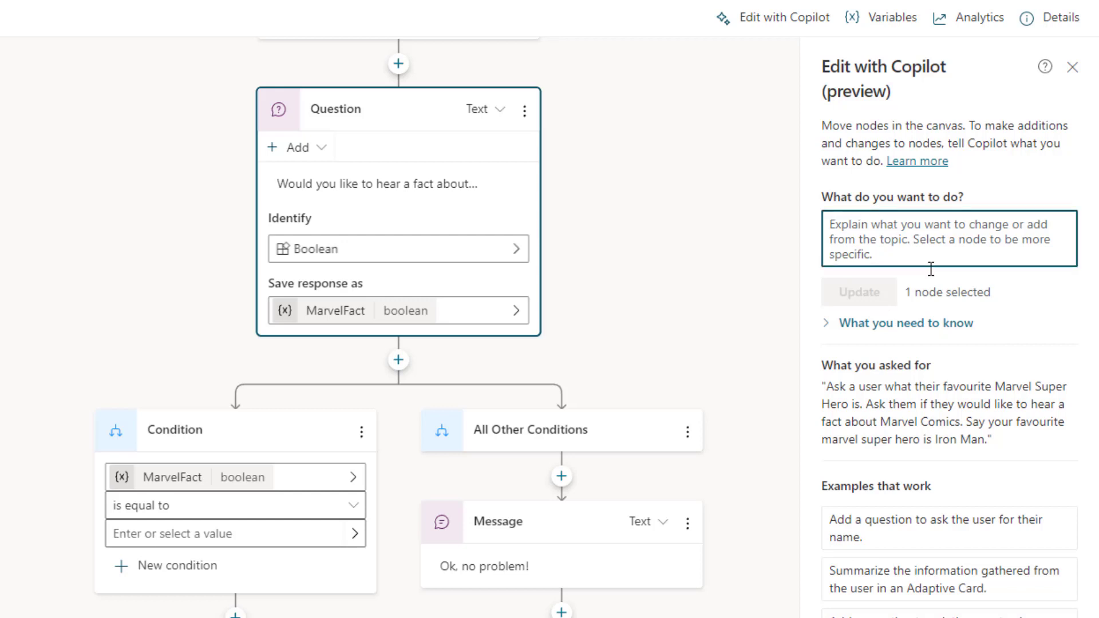
text(Update)
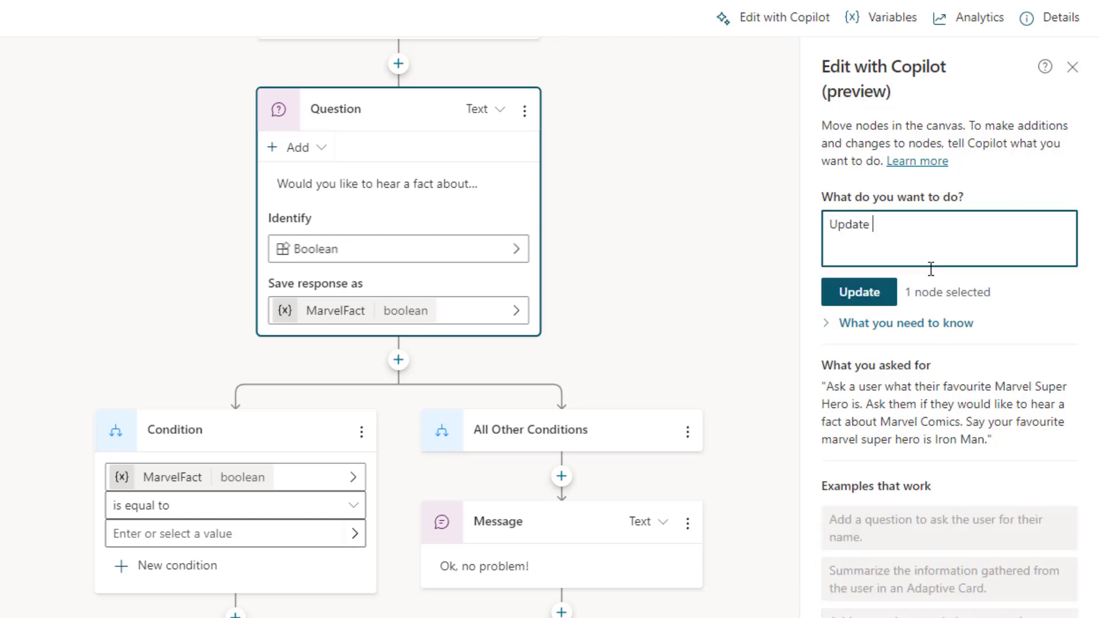
text(quiest)
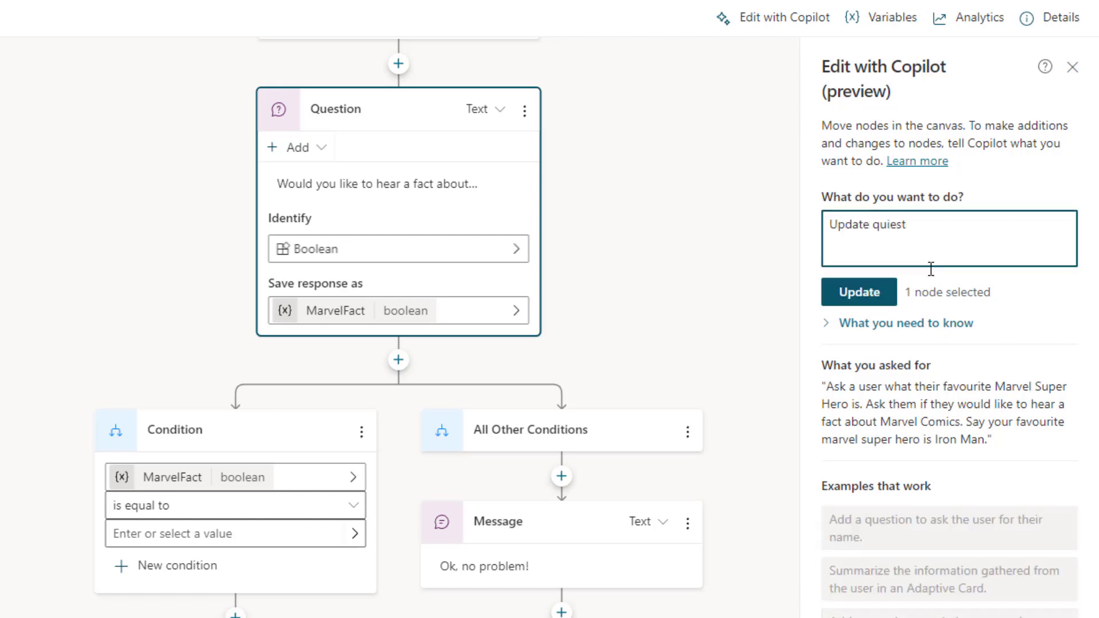
key(Backspace)
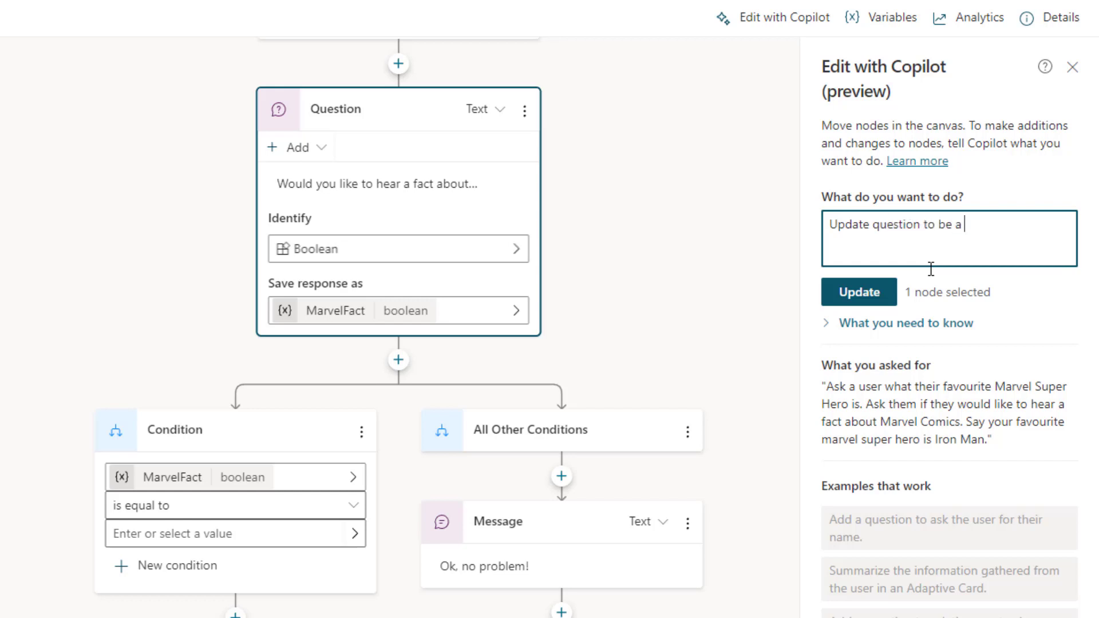
text(yes no boolean)
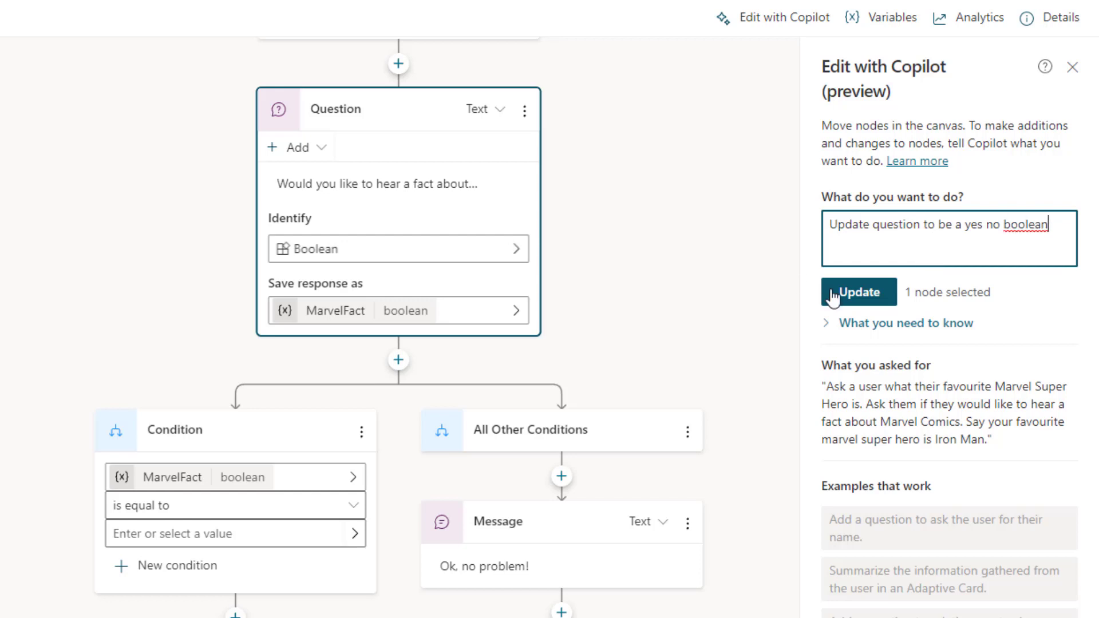
click(858, 292)
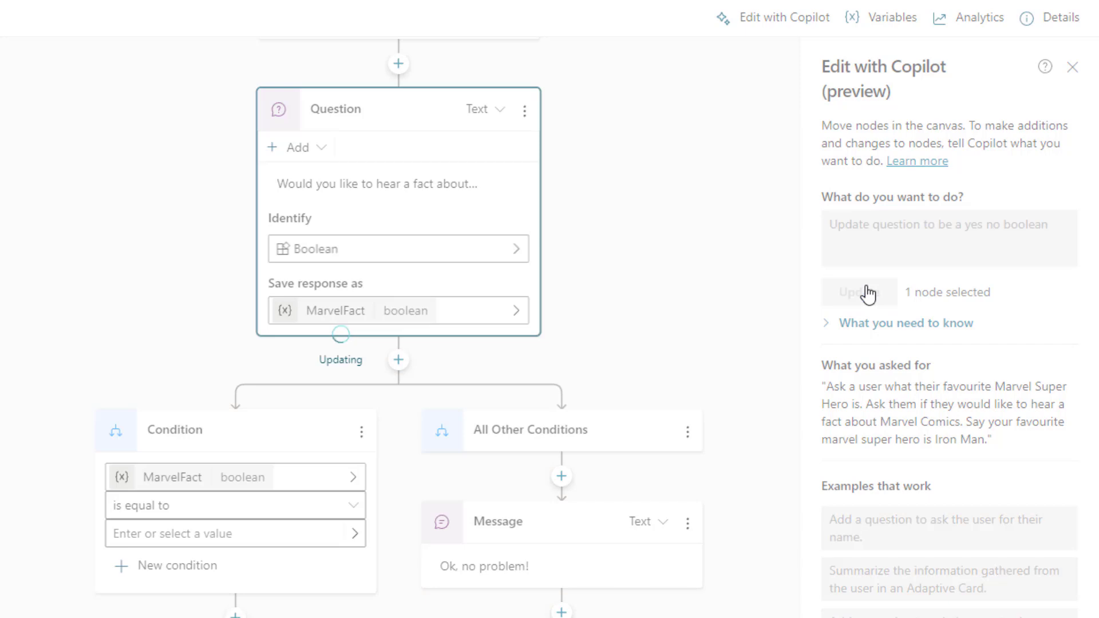
click(858, 292)
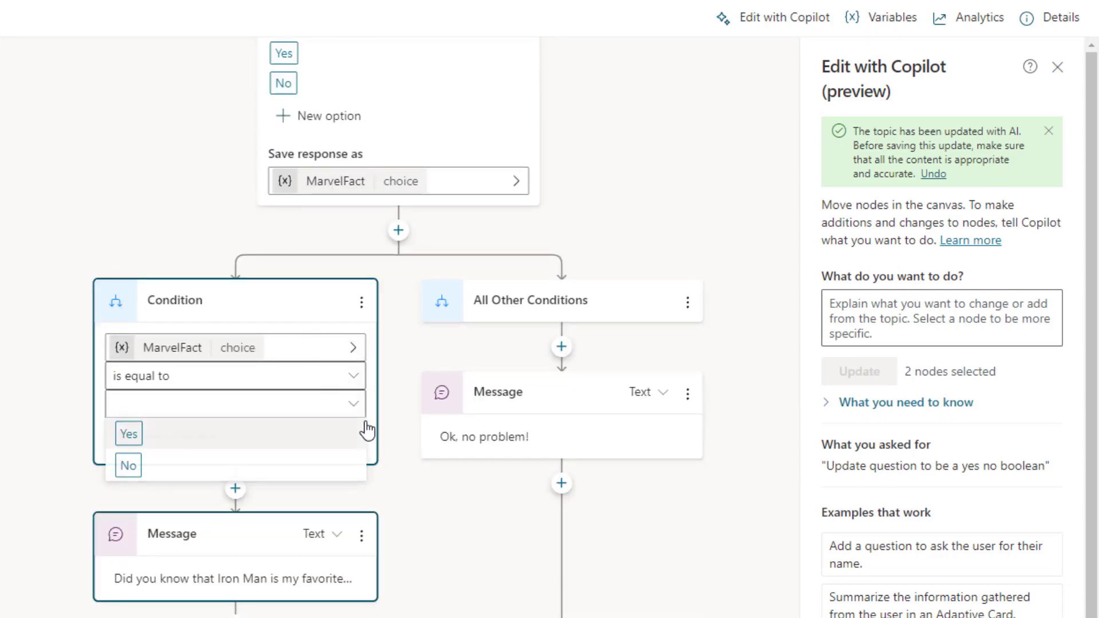
Set the MarvelFact condition's comparison value to Yes
click(128, 433)
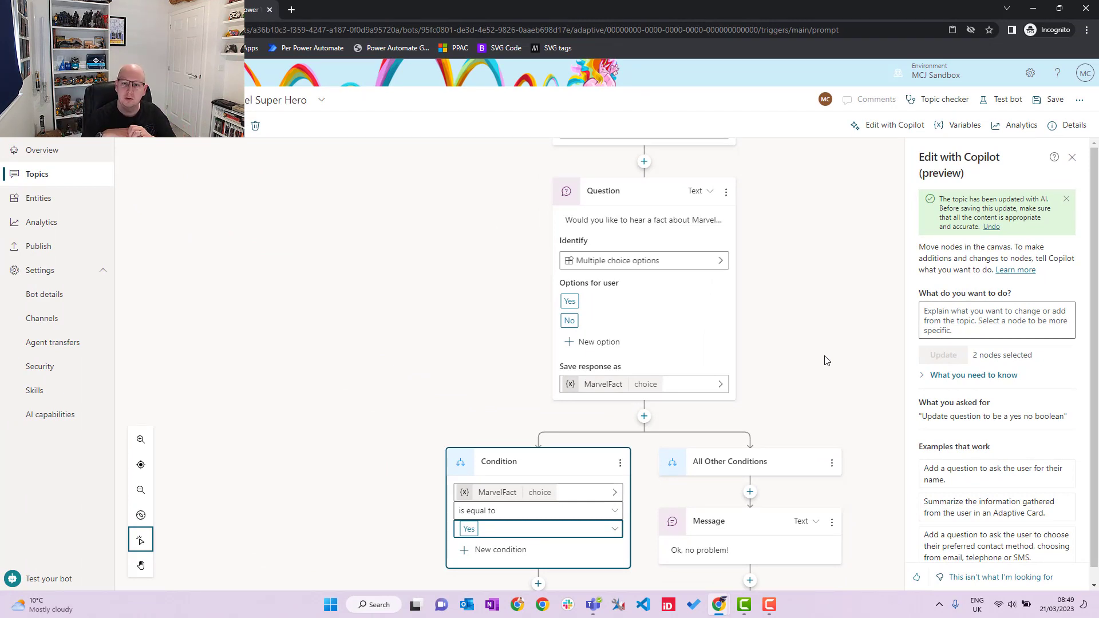
mouse_move(832, 357)
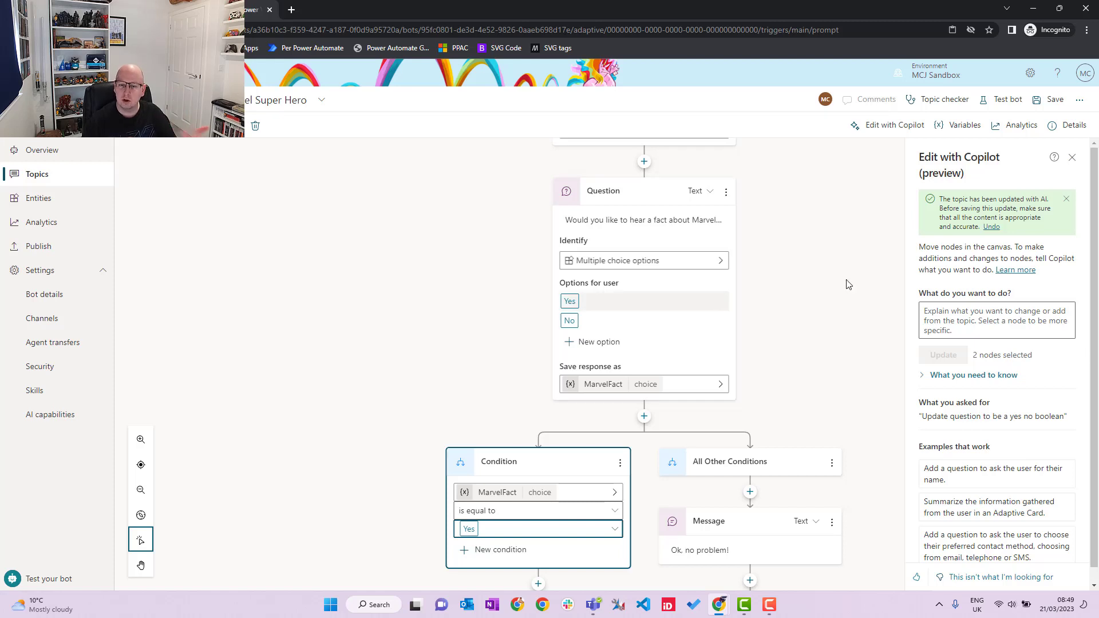
mouse_move(768, 297)
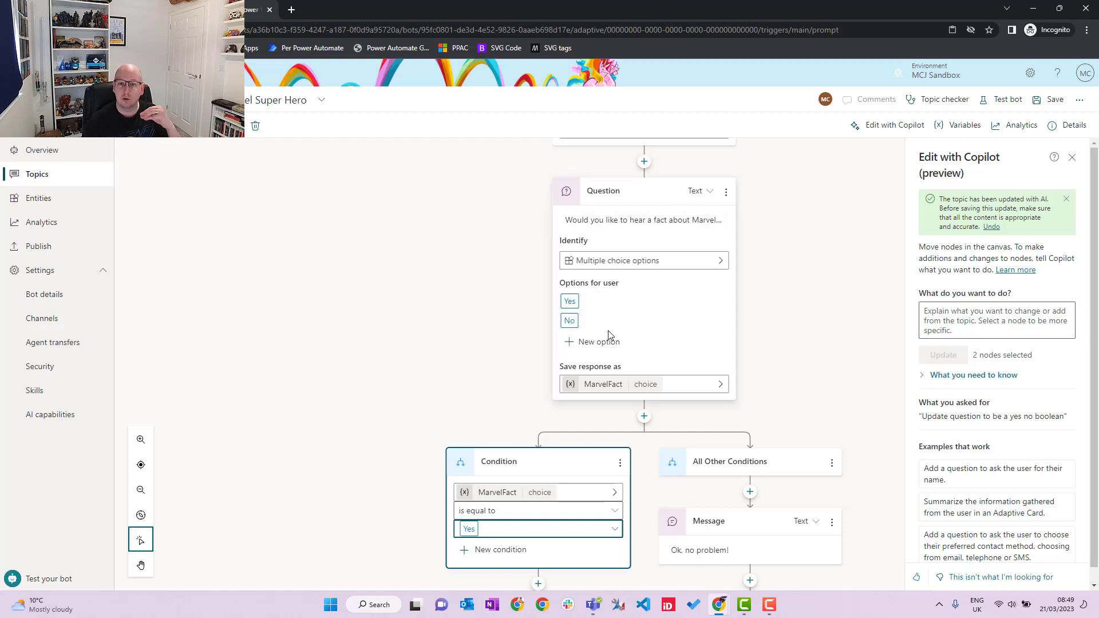
mouse_move(708, 322)
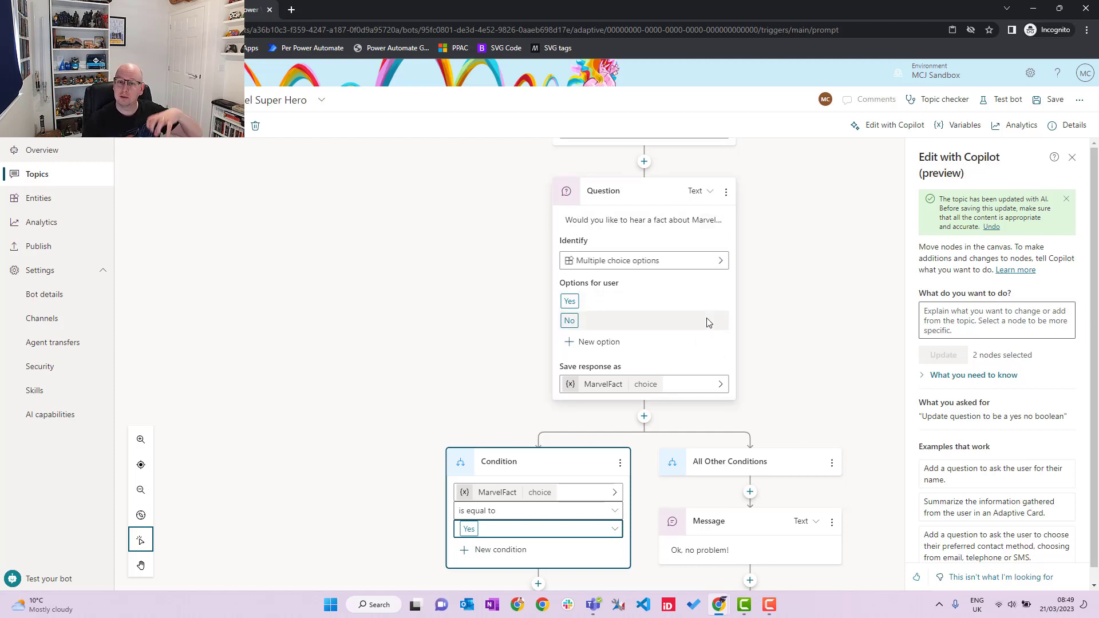
mouse_move(789, 300)
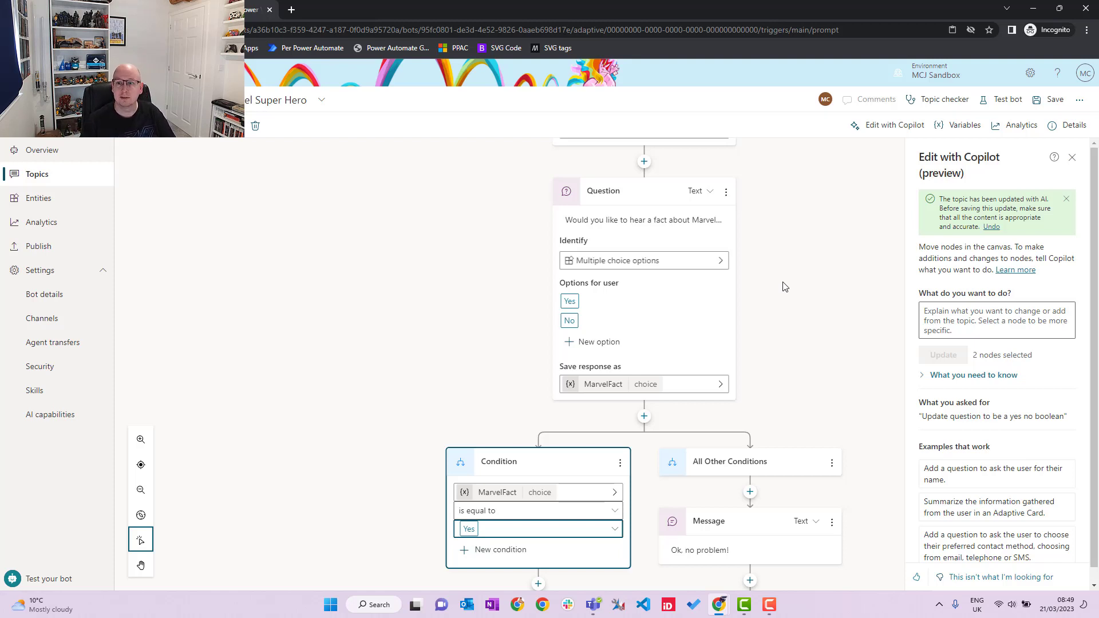
mouse_move(802, 399)
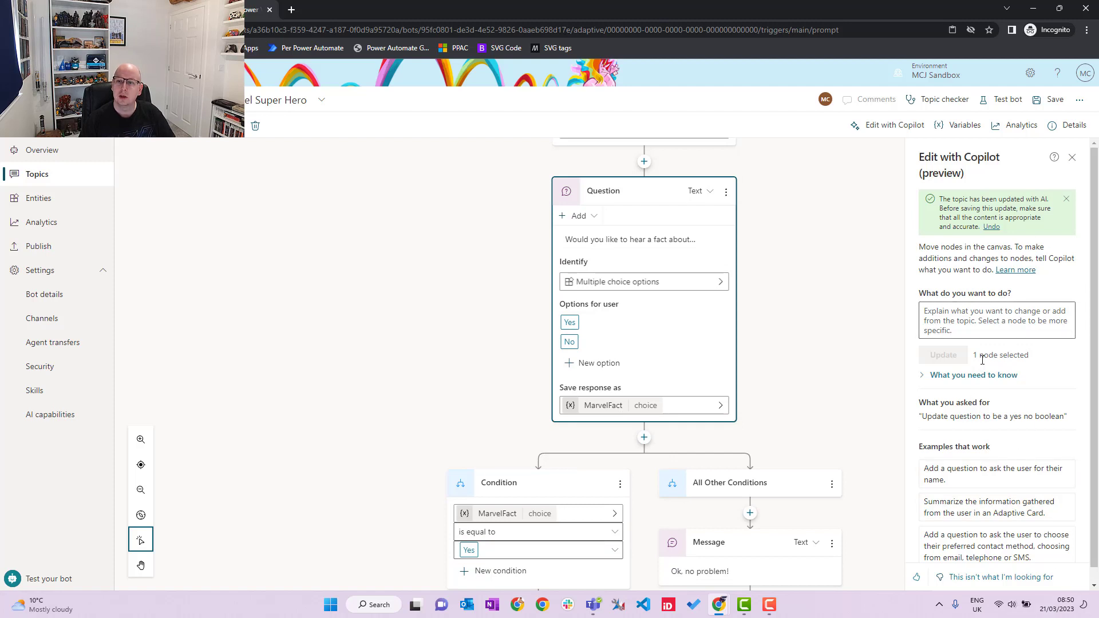
mouse_move(593, 484)
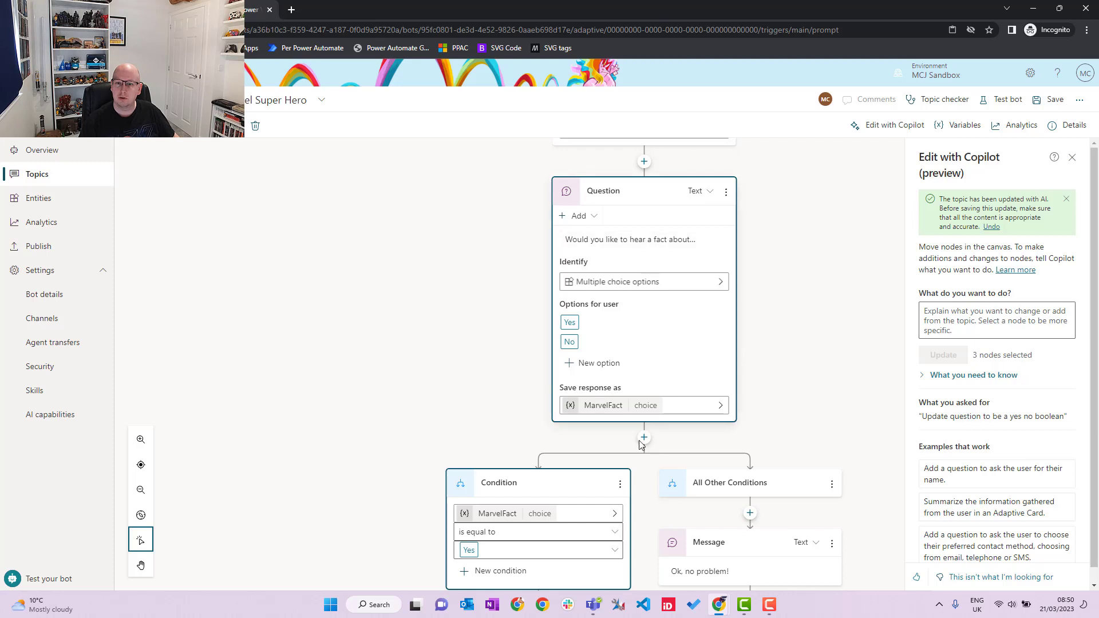
scroll(down, 3)
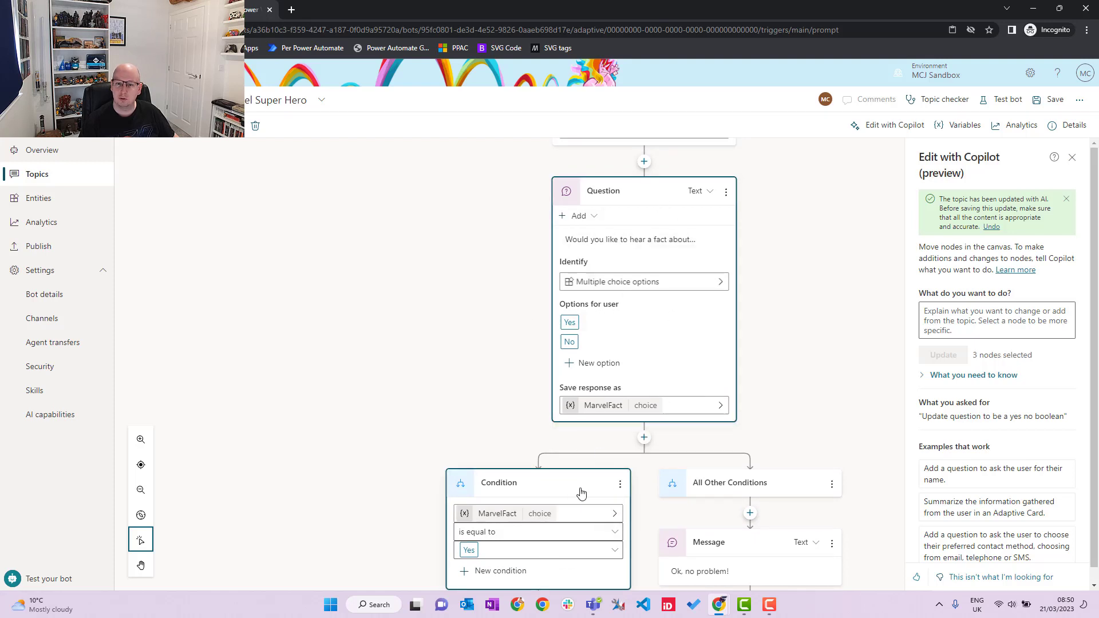
click(538, 483)
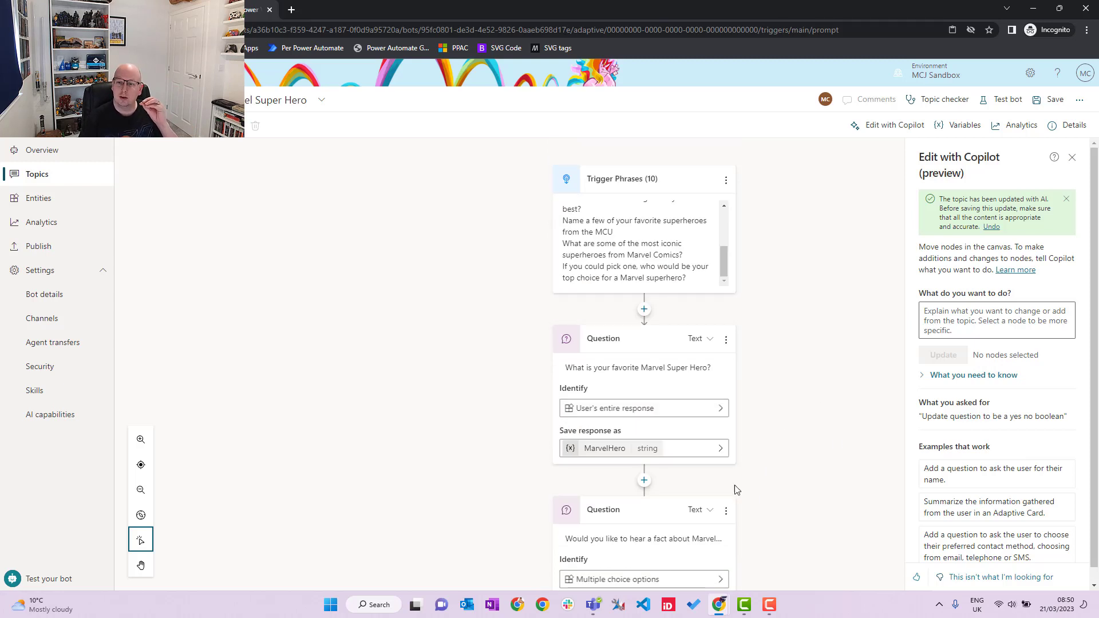
mouse_move(830, 499)
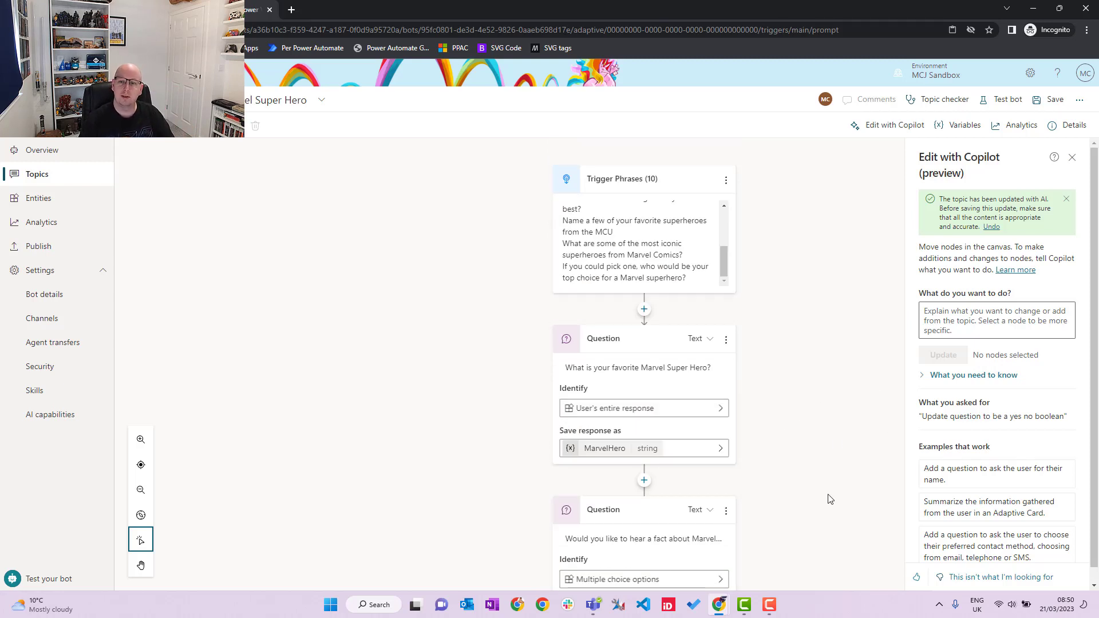
mouse_move(797, 400)
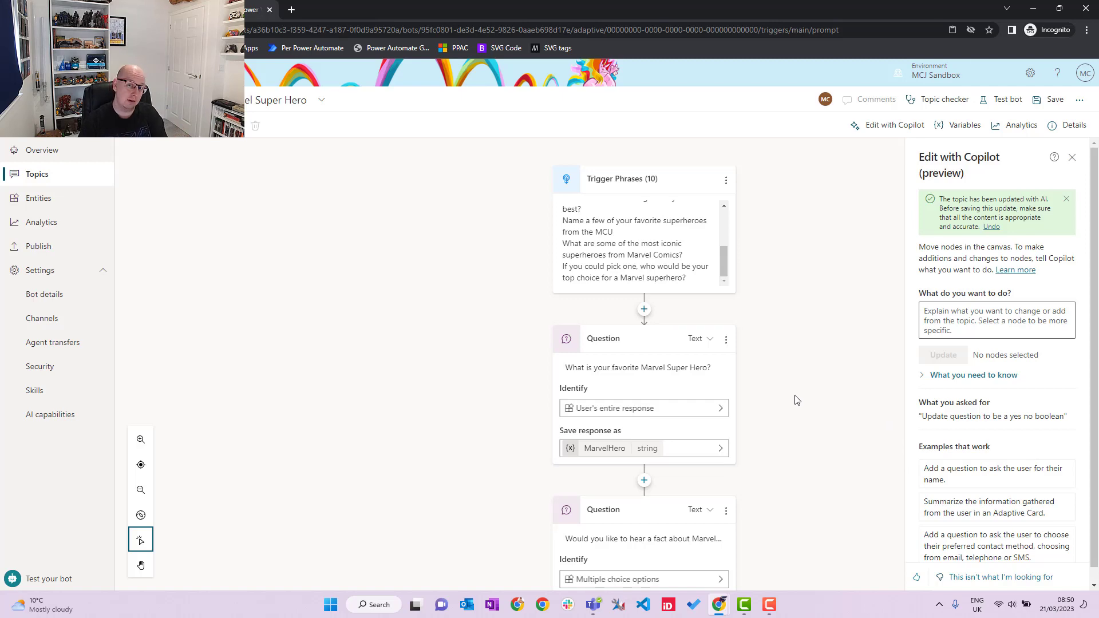
Use Copilot's 'Summarize the information gathered…' example to add an Adaptive Card summary message
click(995, 321)
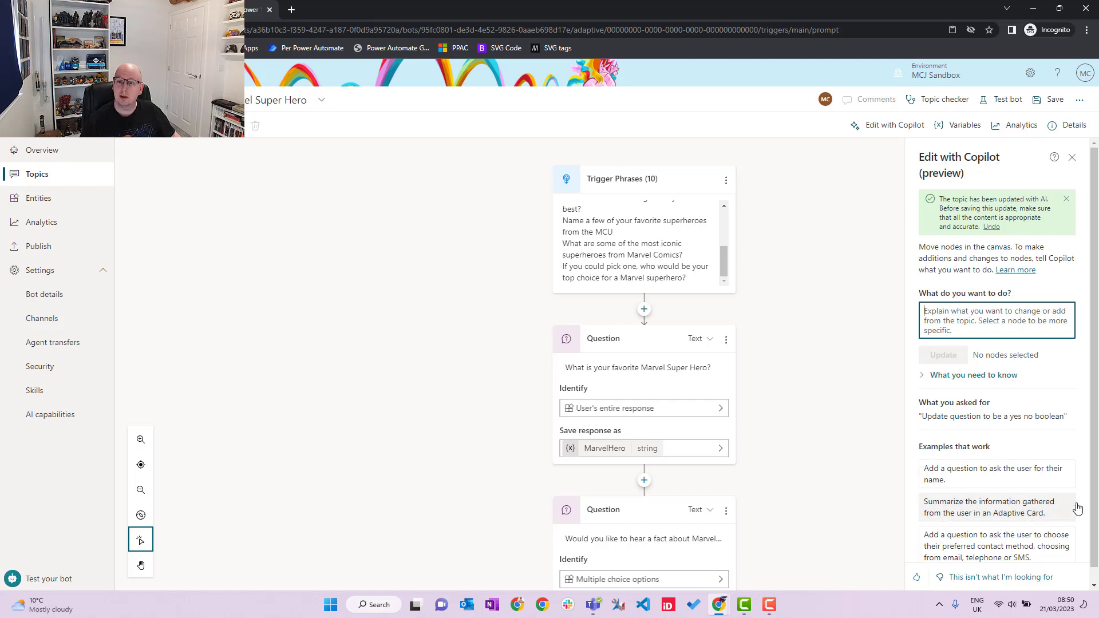
click(994, 507)
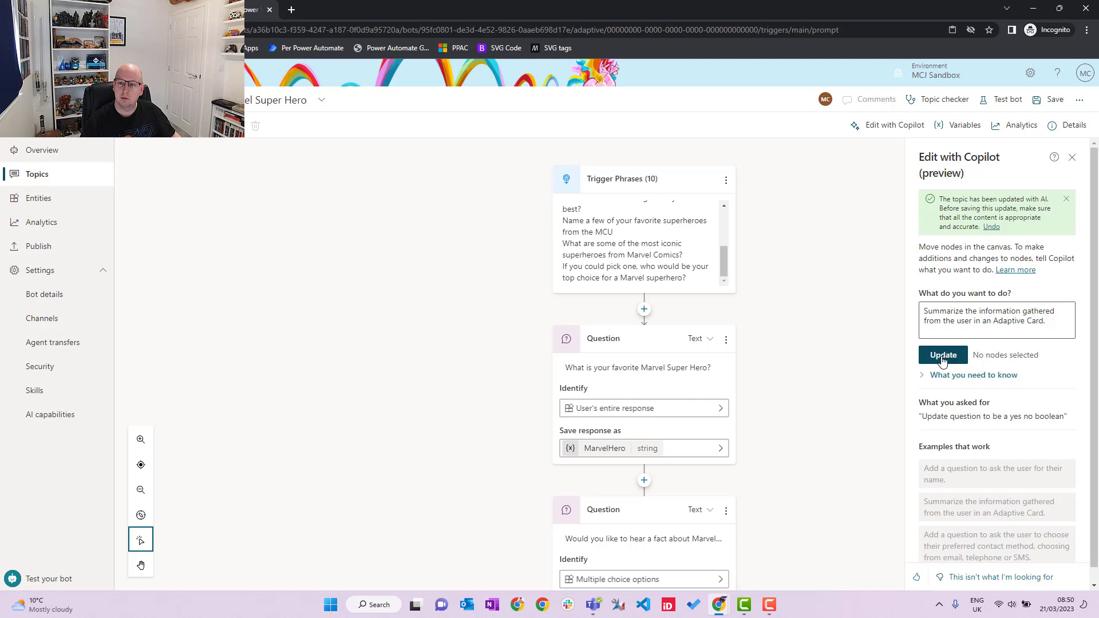
click(943, 355)
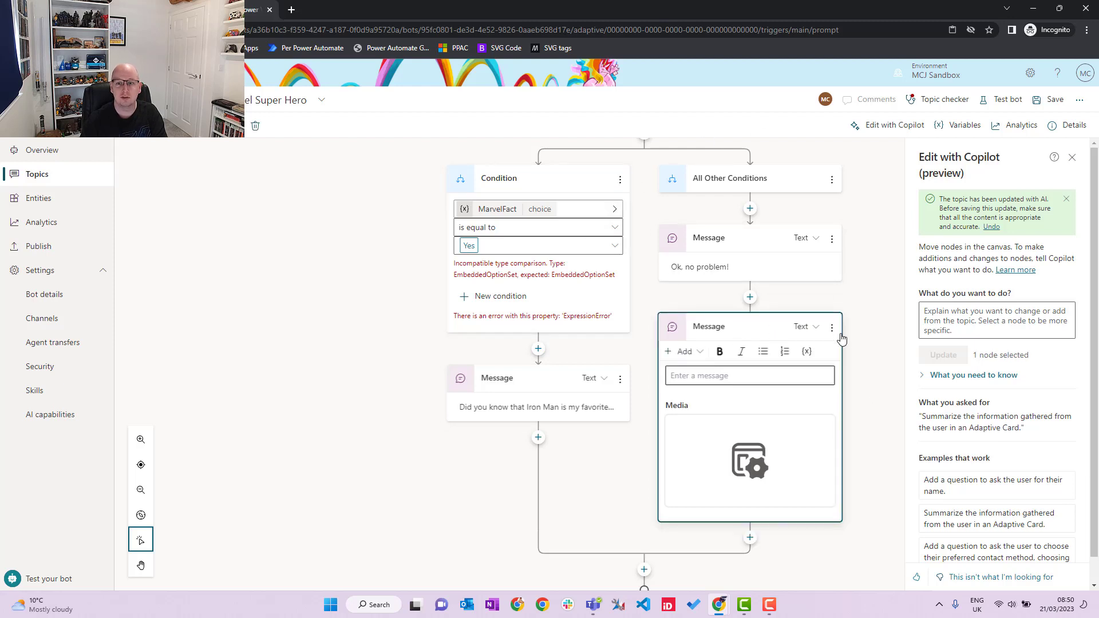
Delete the misplaced card message and have Copilot add the Summarize Adaptive Card message below the branches
click(832, 327)
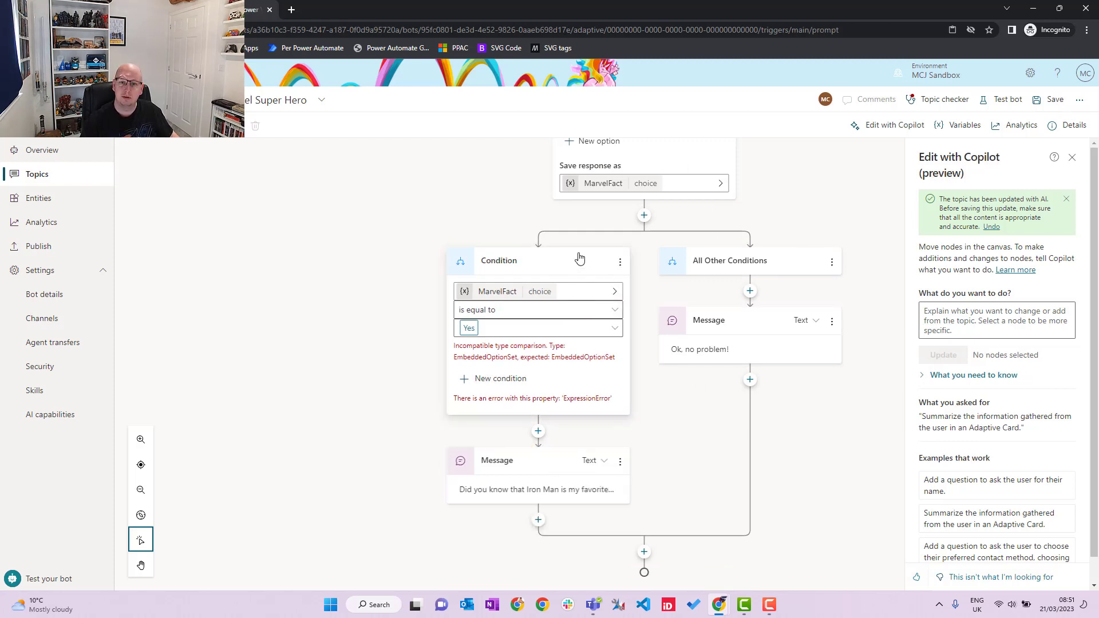
mouse_move(634, 304)
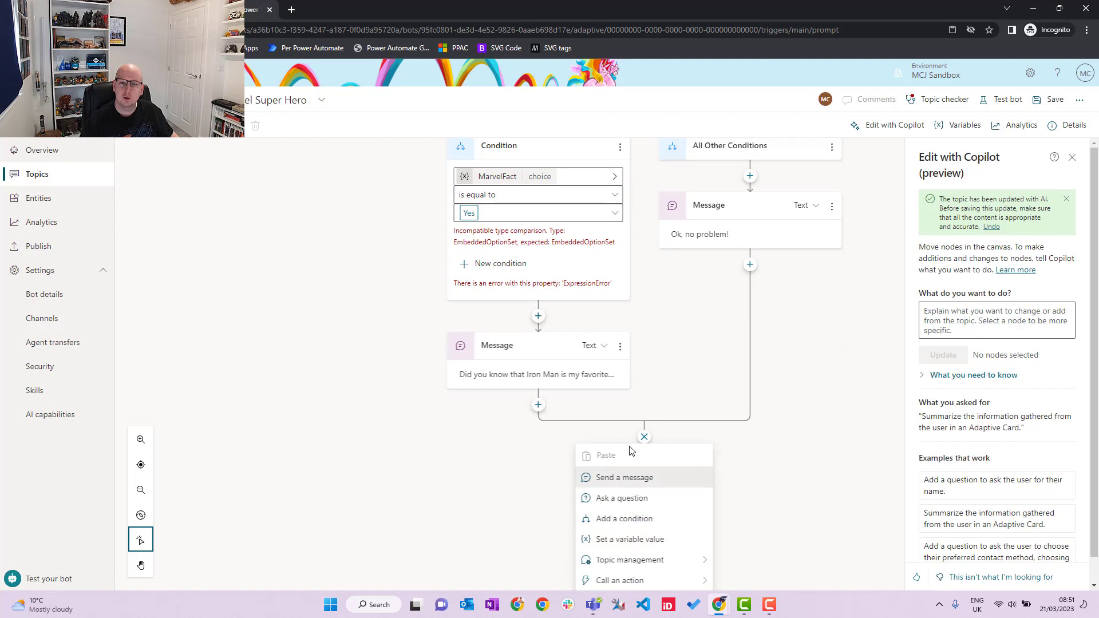
click(623, 478)
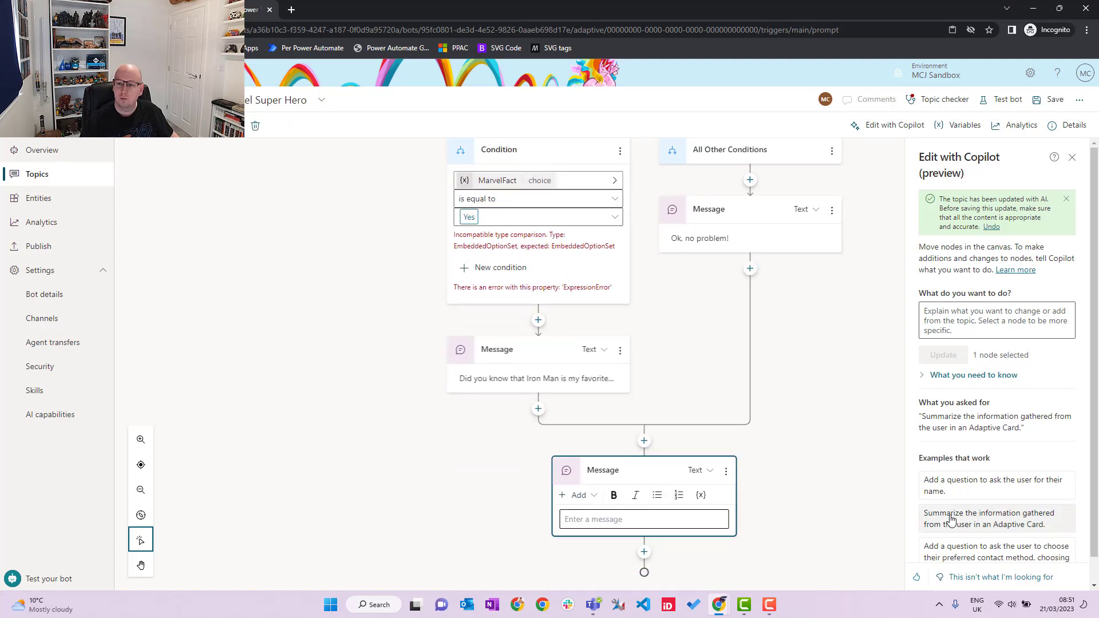
click(993, 519)
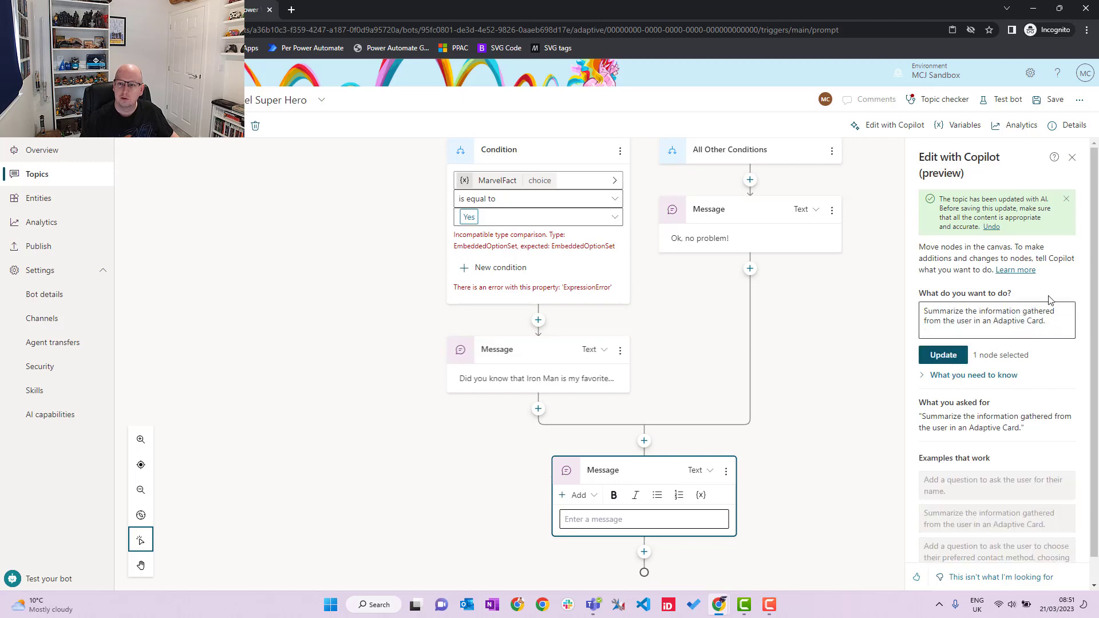
click(943, 355)
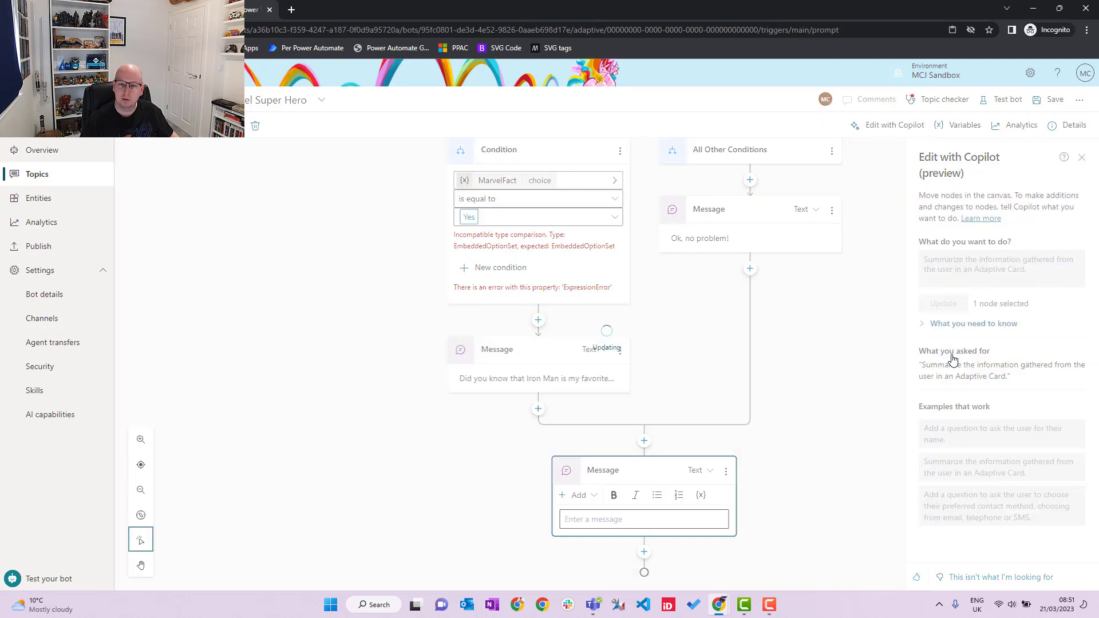
mouse_move(796, 493)
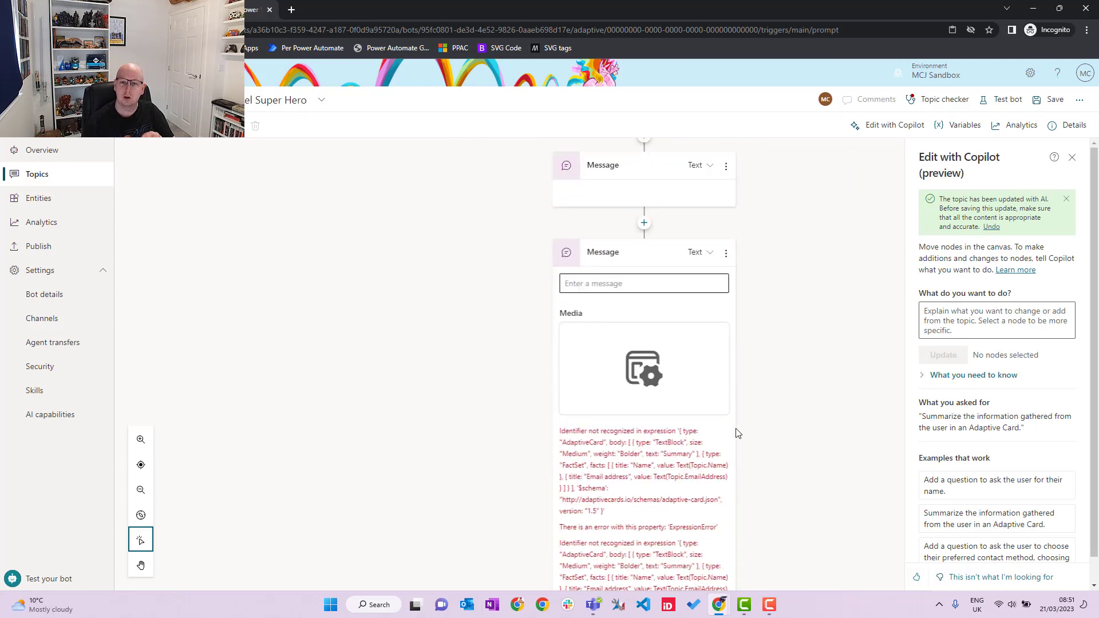
Review the new summary message whose Adaptive Card expression is flagged unrecognised
scroll(down, 3)
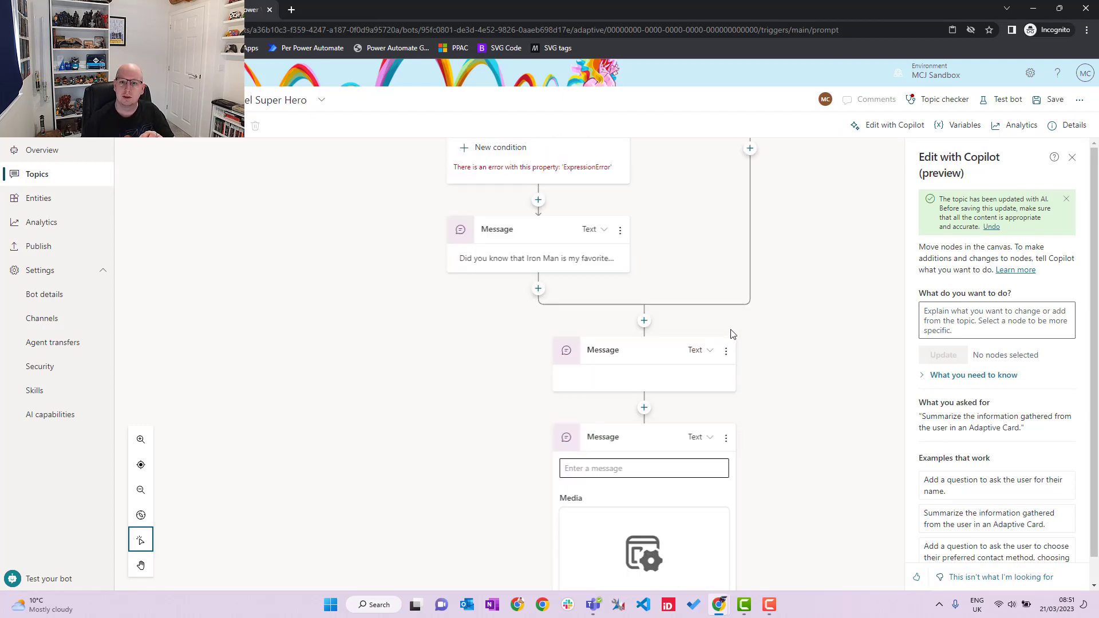
click(726, 350)
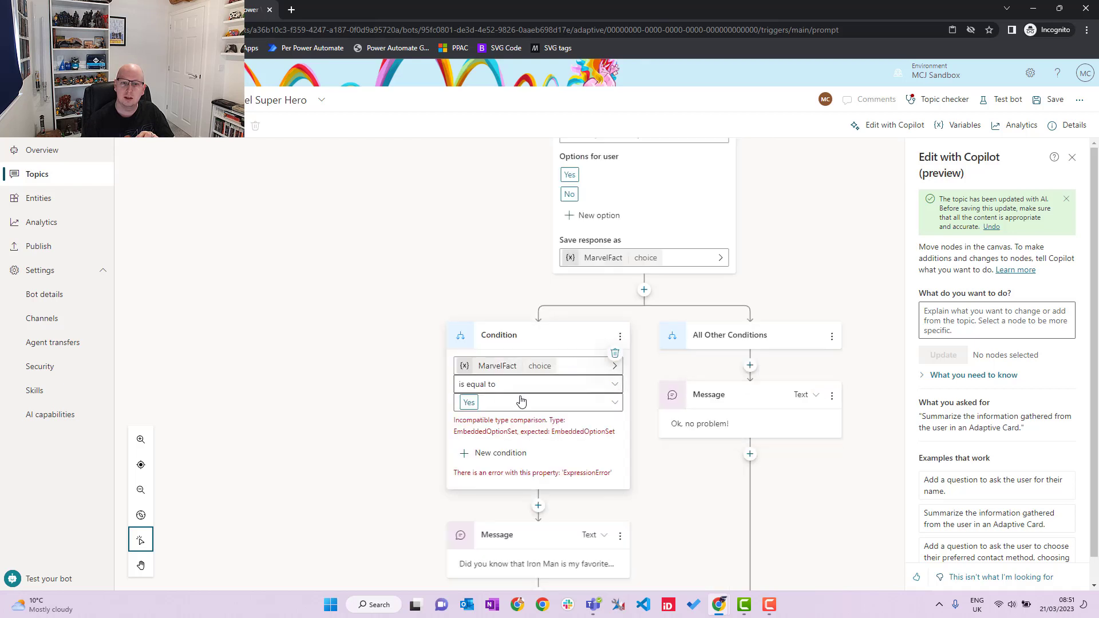
click(538, 402)
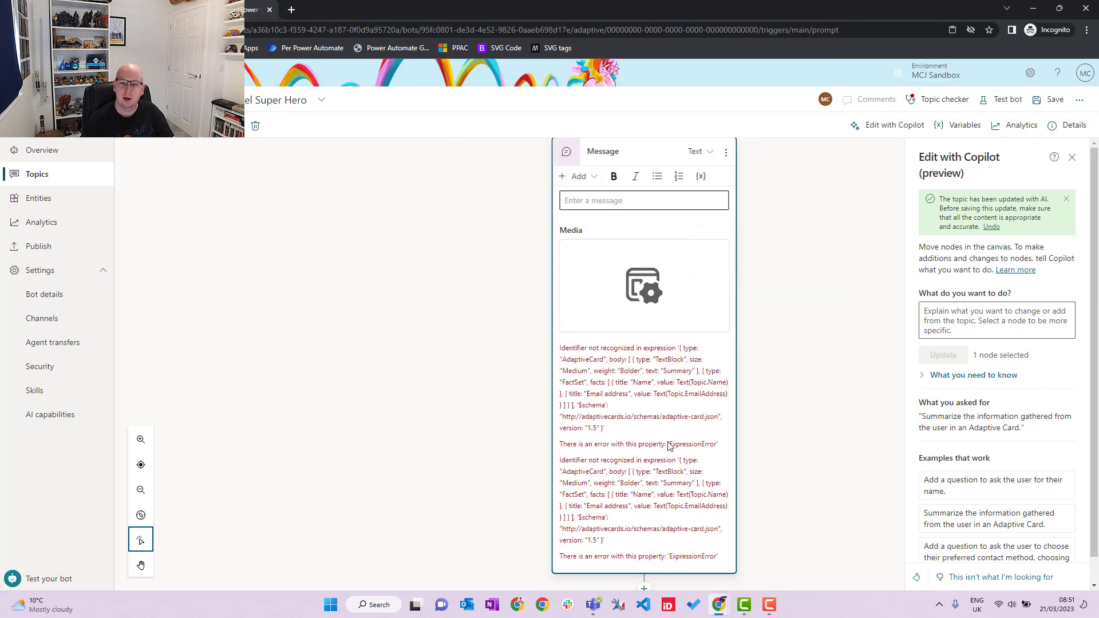
mouse_move(547, 350)
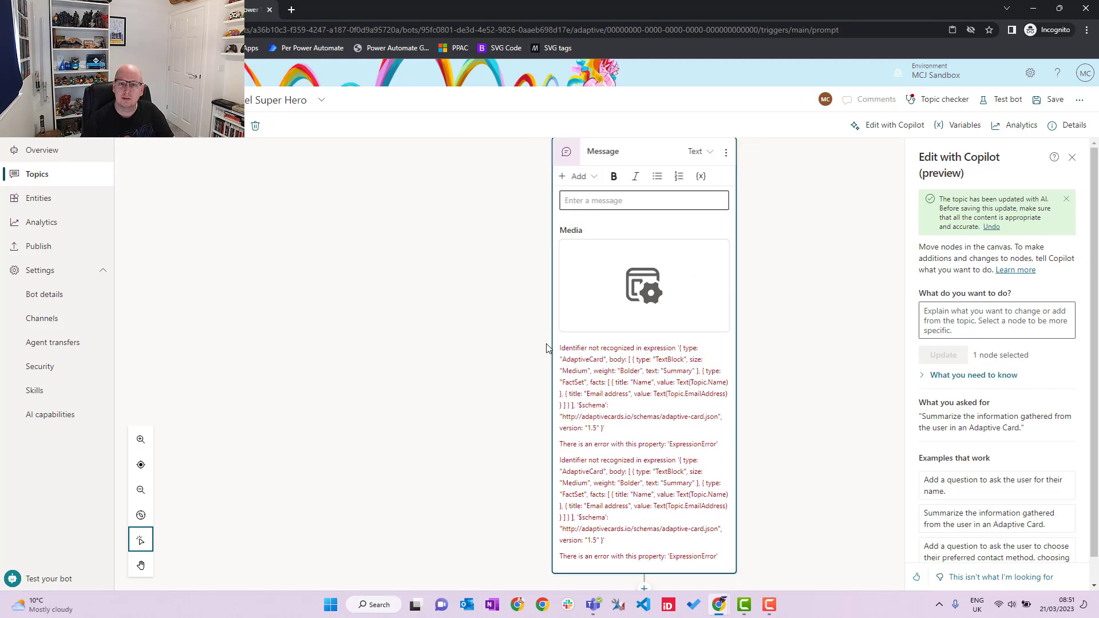
mouse_move(659, 564)
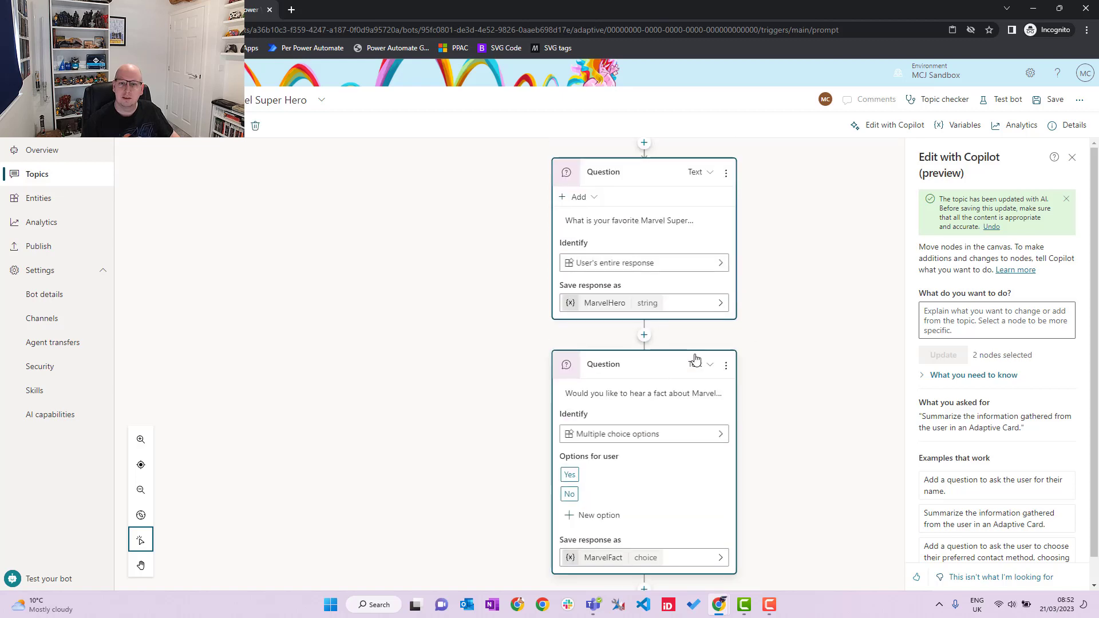
Send the Summarize Adaptive Card request to Copilot for the selected question, condition and message nodes
scroll(down, 3)
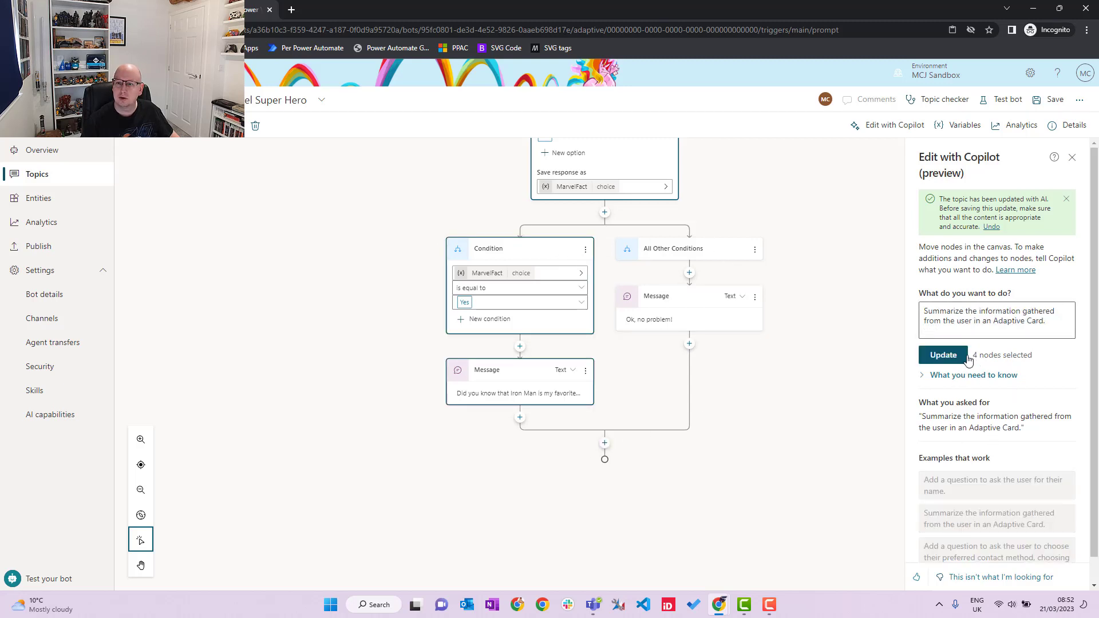
click(943, 355)
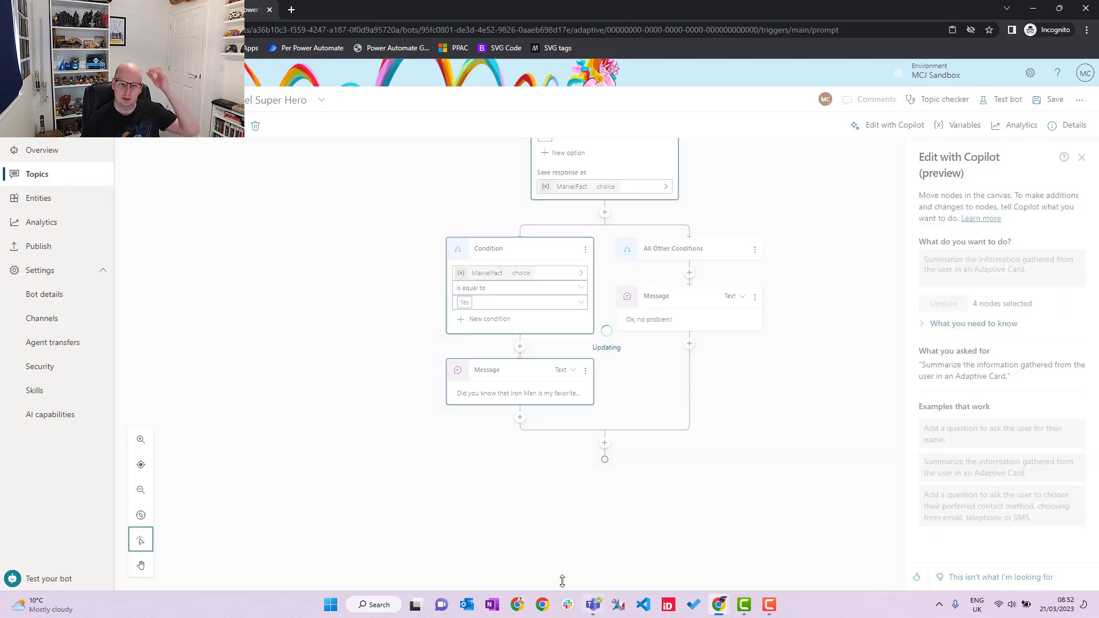
mouse_move(691, 465)
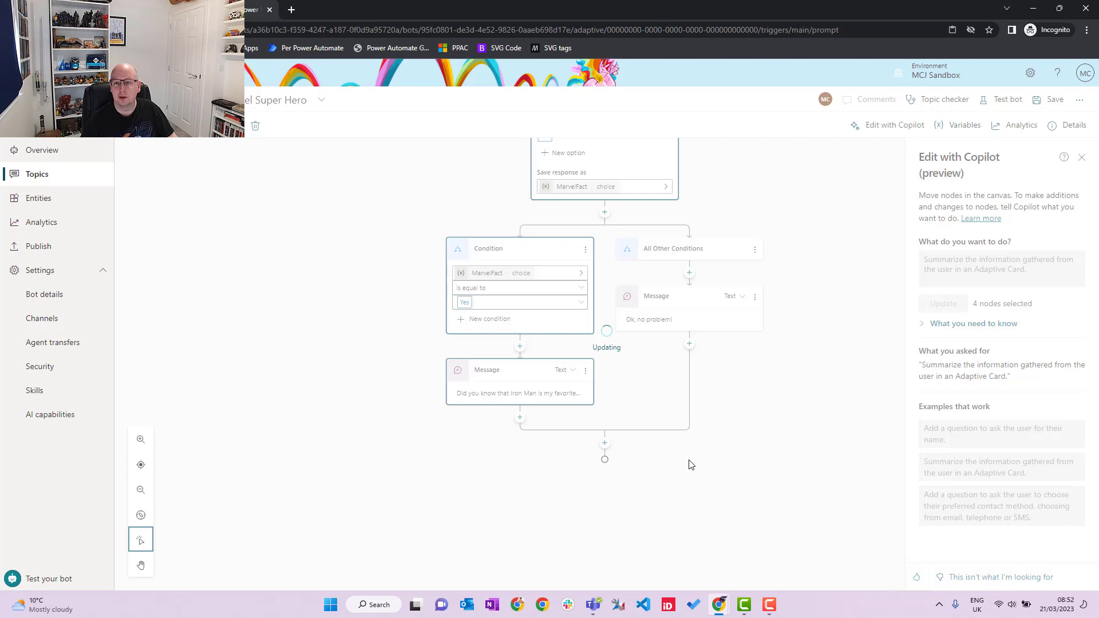
mouse_move(837, 399)
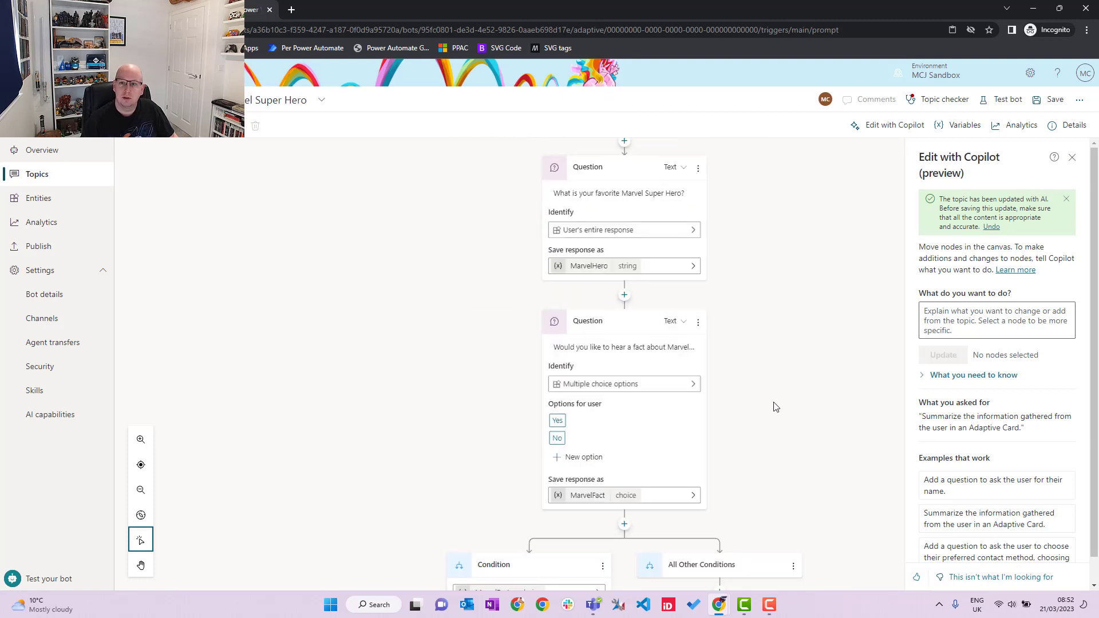
mouse_move(701, 456)
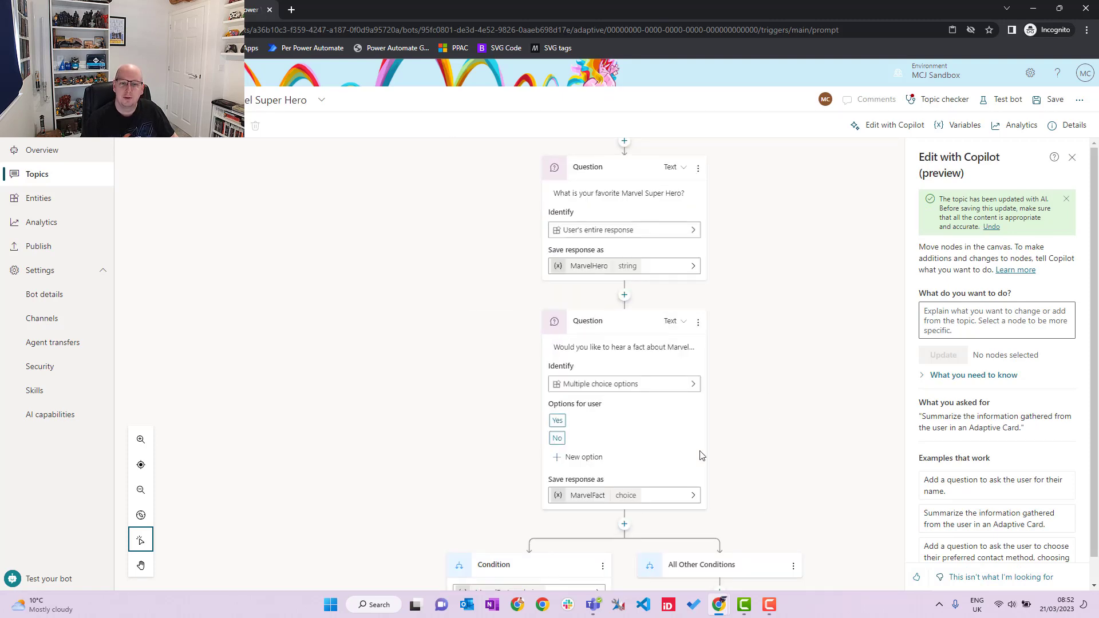
Set the condition's comparison value to Yes, clearing its type error
scroll(down, 3)
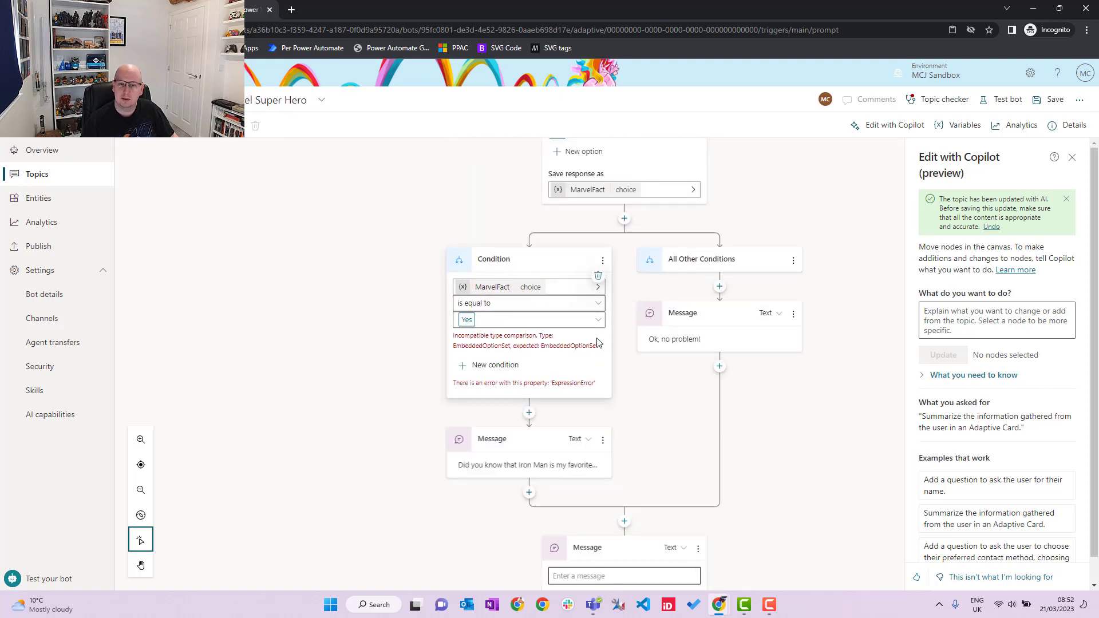
click(527, 319)
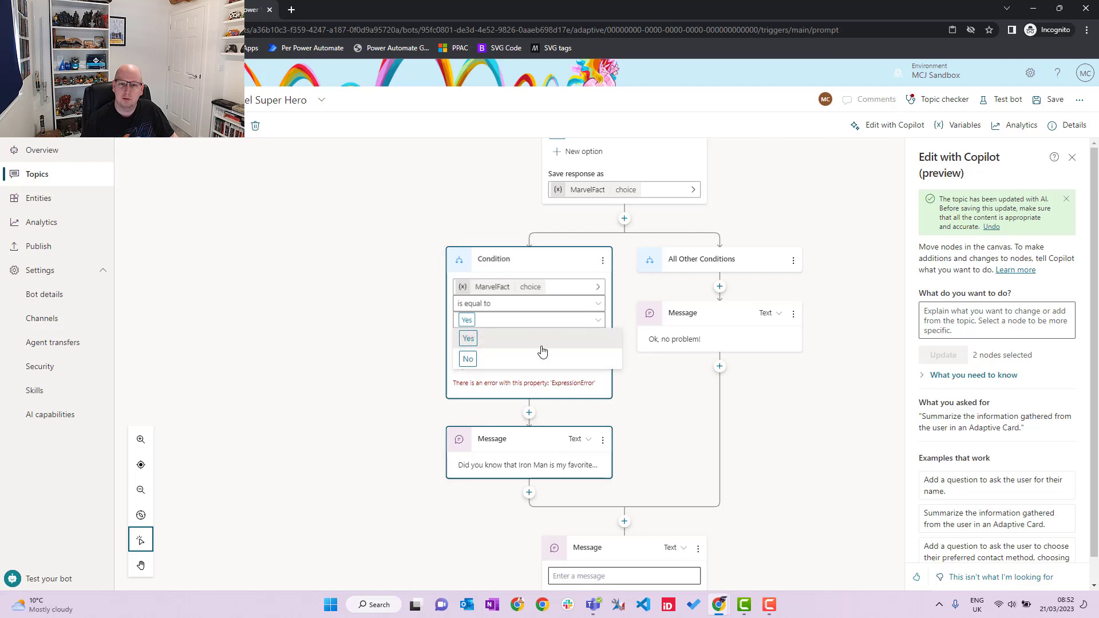
click(468, 339)
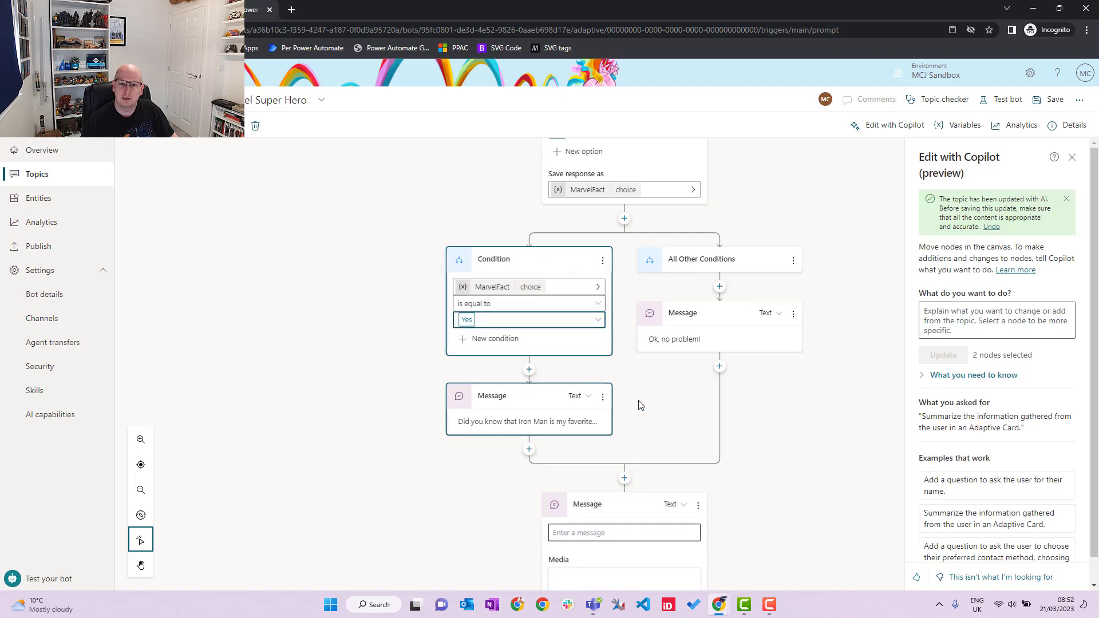
scroll(down, 3)
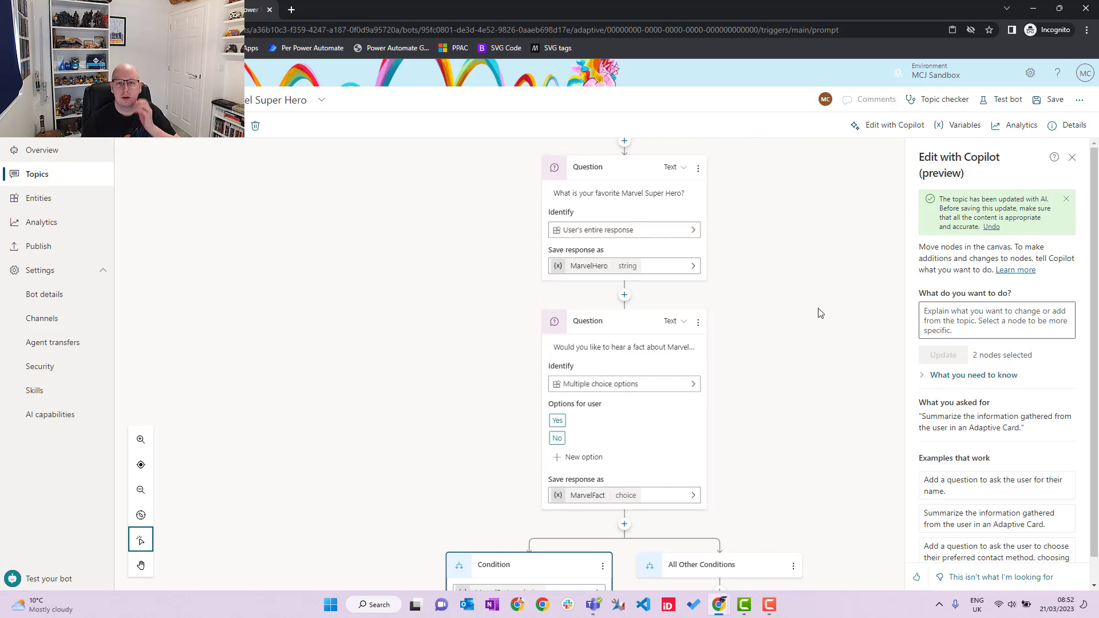
mouse_move(796, 425)
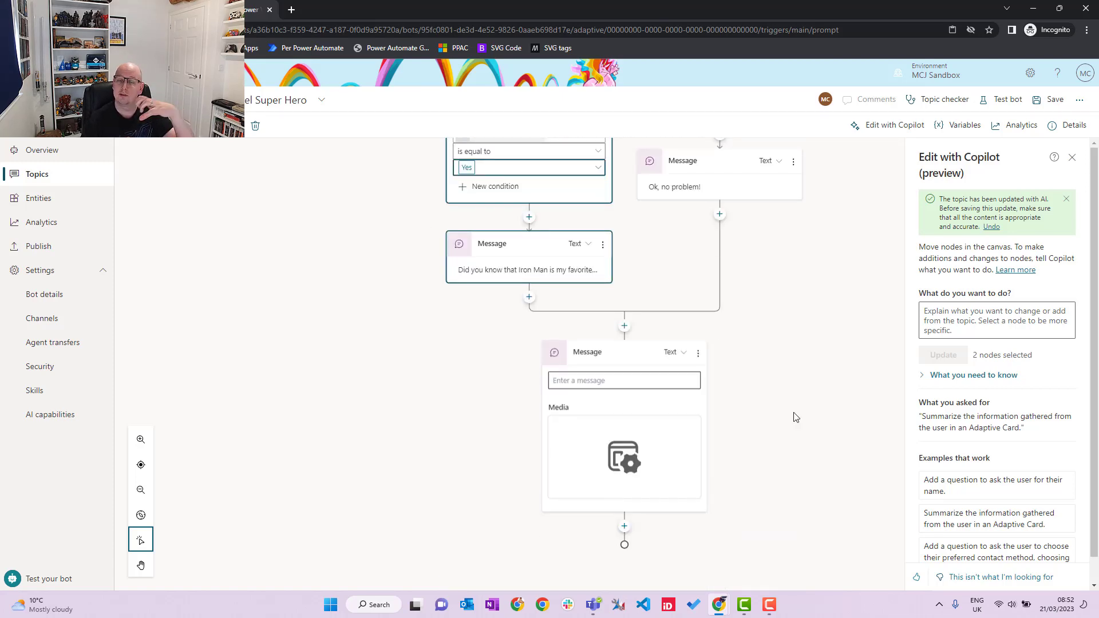
mouse_move(652, 457)
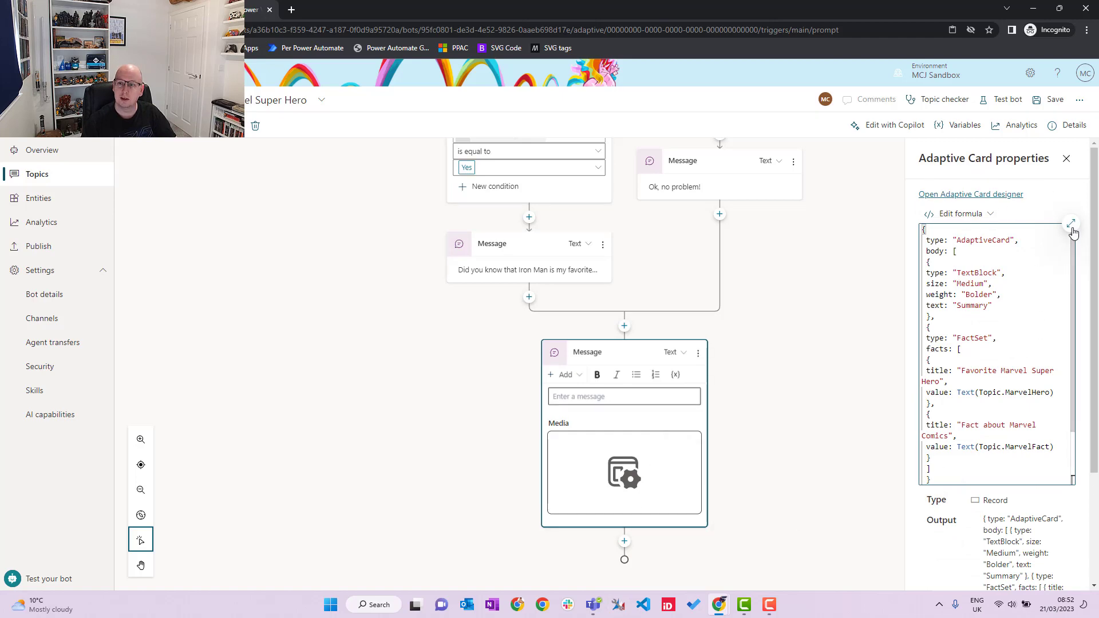
Review the CardContent formula showing the favourite hero and Marvel fact, then close the editor
click(1072, 226)
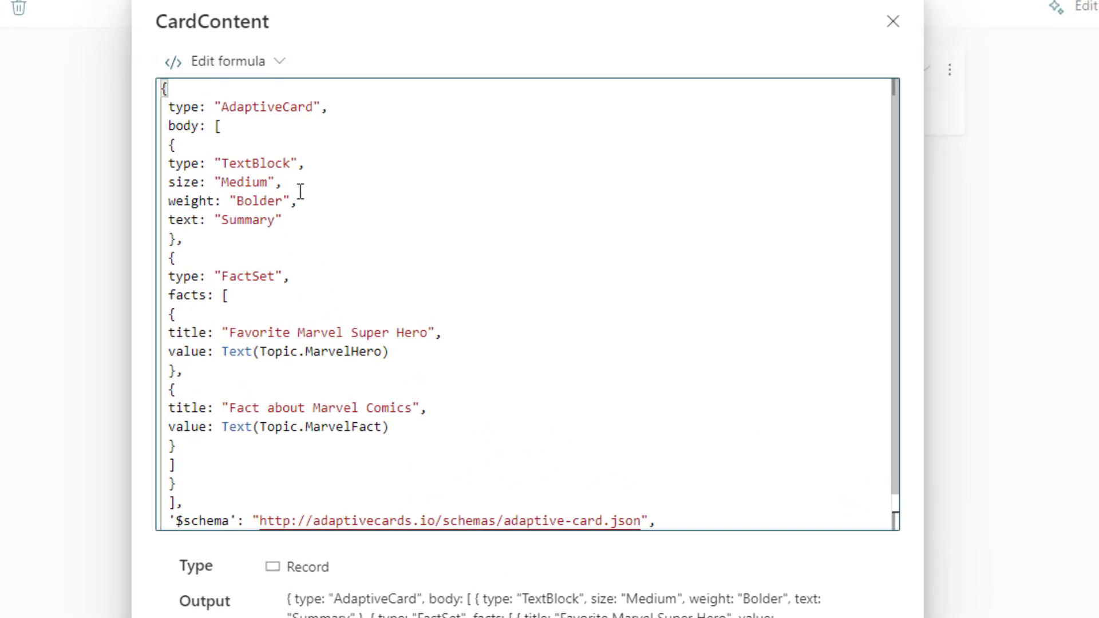
mouse_move(532, 303)
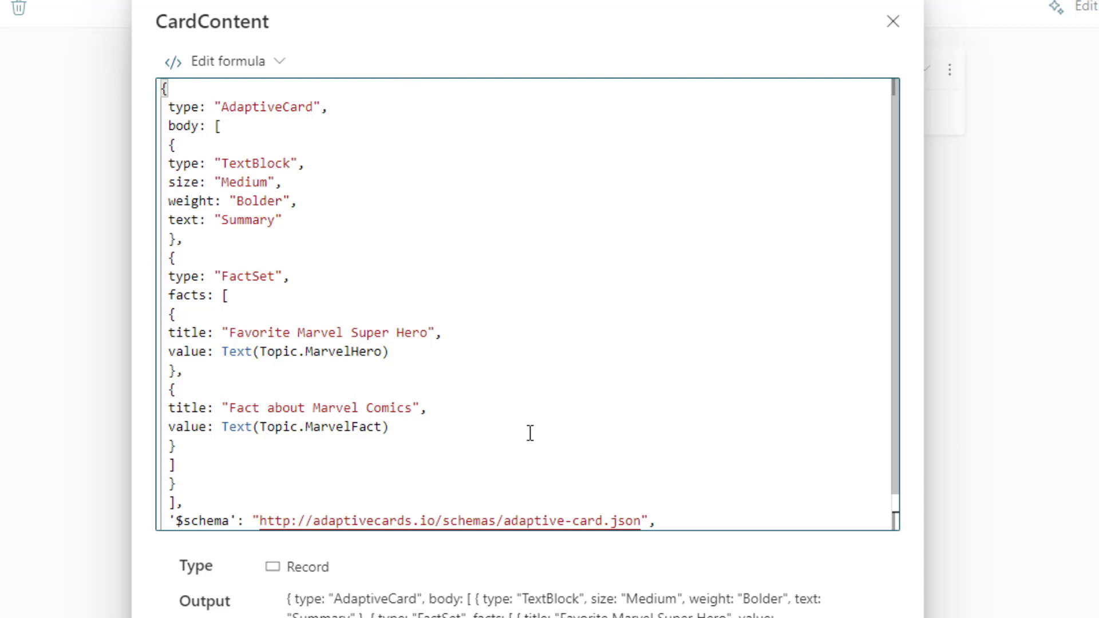
scroll(down, 3)
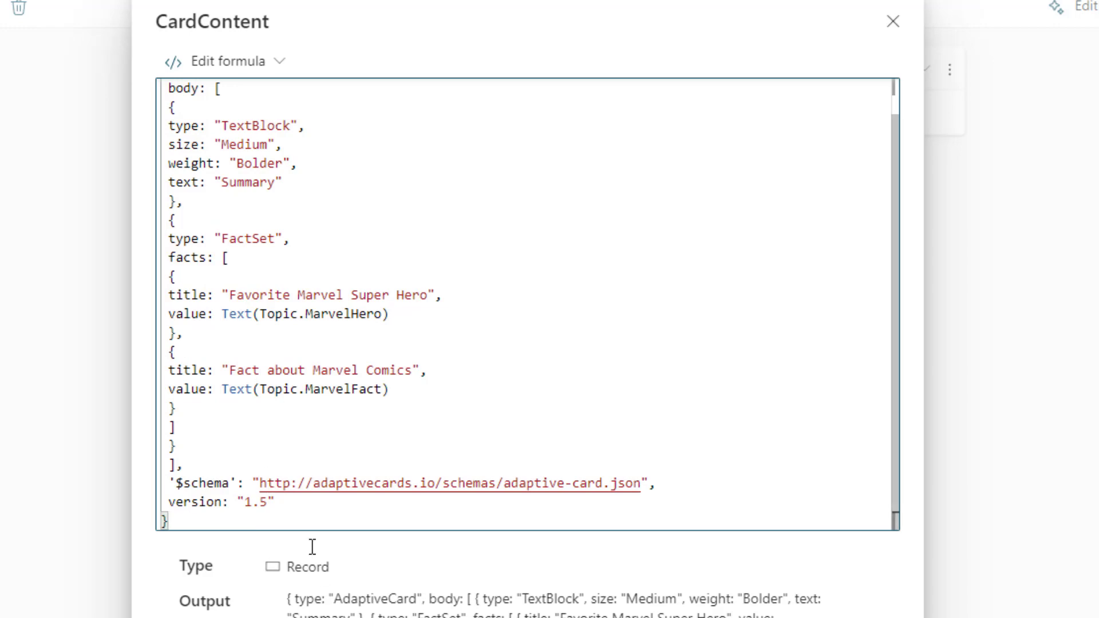
mouse_move(187, 541)
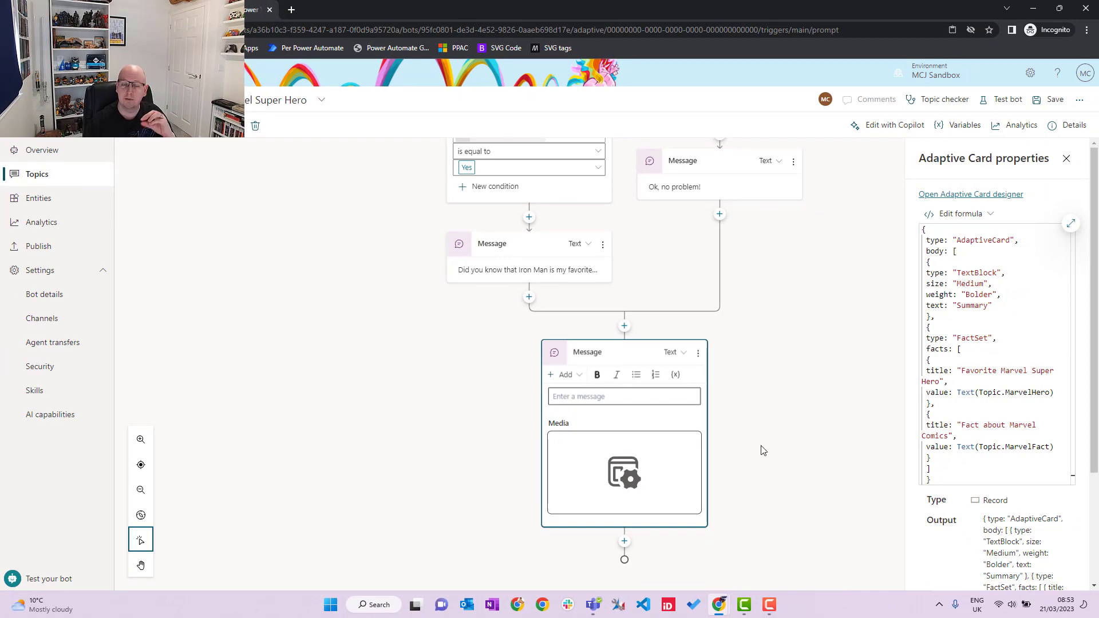
mouse_move(814, 551)
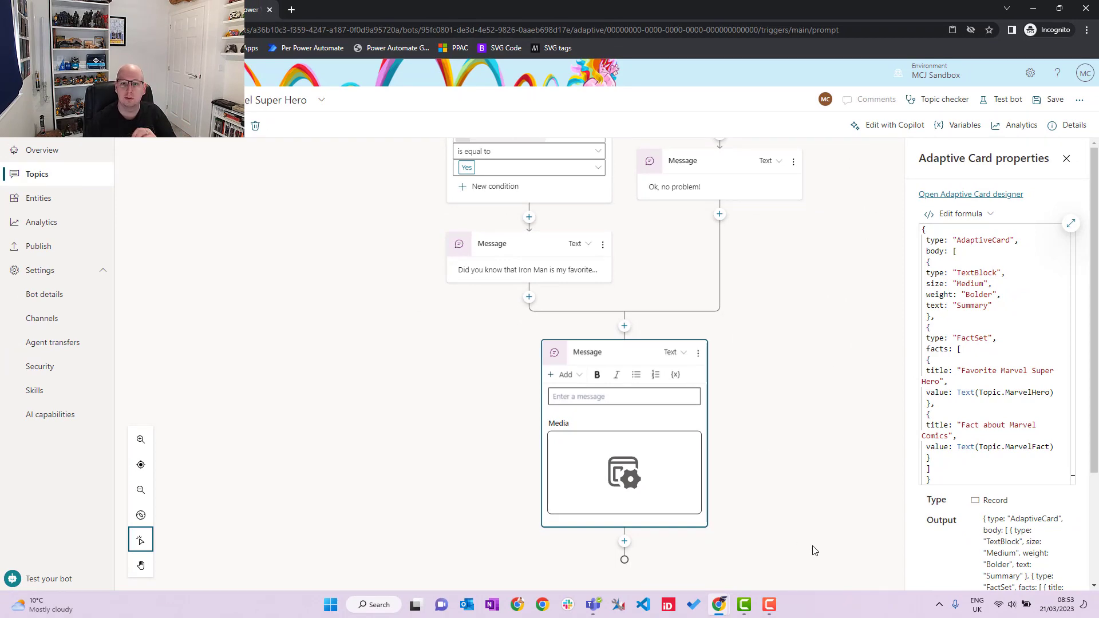
scroll(down, 3)
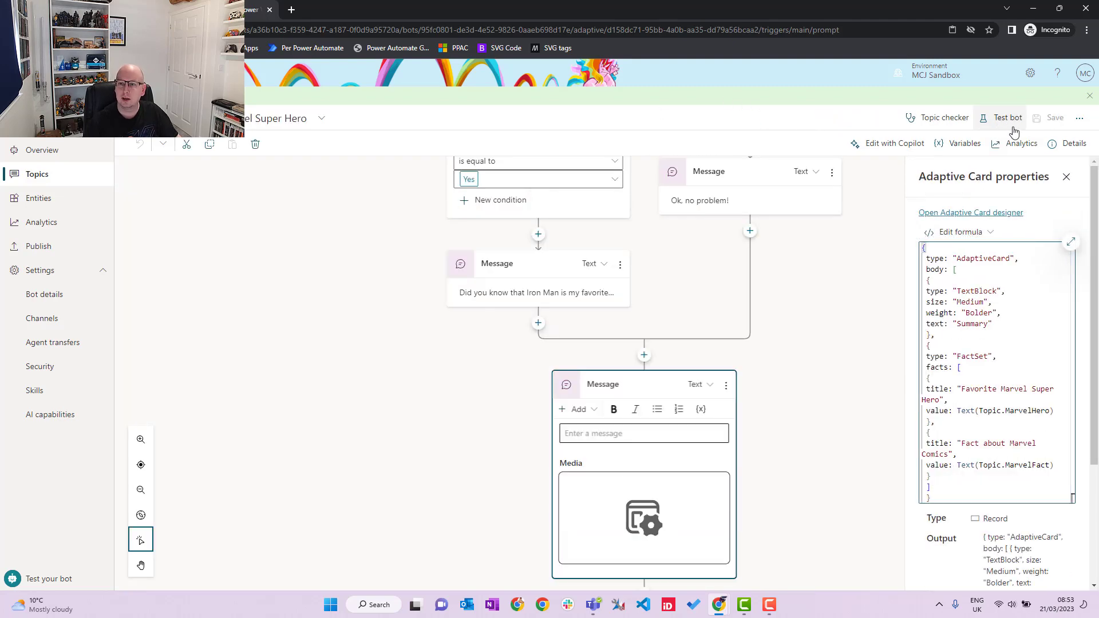
Save the topic and start the Wednesday Bot test chat
click(1007, 118)
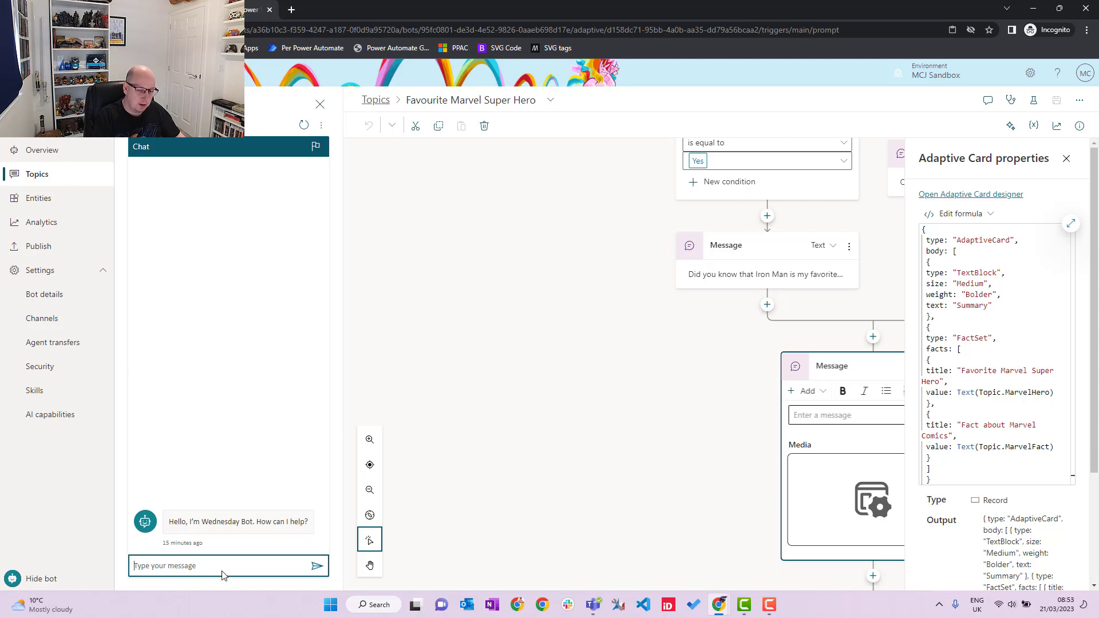
Chat 'Marvel super hero', answer 'Spider-man' and Yes, getting the Iron Man fact and Summary card
text(Marvel super)
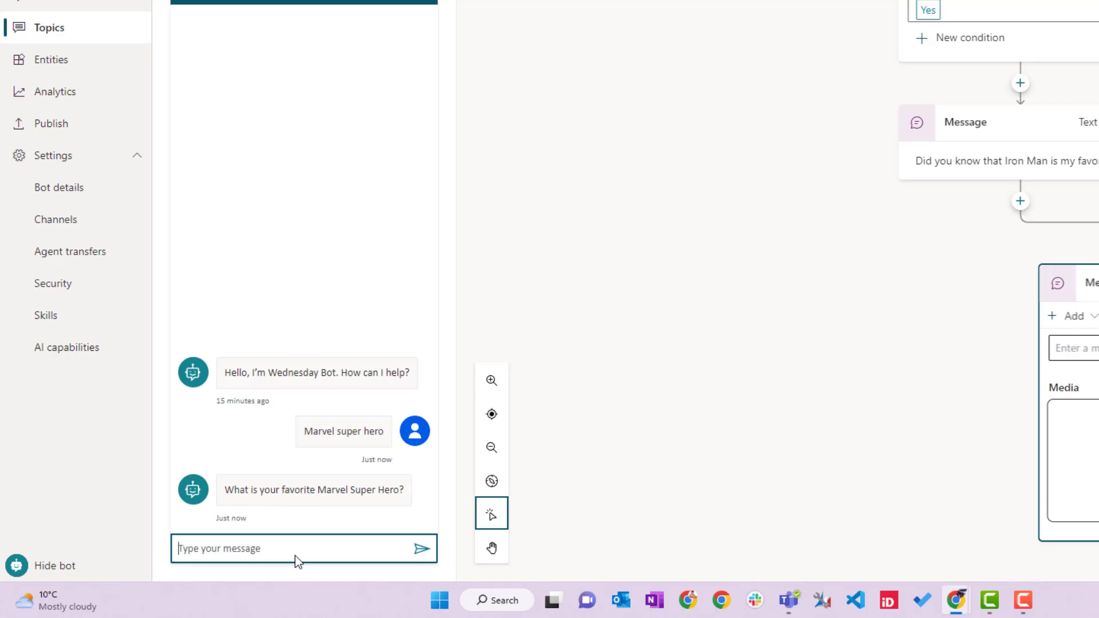
text(Spi)
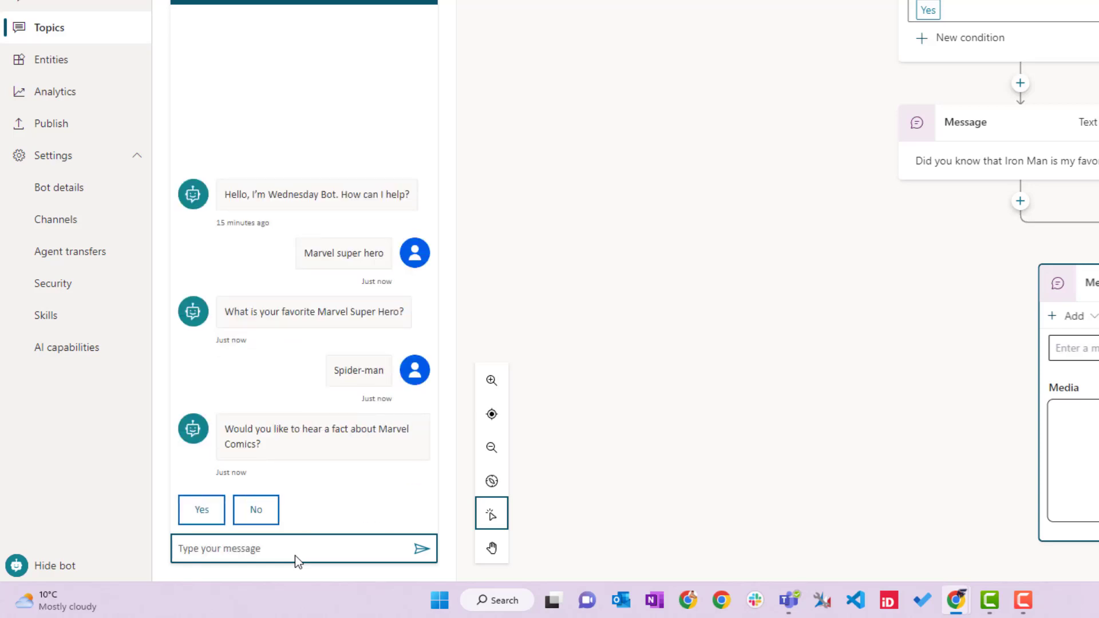
click(202, 510)
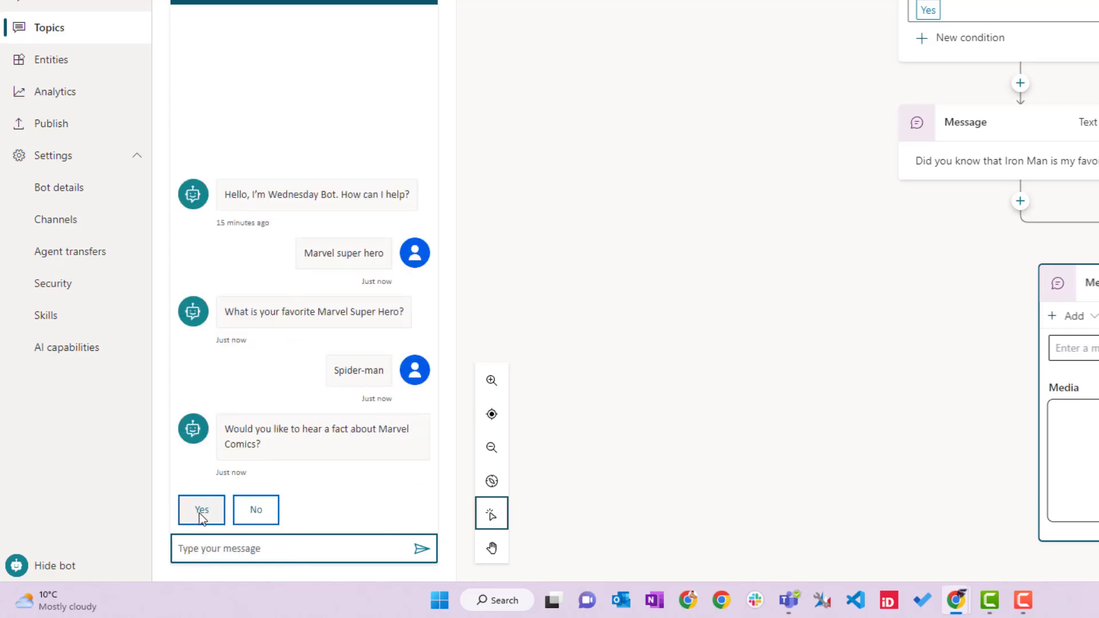
click(201, 510)
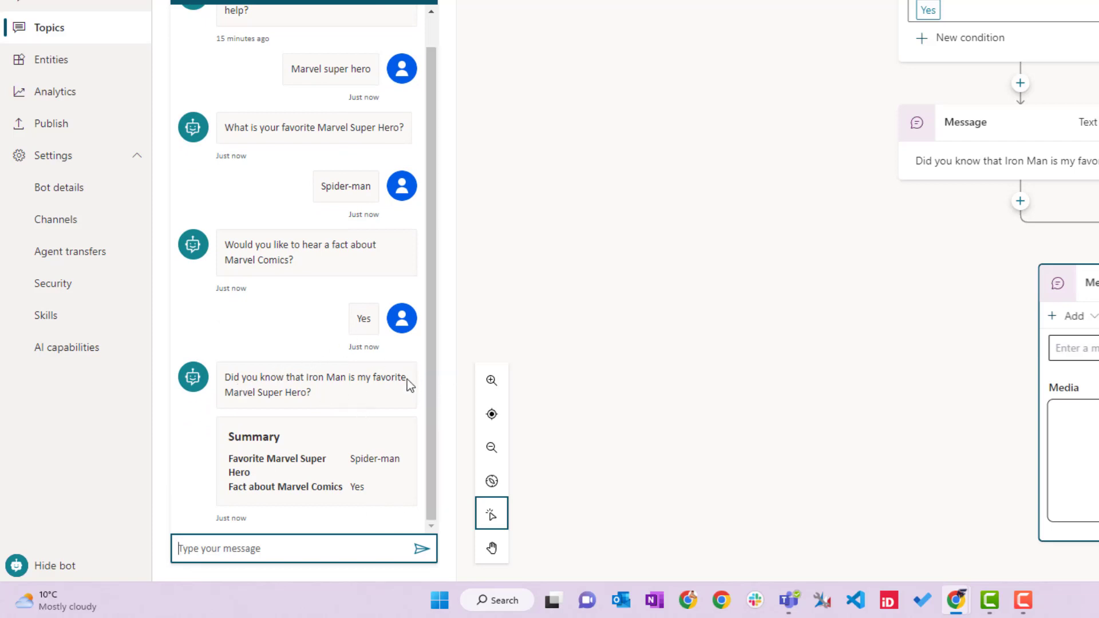
mouse_move(398, 407)
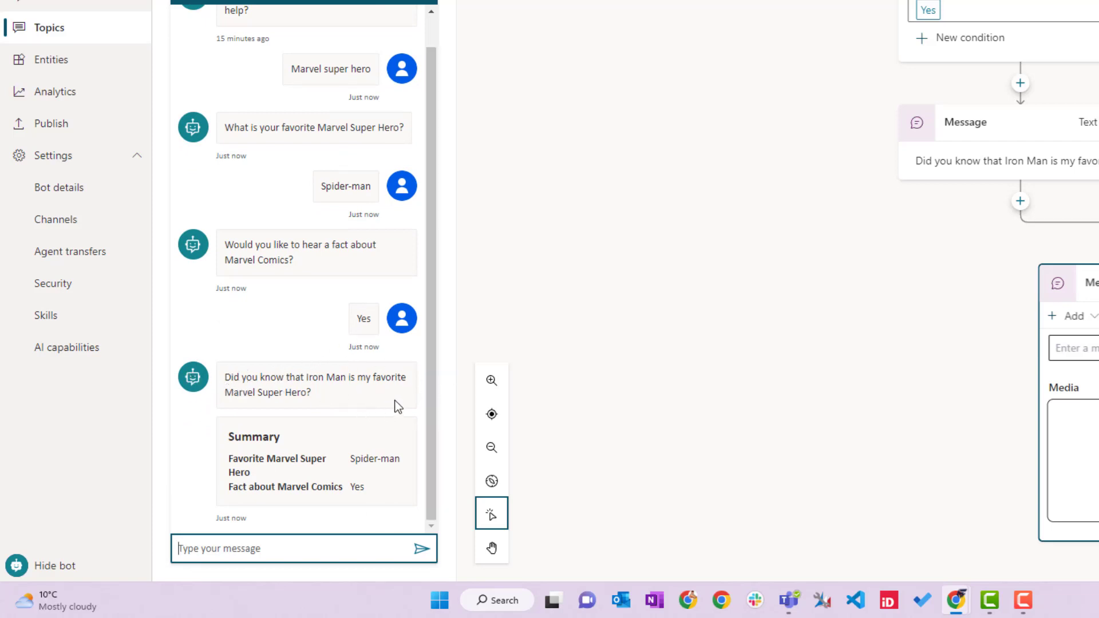
mouse_move(686, 512)
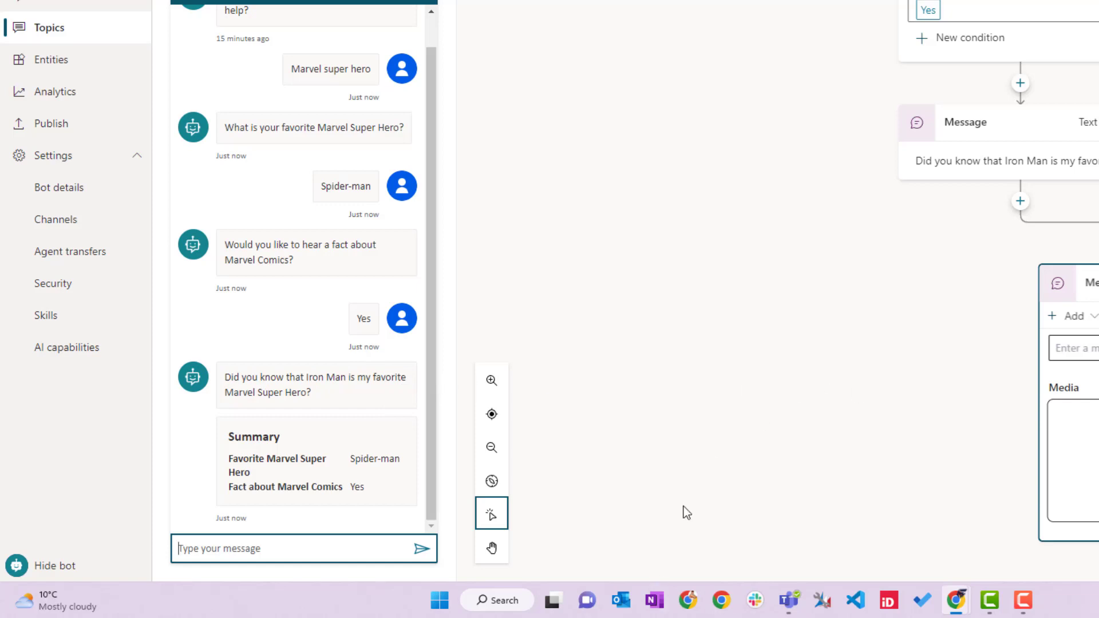
mouse_move(238, 482)
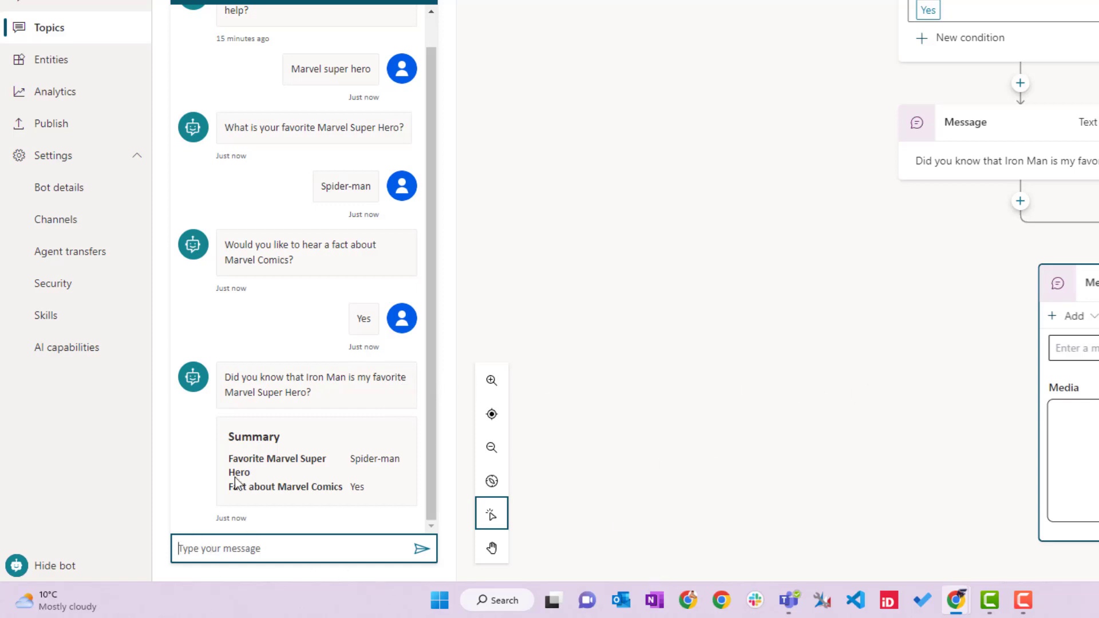
mouse_move(239, 457)
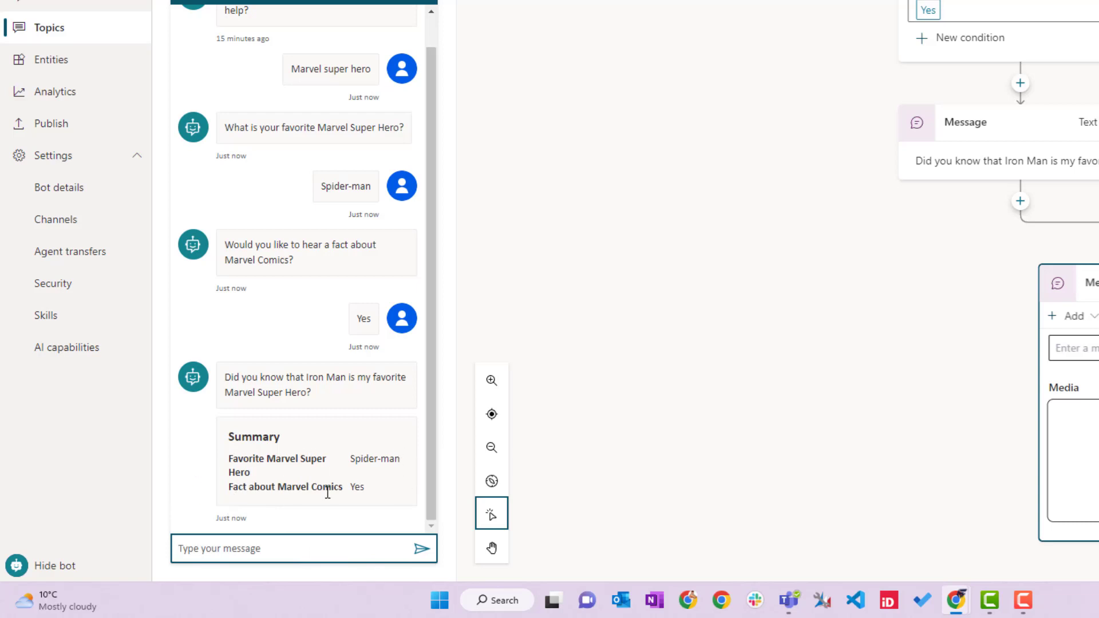
mouse_move(596, 443)
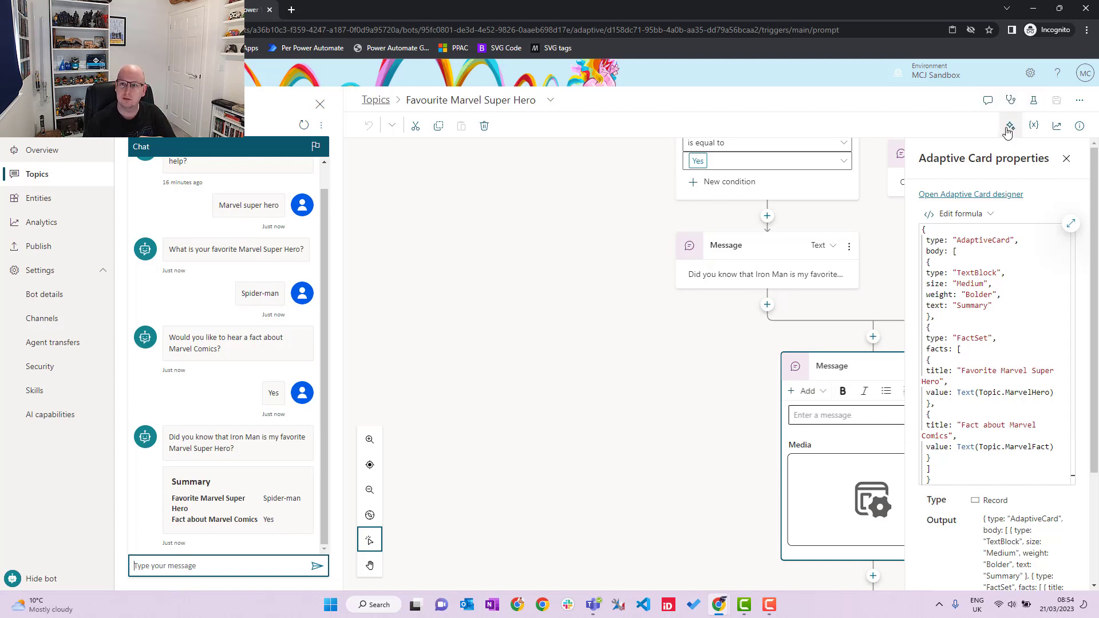
mouse_move(1010, 126)
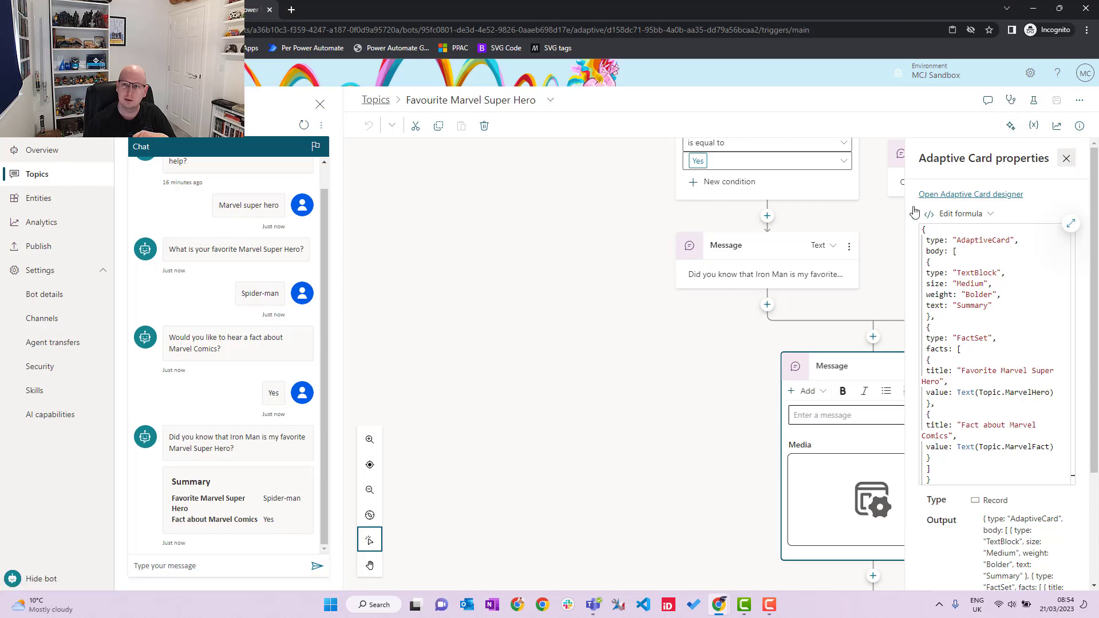
Close the Adaptive Card properties pane and reopen Edit with Copilot for the topic
click(1065, 158)
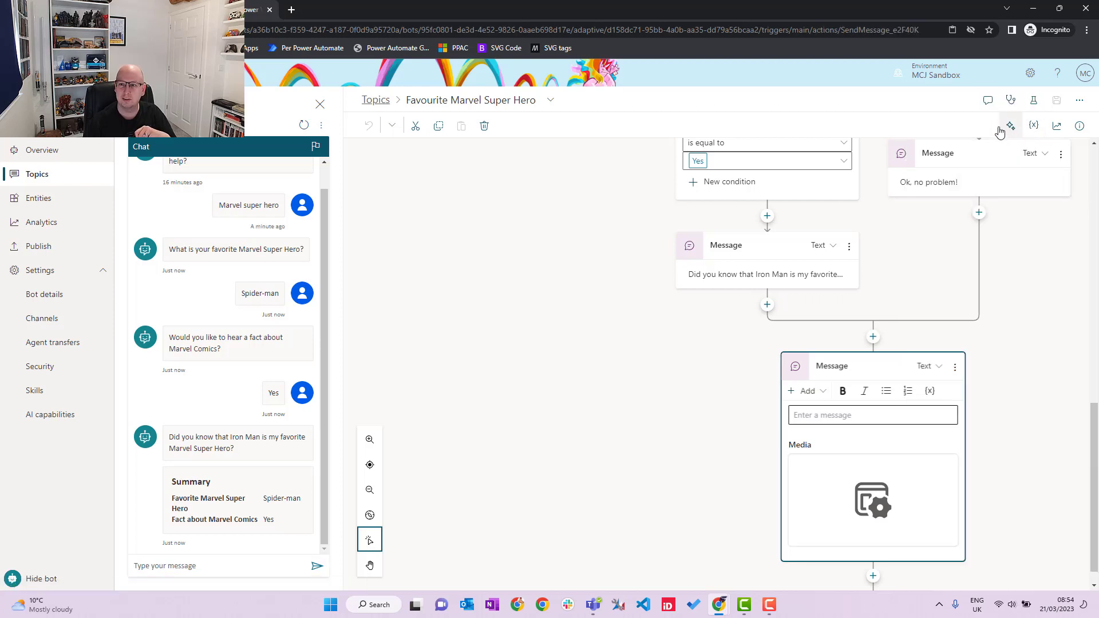
click(1010, 126)
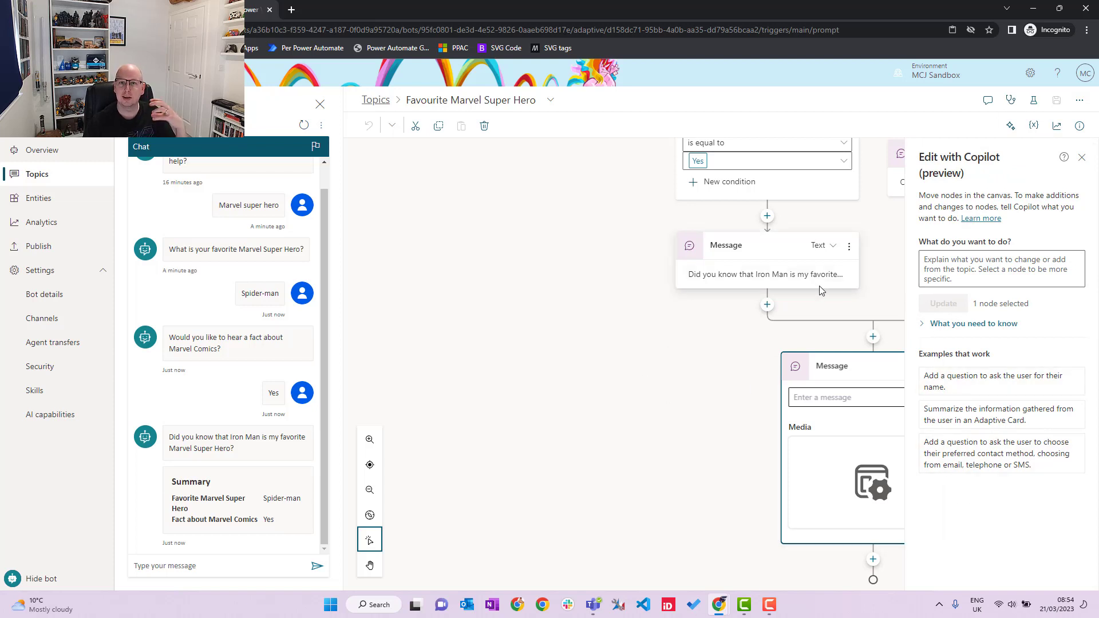
mouse_move(871, 479)
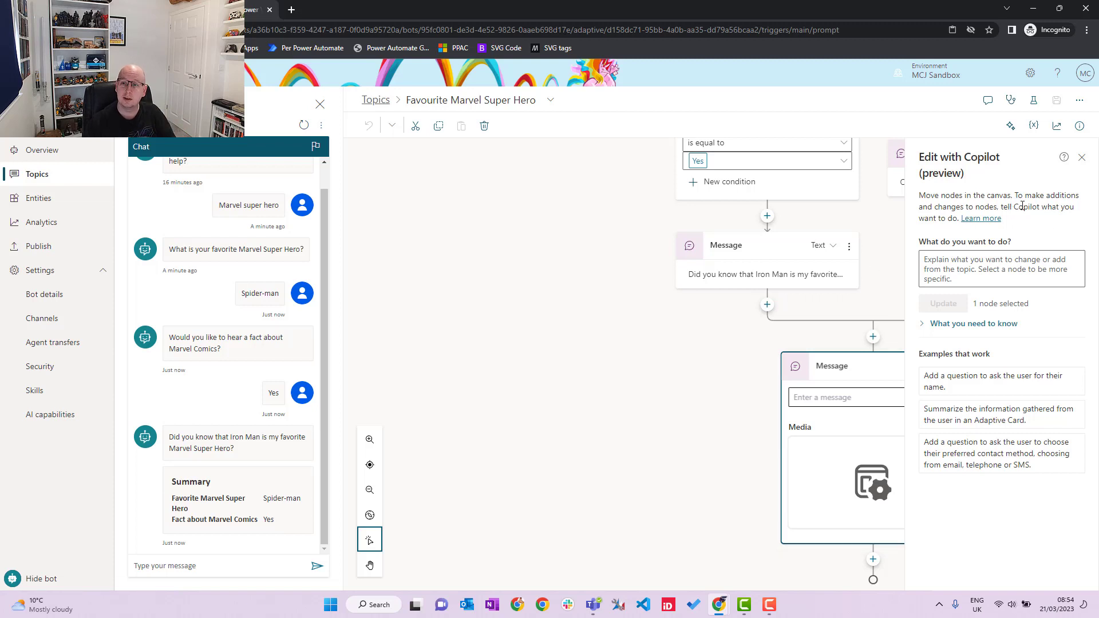
mouse_move(905, 323)
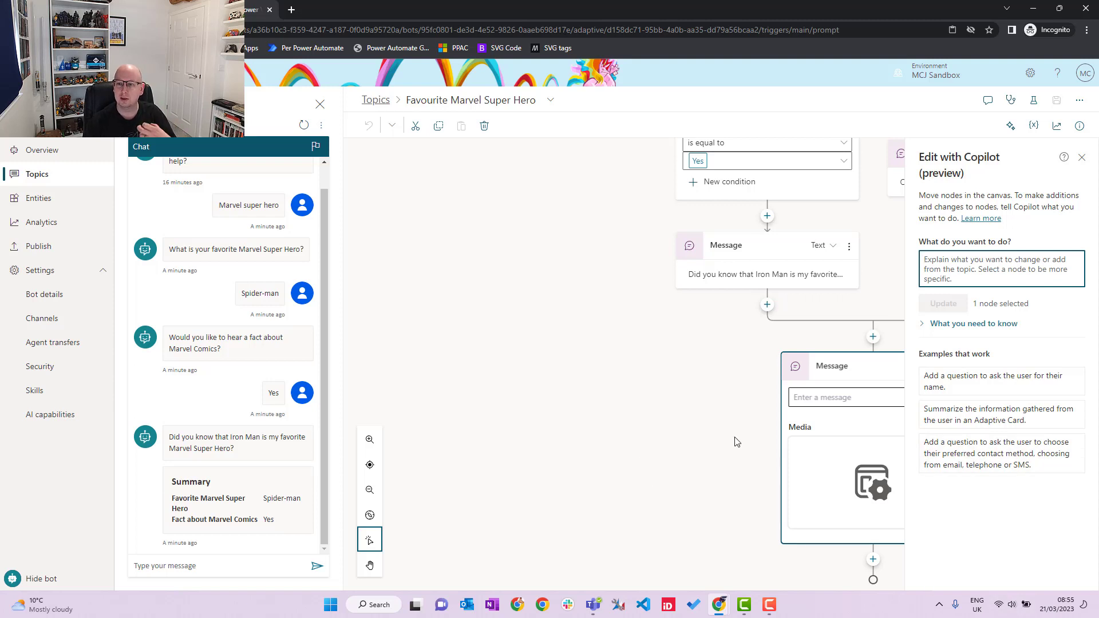
mouse_move(1014, 311)
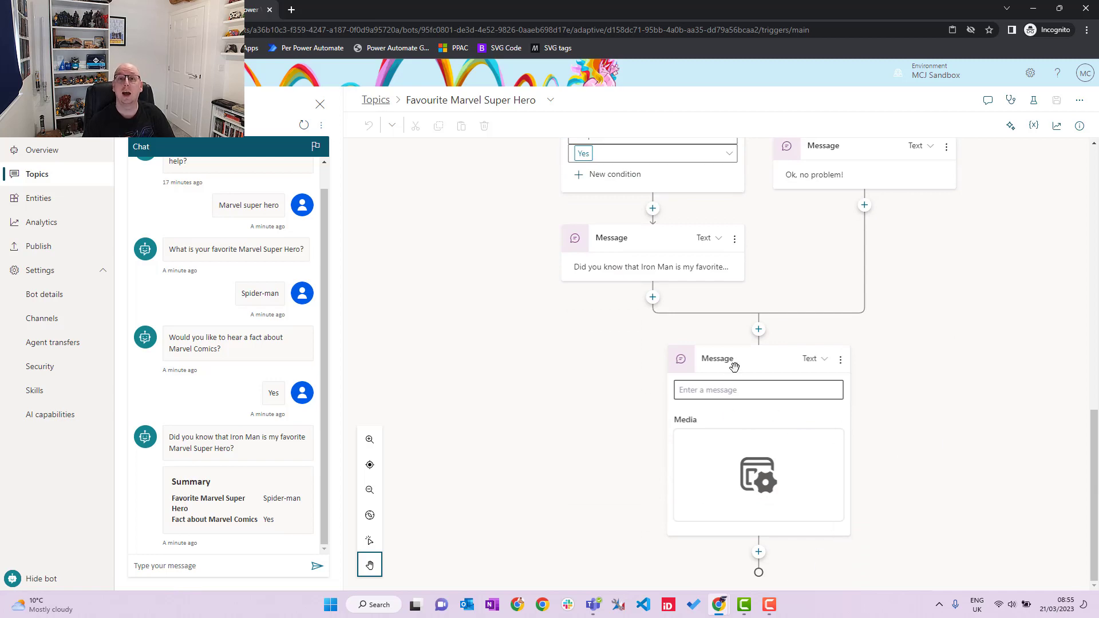
mouse_move(926, 435)
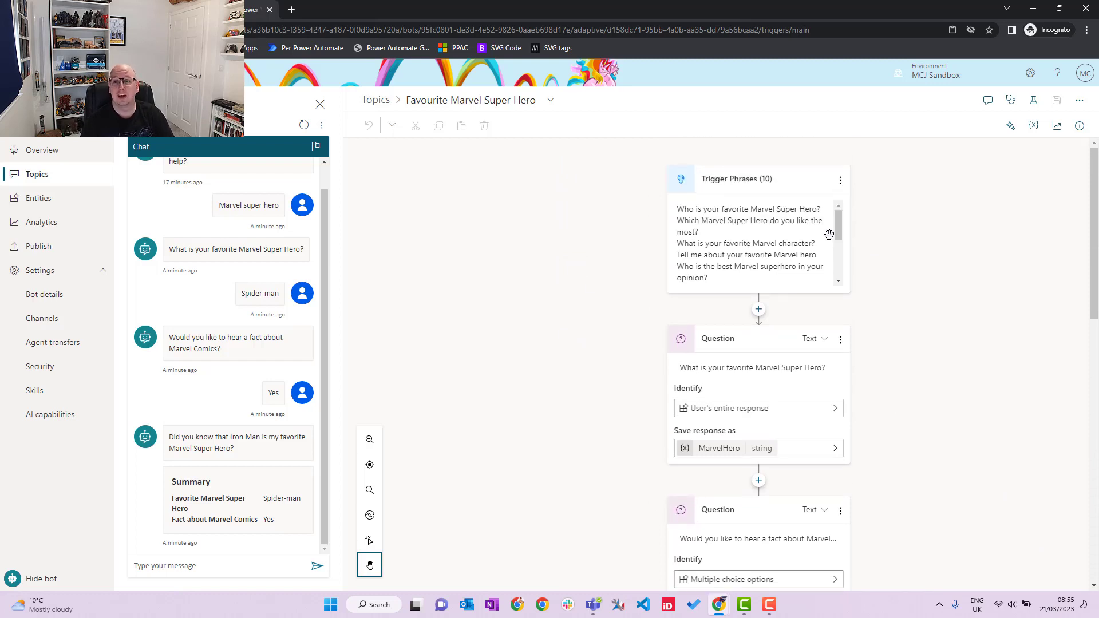
mouse_move(845, 256)
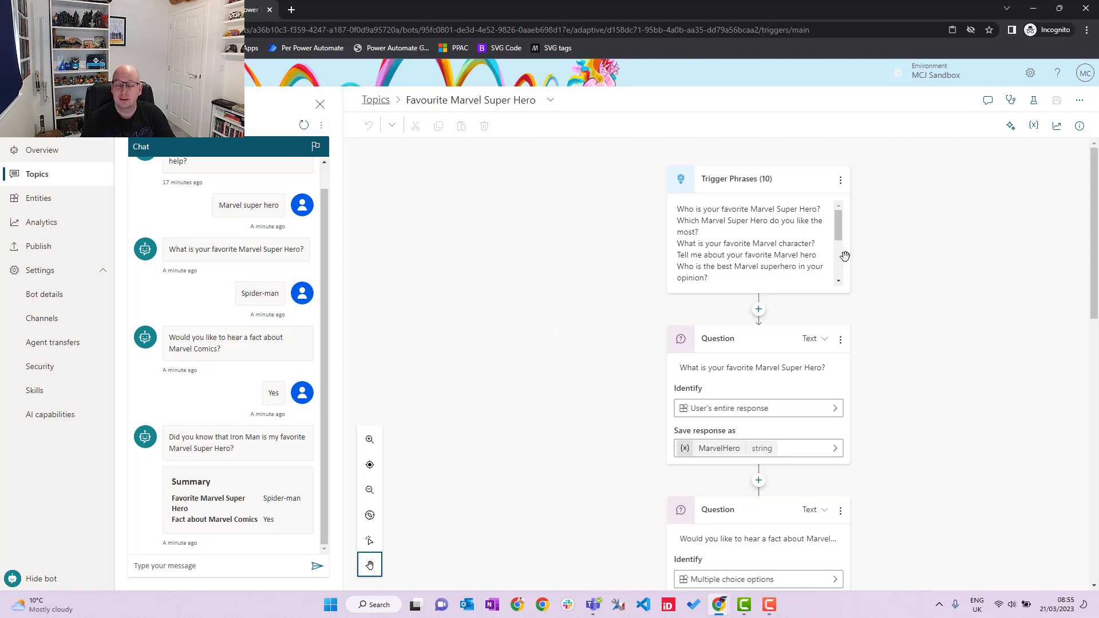